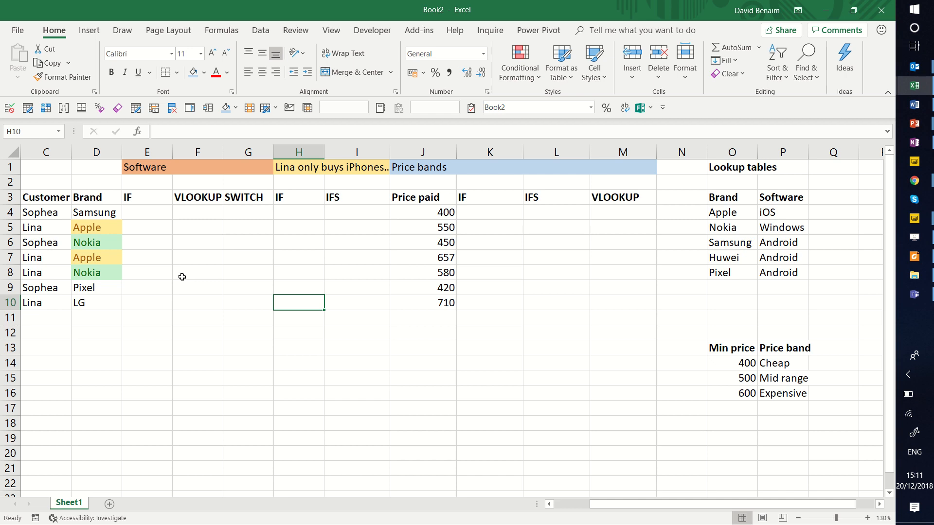
- Review the IF column cells and the Apple, Nokia and LG brand rows before writing the formula in E4
click(248, 196)
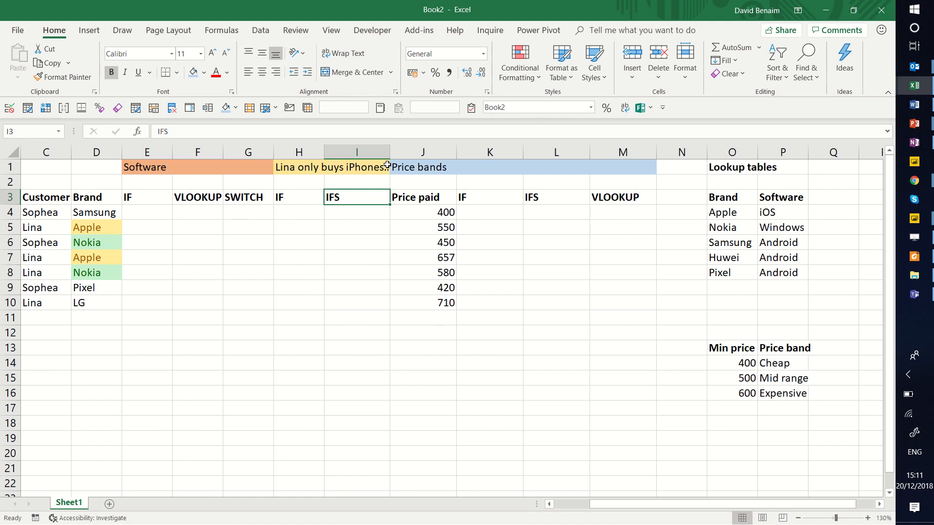
click(147, 212)
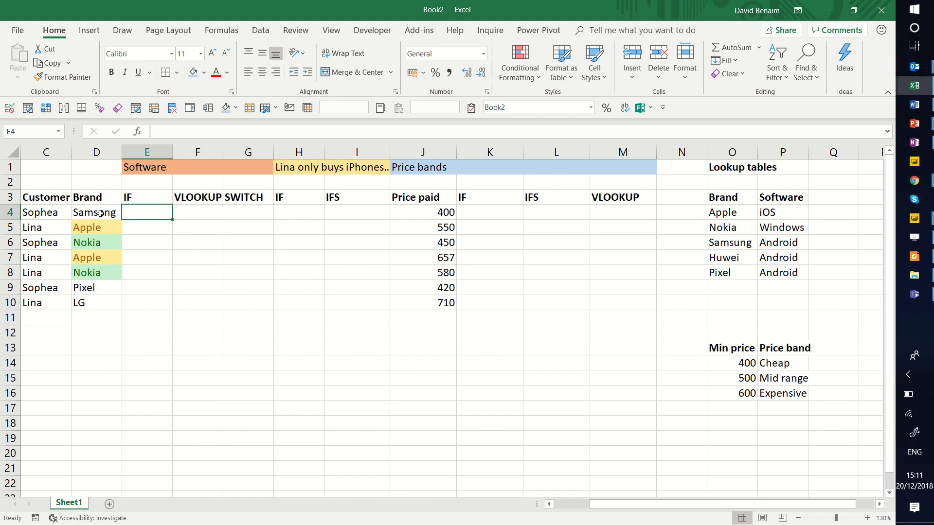
mouse_move(99, 231)
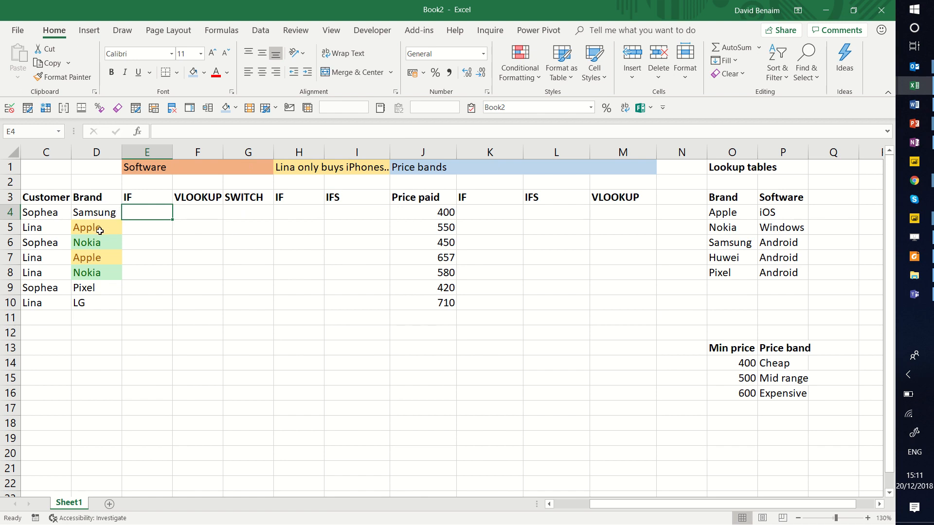
click(147, 227)
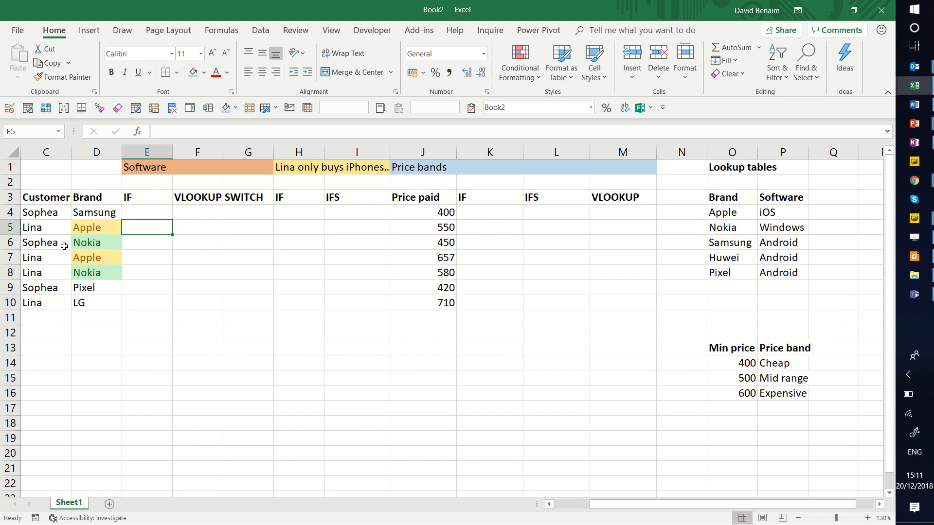
click(147, 273)
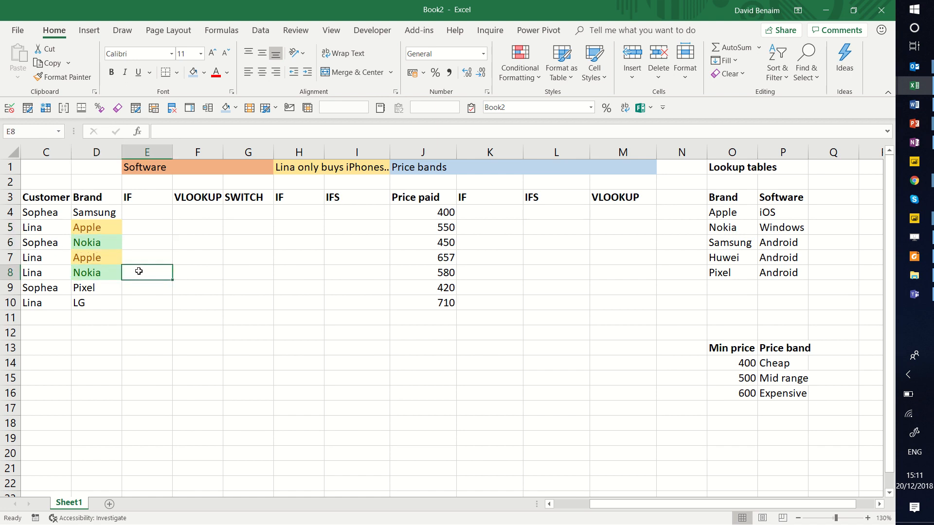
click(96, 303)
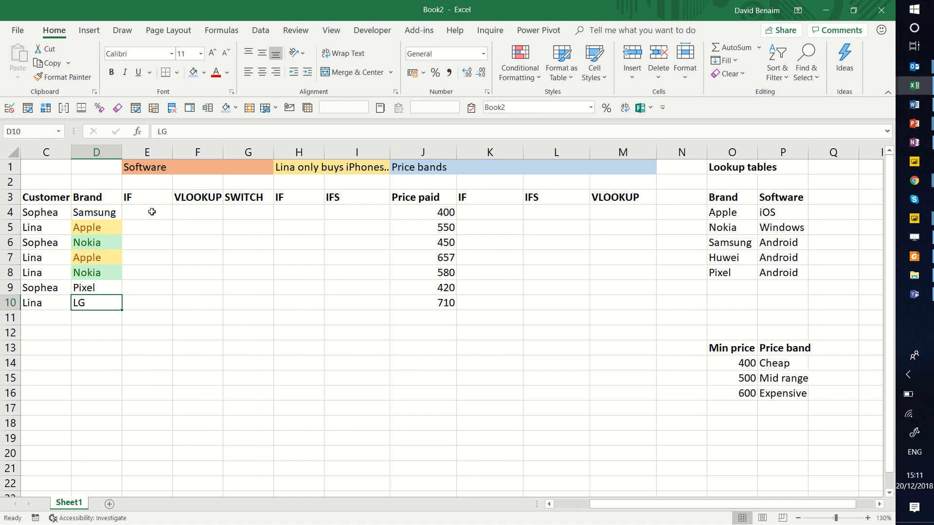
mouse_move(147, 209)
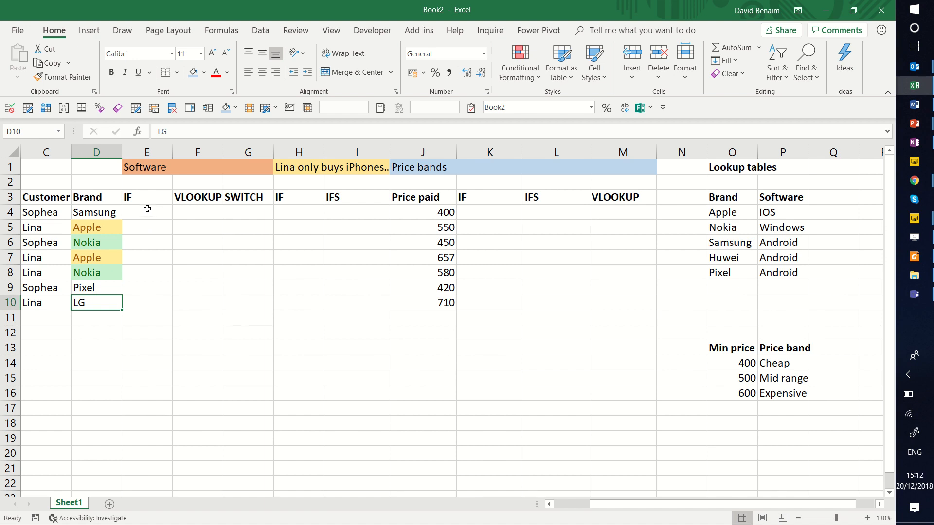
click(147, 212)
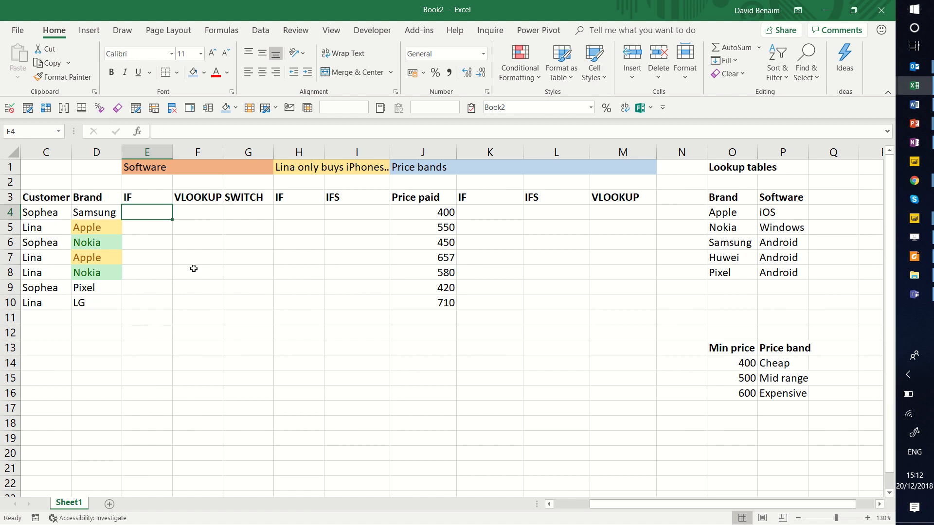
- Enter =IF(D4="Apple","iOS",IF(D4="Nokia","Windows","Android")) in E4, returning Android for Samsung
text(=i)
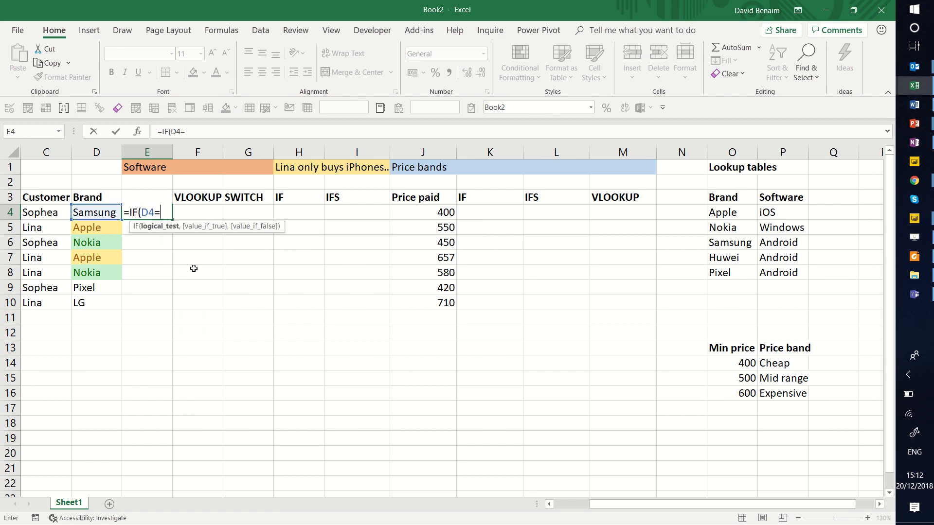
text(")
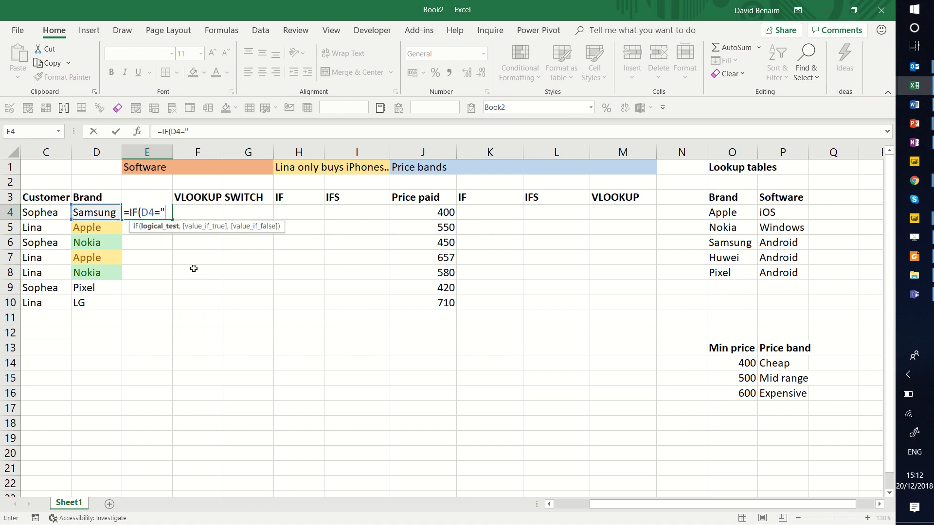
text(Apple")
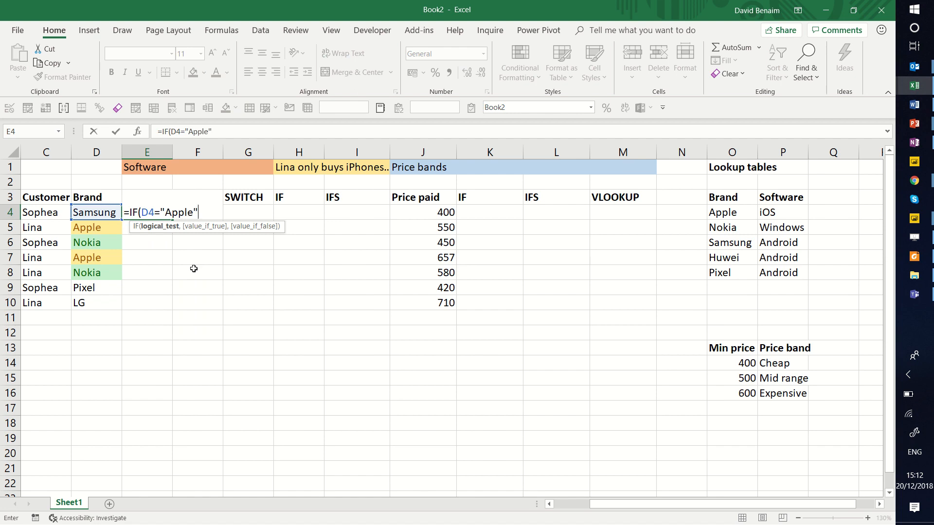
text(,"i)
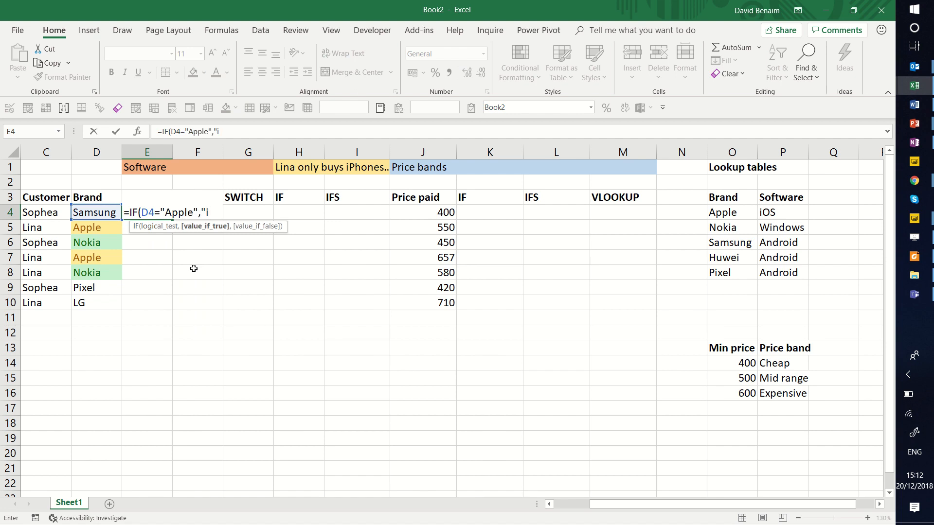
text(OS")
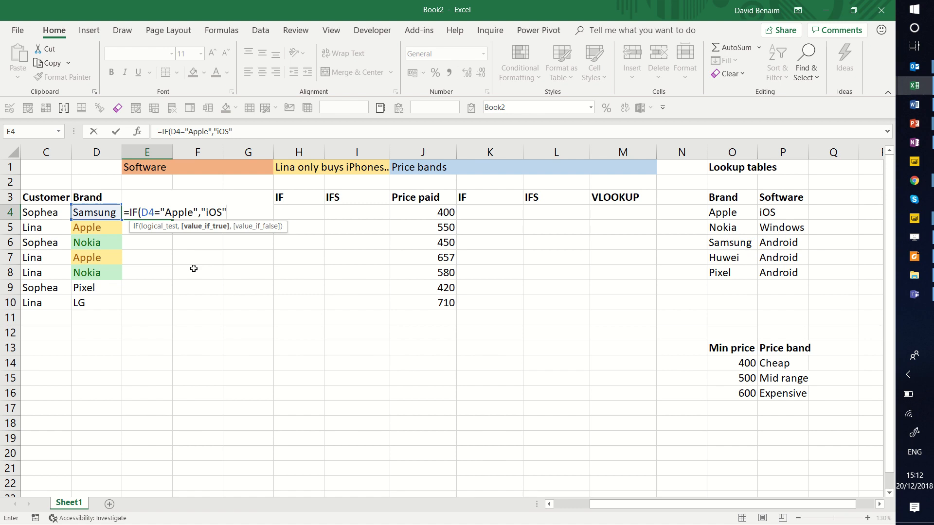
text(,)
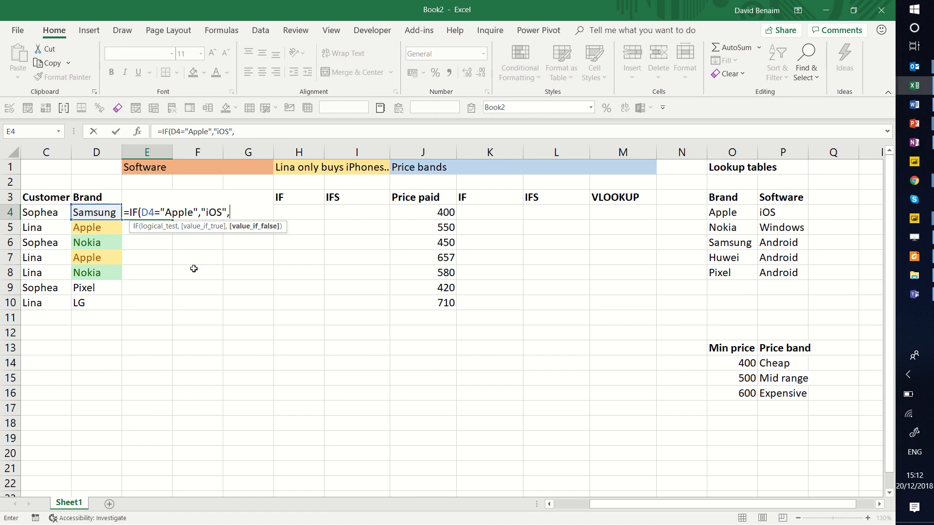
text(IF(D4)
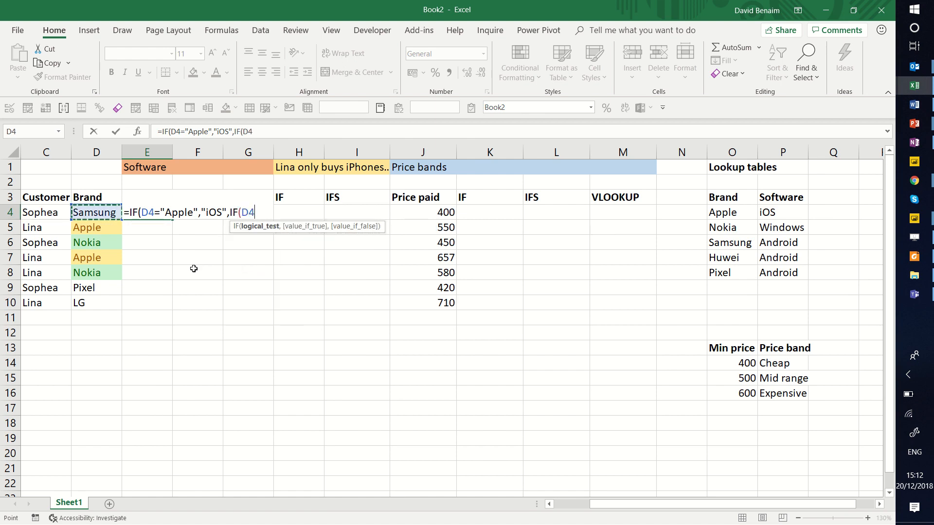
text(="No)
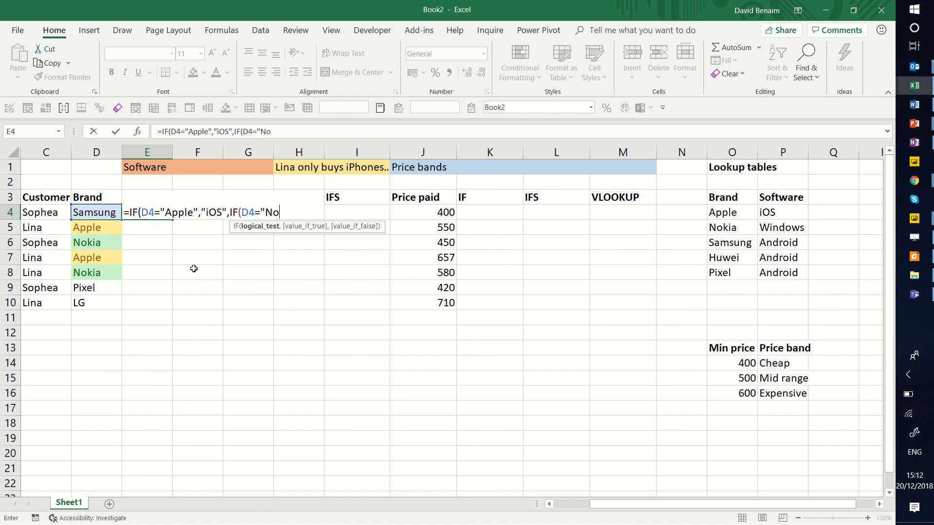
text(kia",)
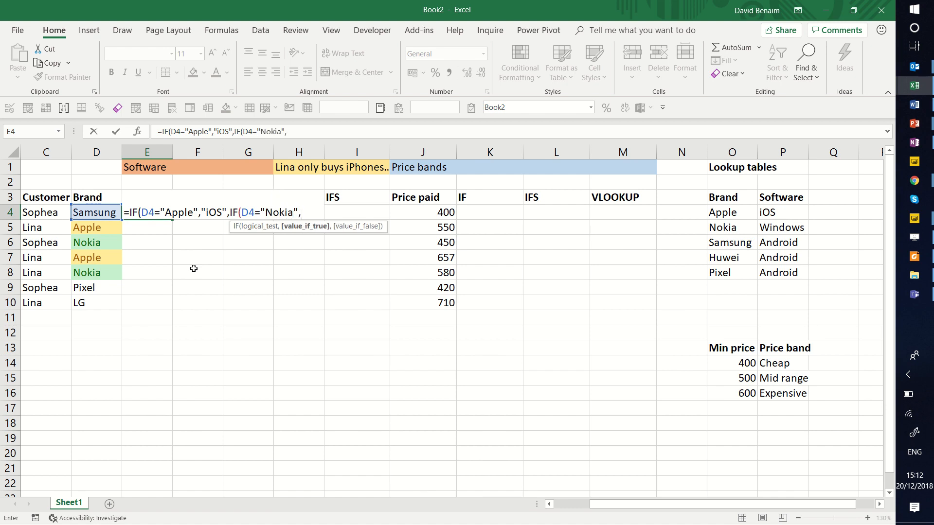
text("Windows)
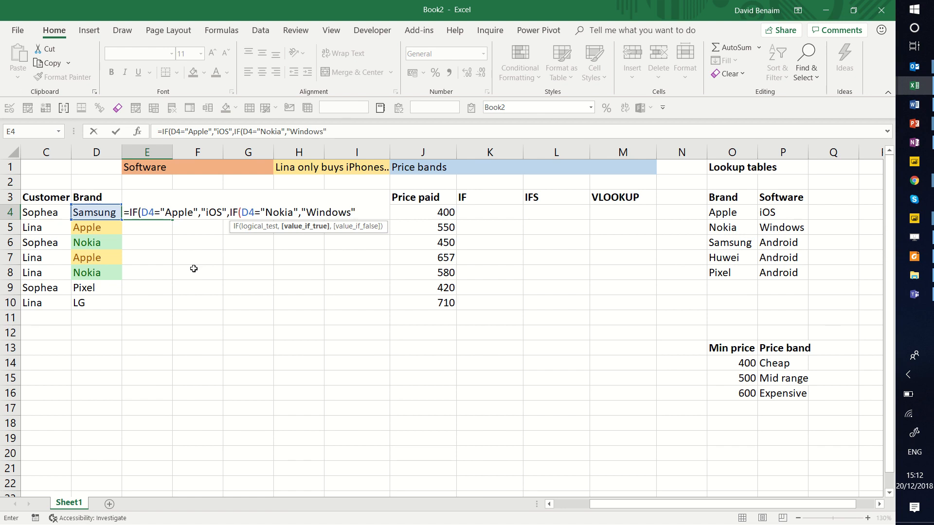
text(,)
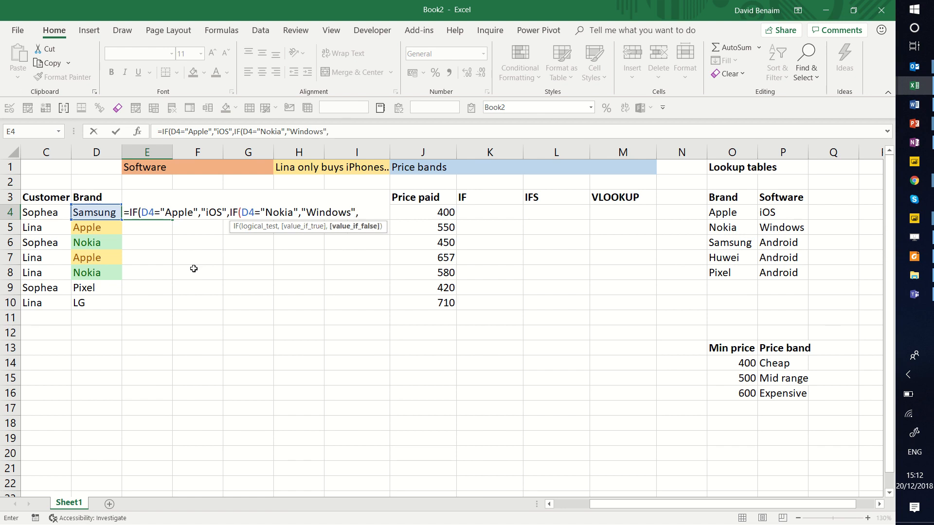
text("Android")
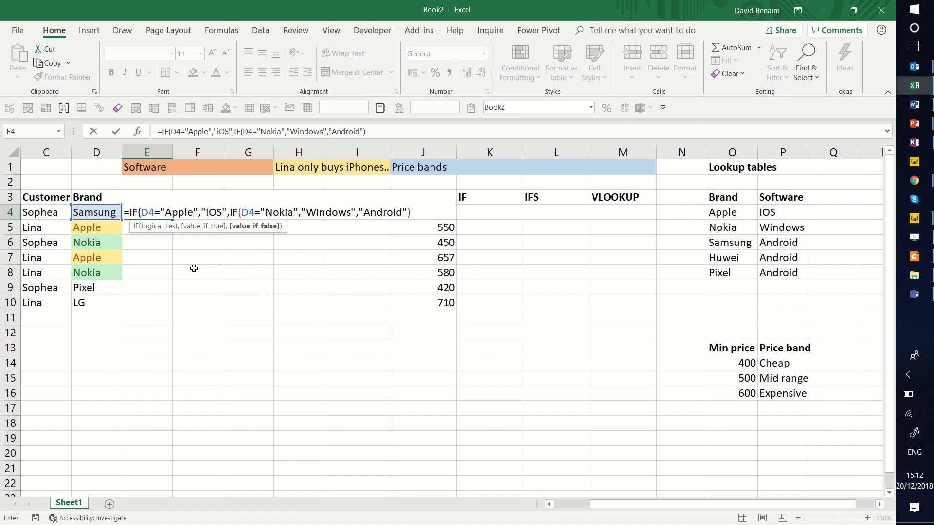
text())
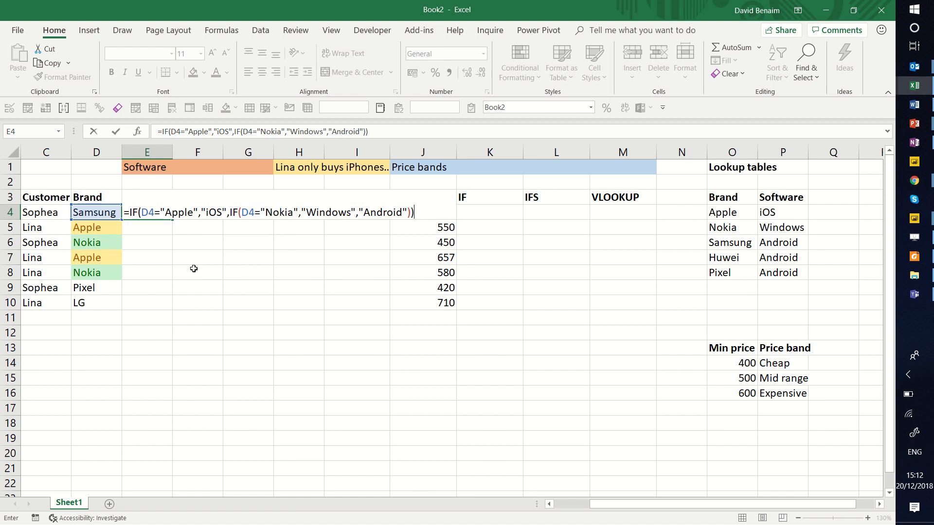
key(Enter)
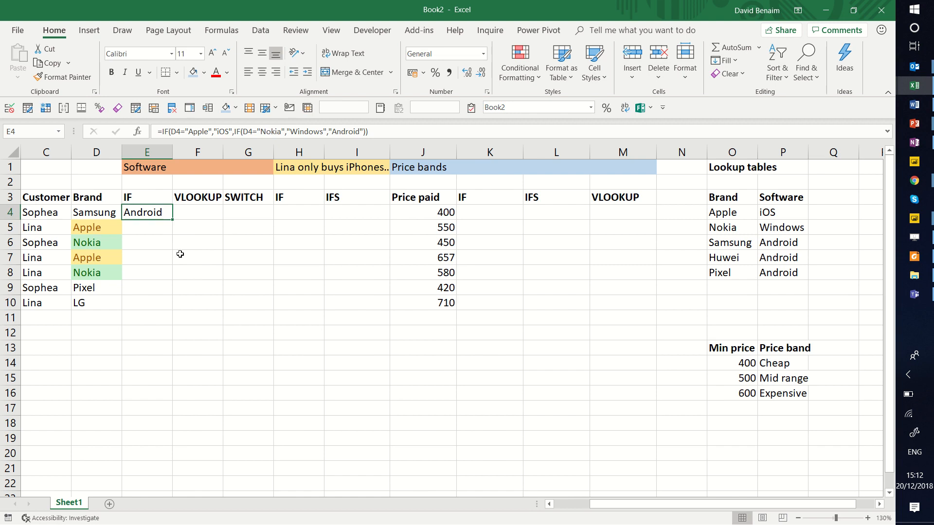
- Fill the nested IF down E4:E10 and reopen E4 to inspect its references
drag(147, 212, 147, 302)
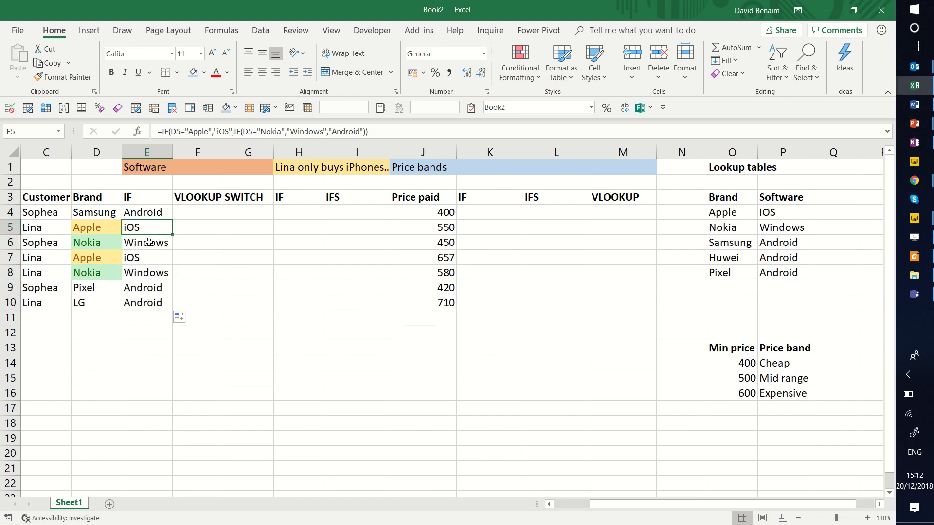
click(146, 302)
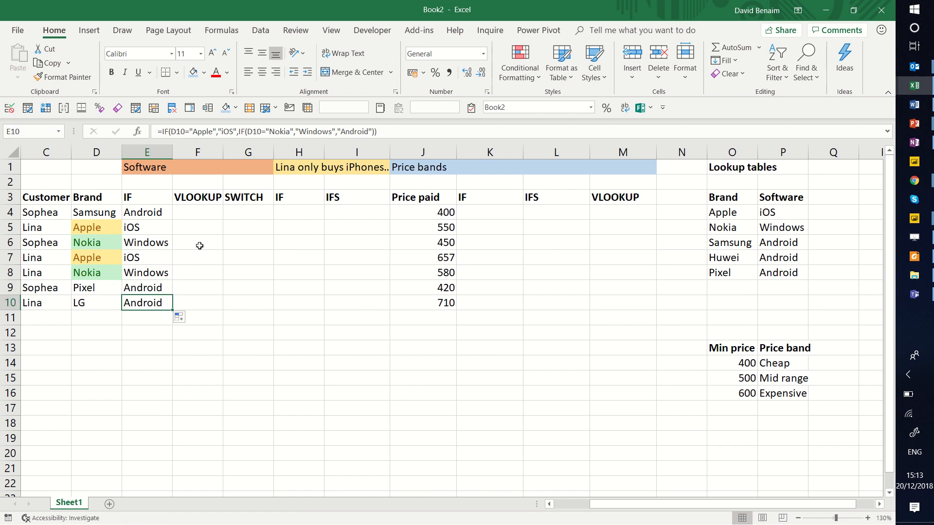
click(147, 212)
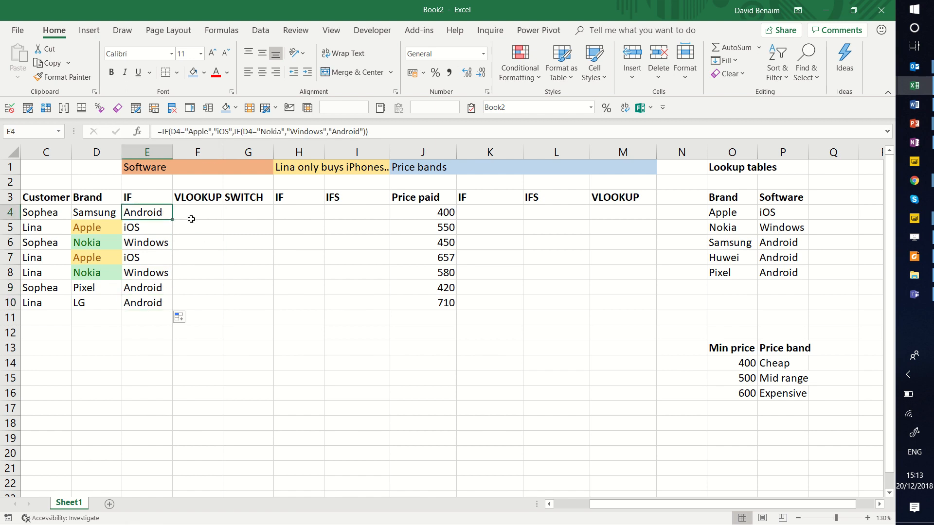
double_click(147, 212)
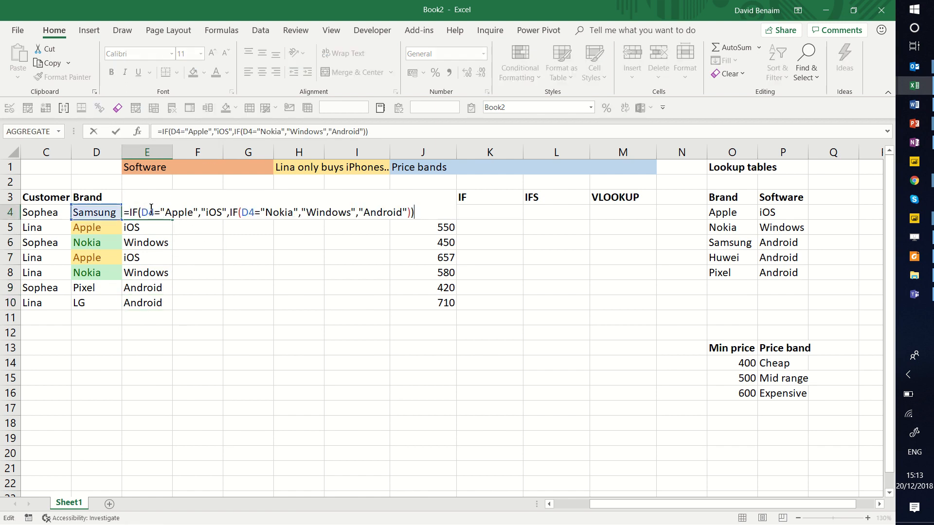
mouse_move(368, 332)
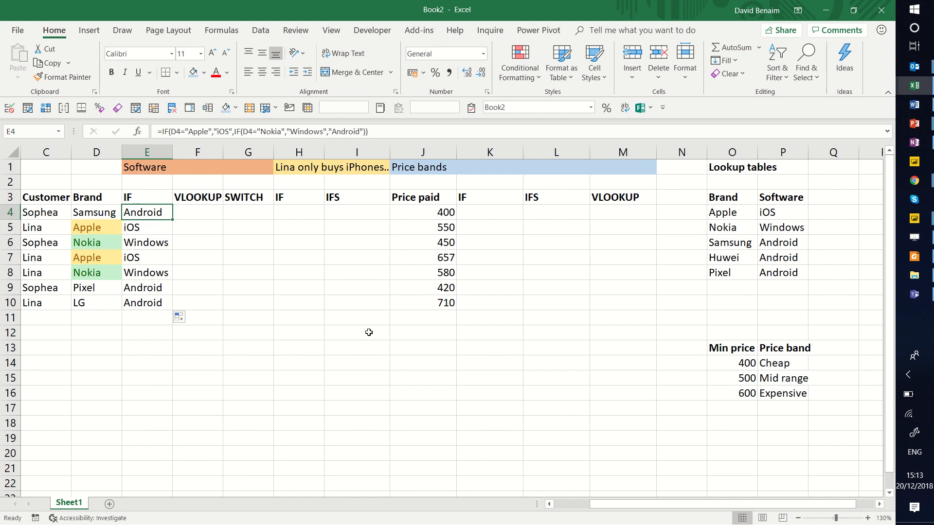
- Start =VLOOKUP(D4, in F4 with the brand lookup table O3:P8 as an absolute reference
click(198, 212)
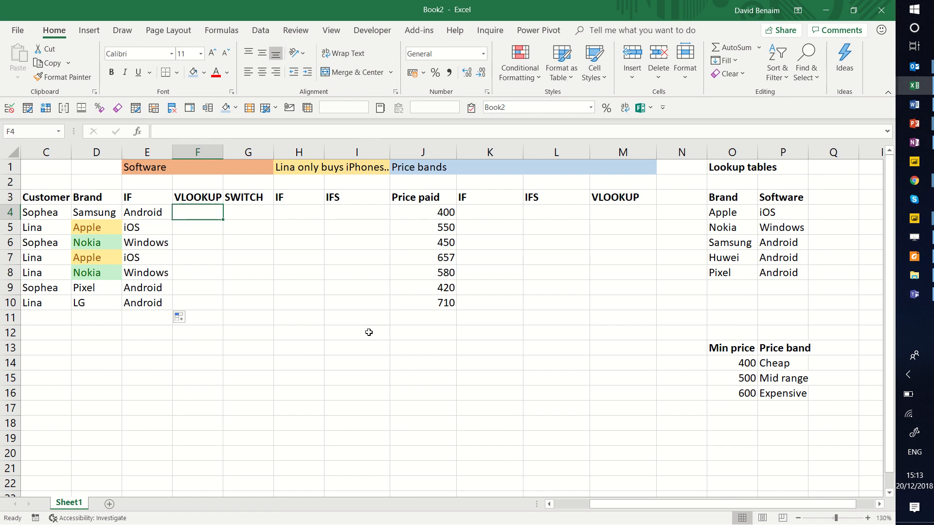
mouse_move(728, 202)
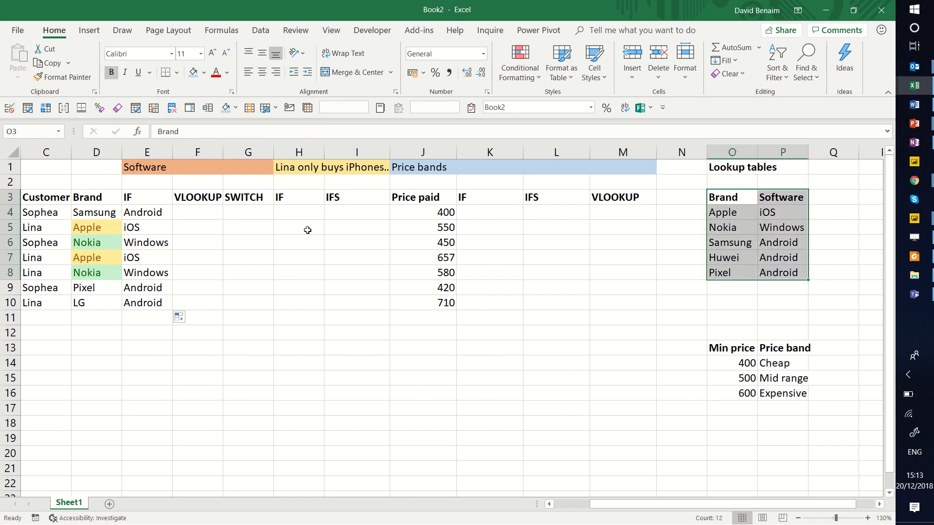
text(=vl)
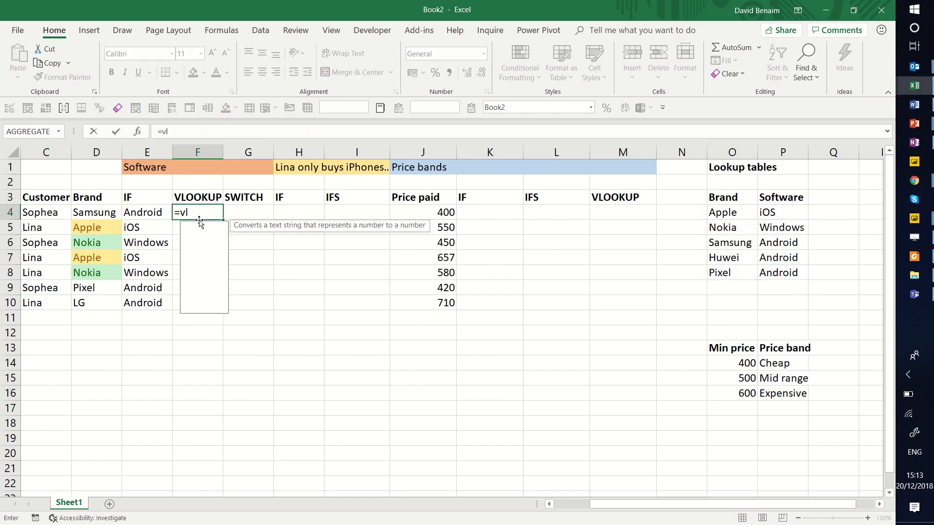
text(LOOKUP()
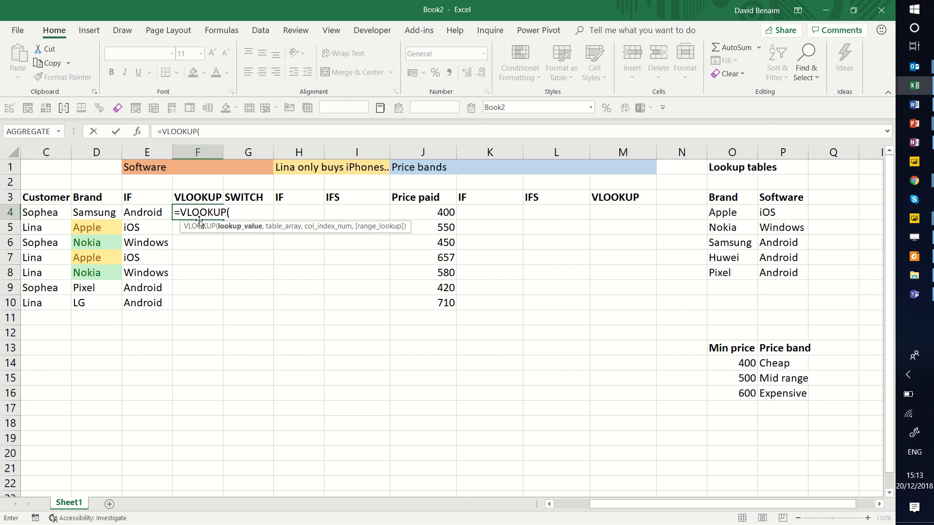
click(96, 212)
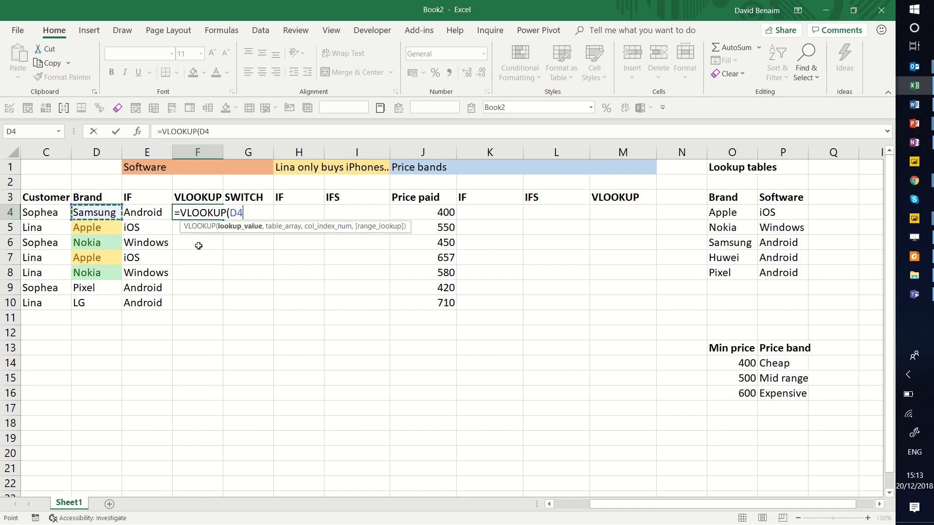
text(,)
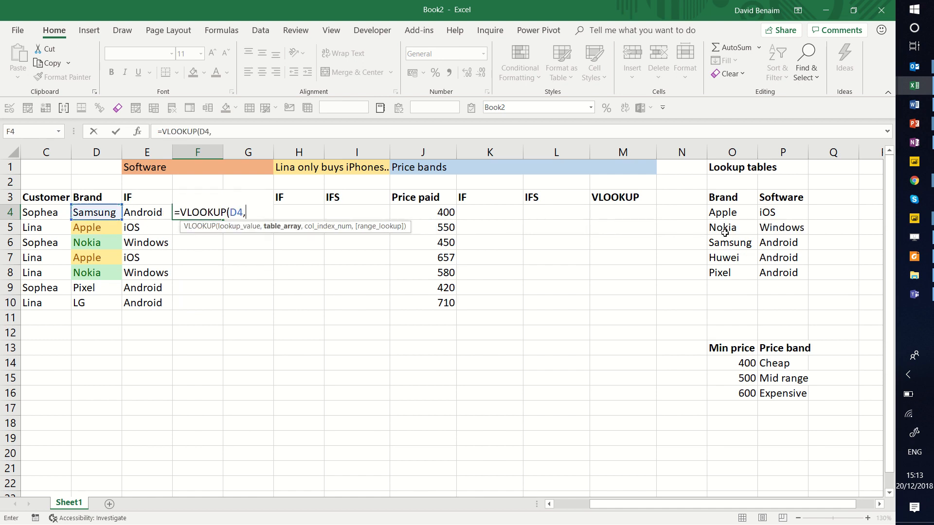
drag(723, 196, 782, 288)
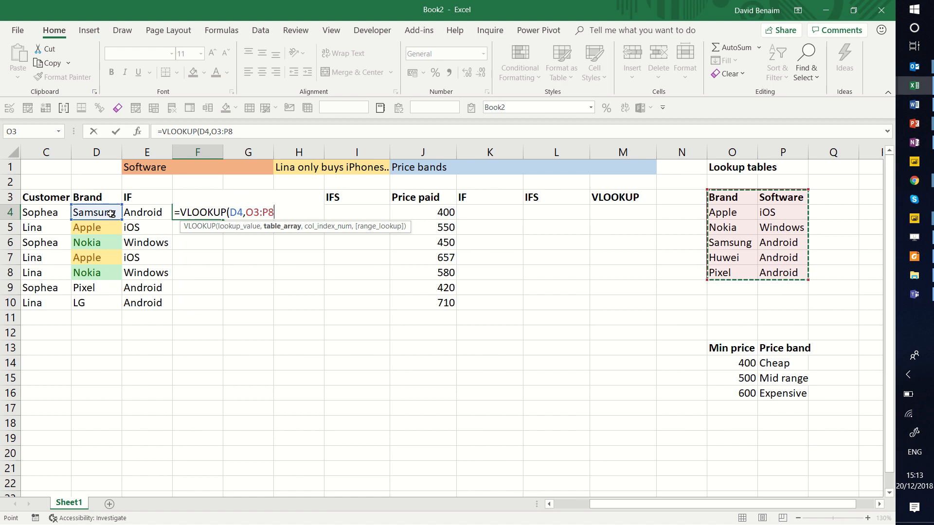
key(F4)
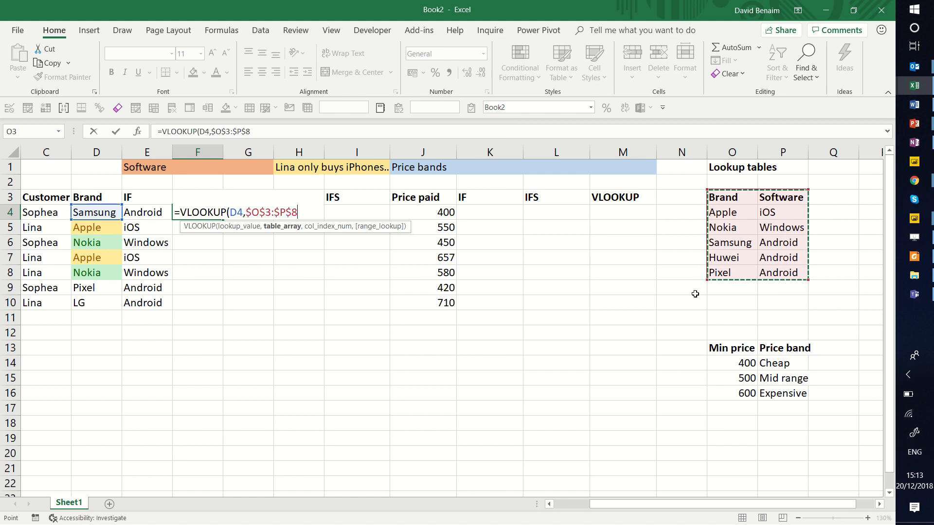
- Finish the VLOOKUP with column 2 and exact match 0, returning Android for Samsung
text(,)
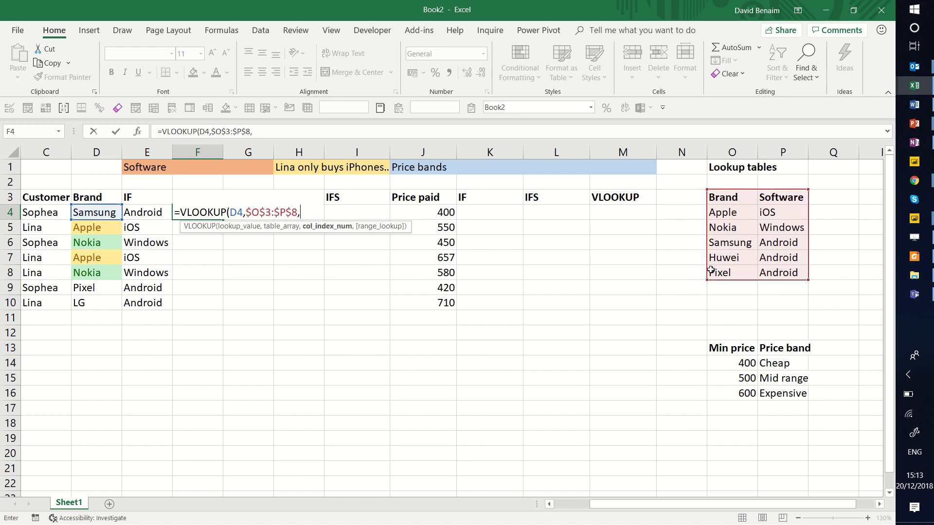
mouse_move(774, 197)
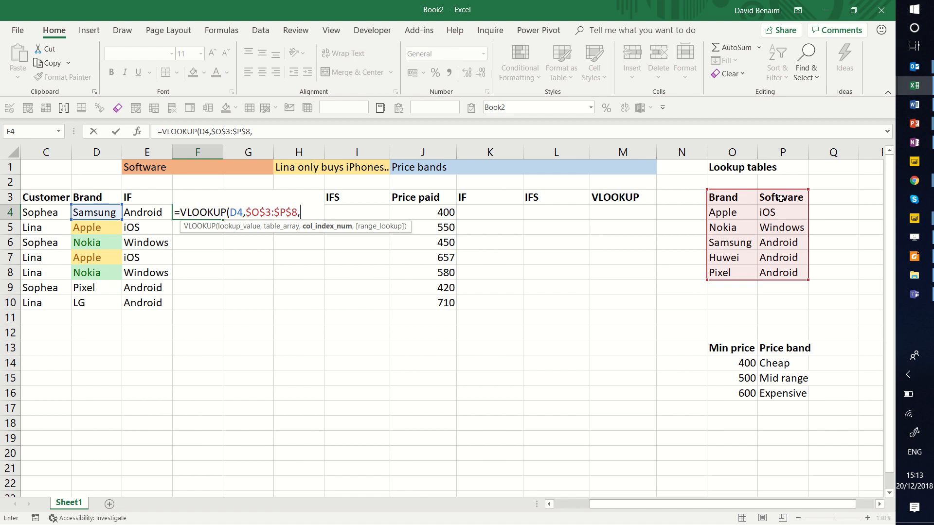
mouse_move(782, 272)
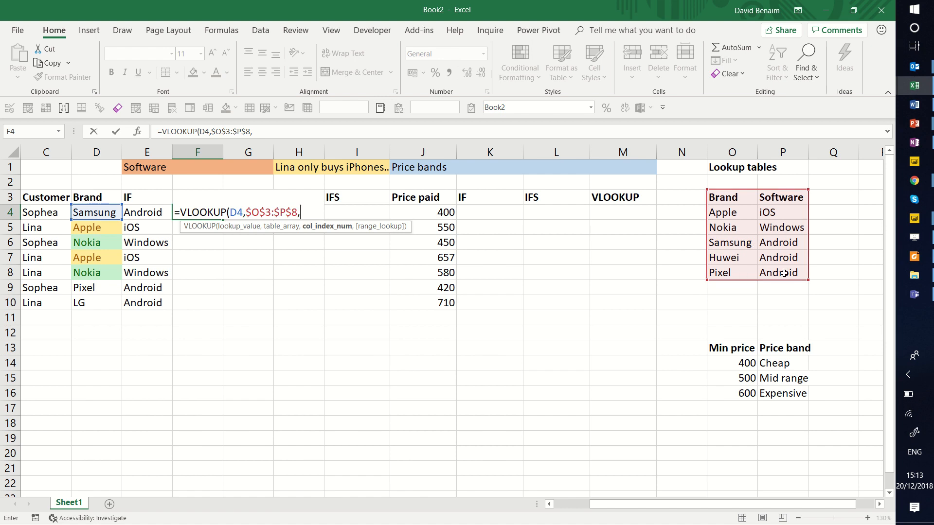
text(2,)
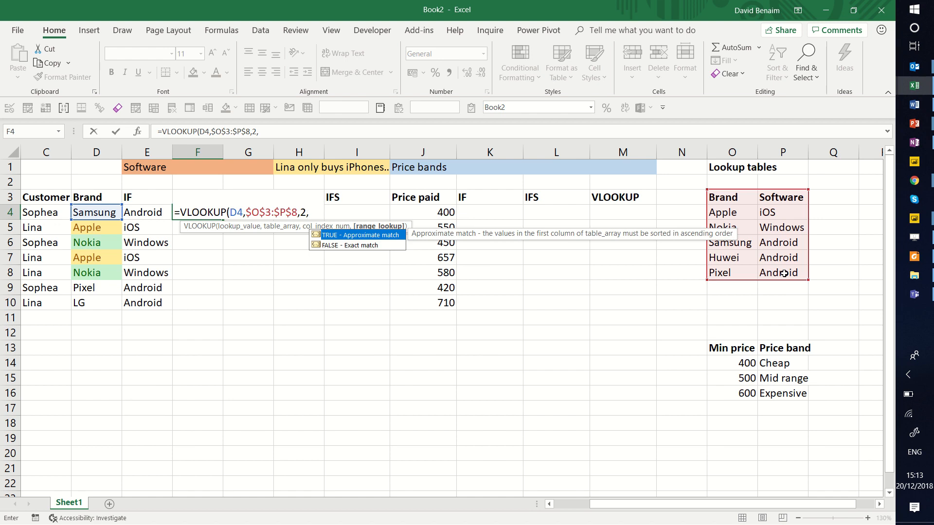
text(0))
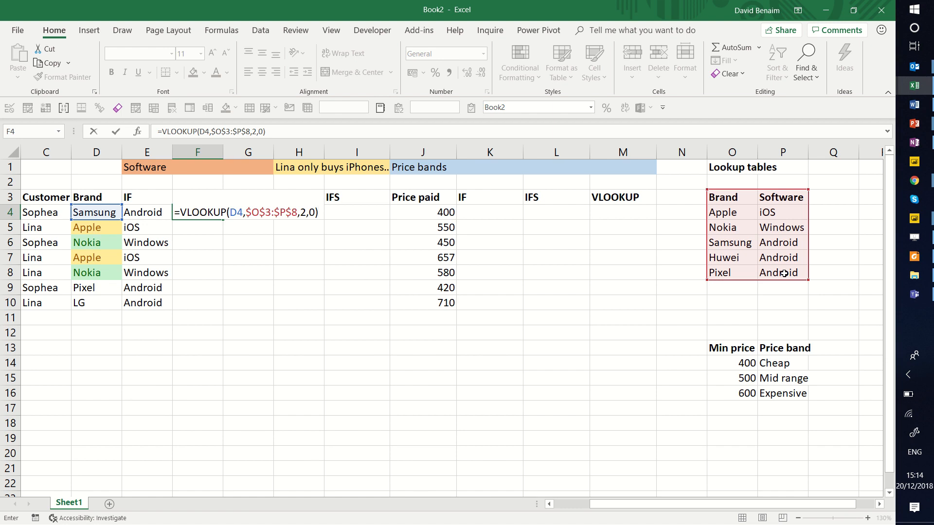
key(enter)
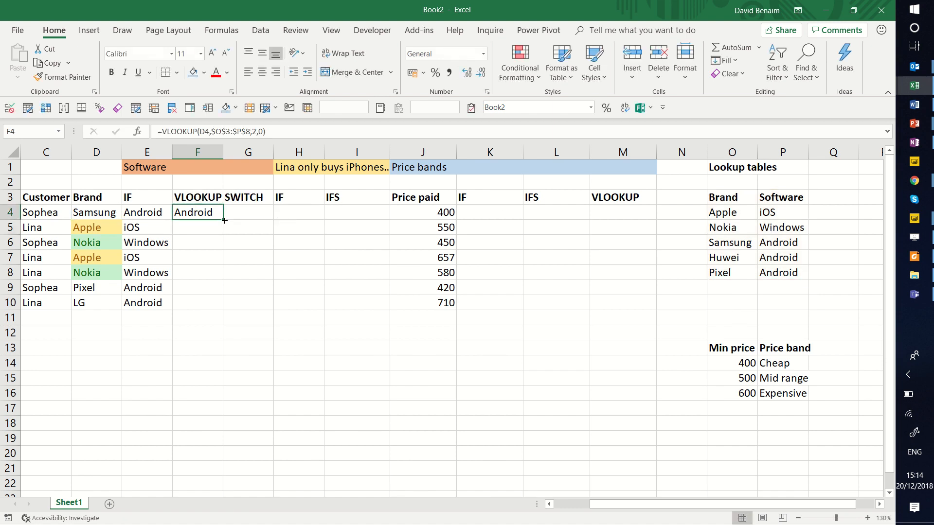
- Fill the VLOOKUP down F4:F10, giving each brand's software and #N/A for LG
drag(225, 221, 211, 284)
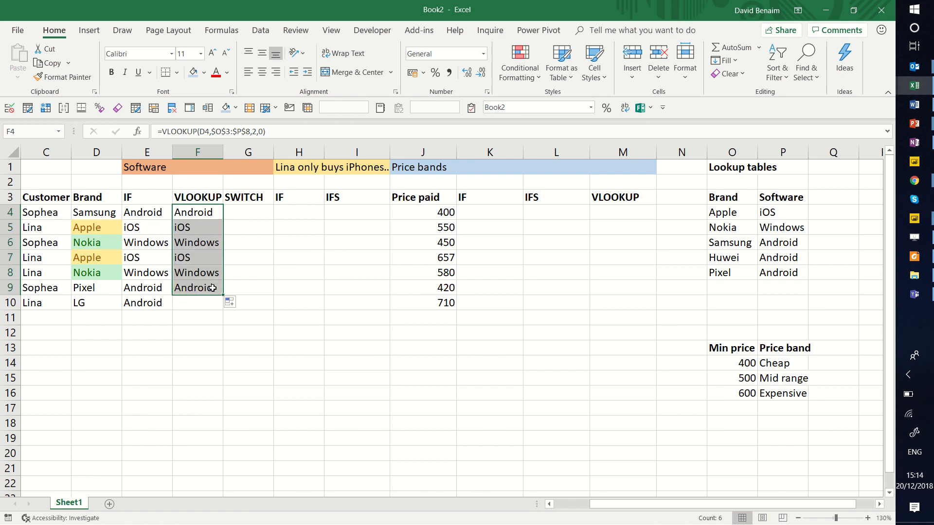
drag(197, 288, 197, 303)
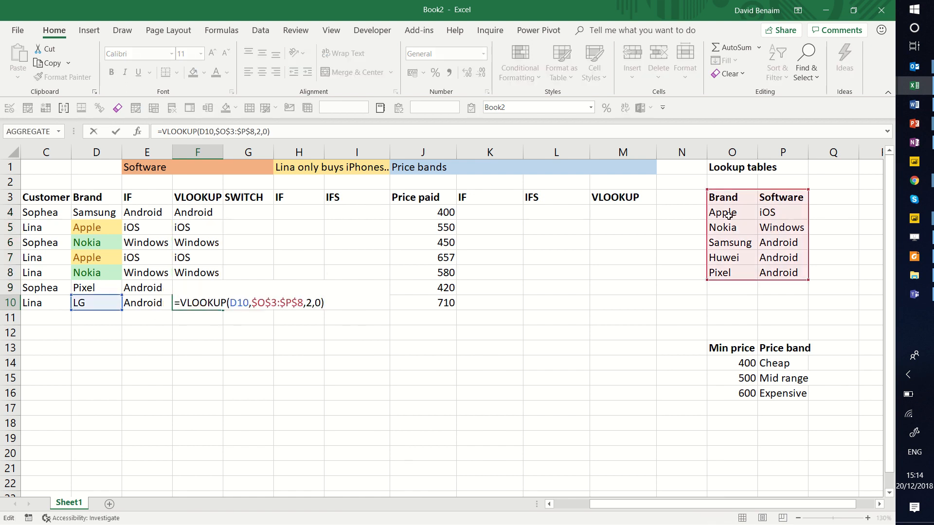
key(Enter)
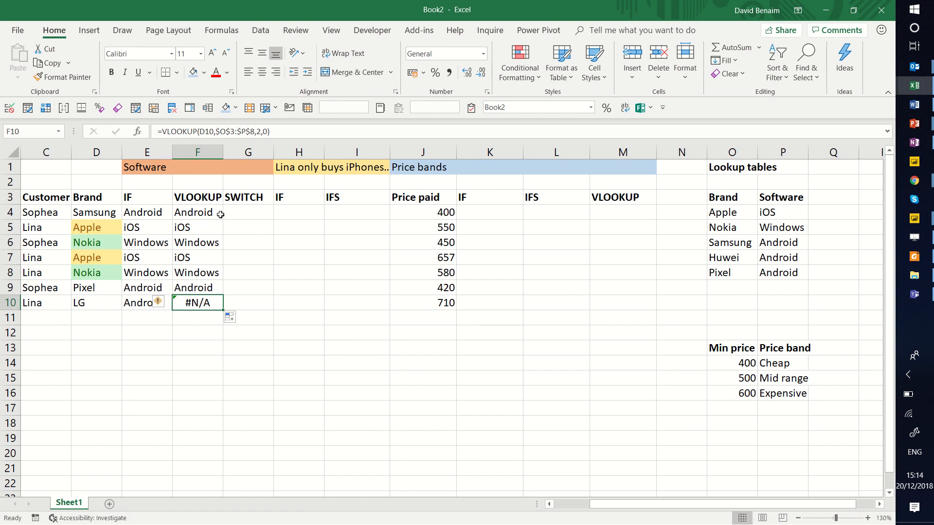
mouse_move(210, 213)
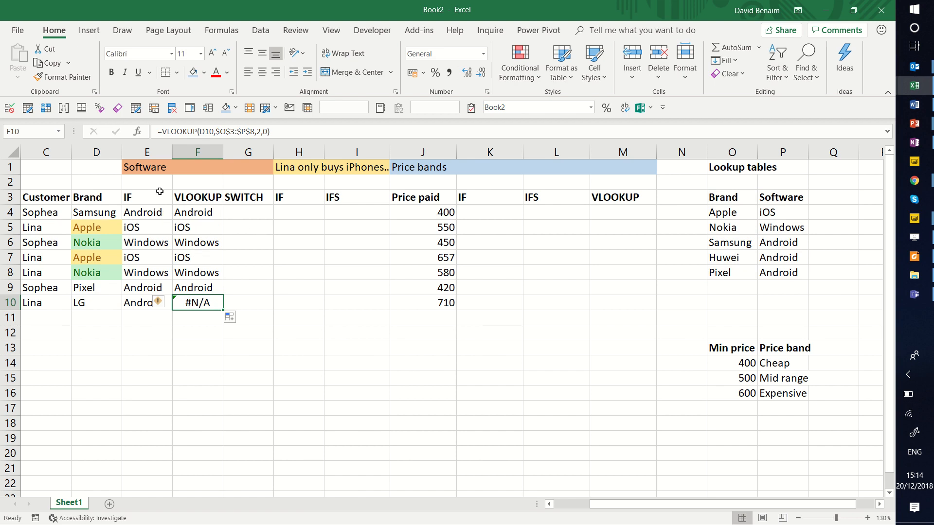
mouse_move(162, 131)
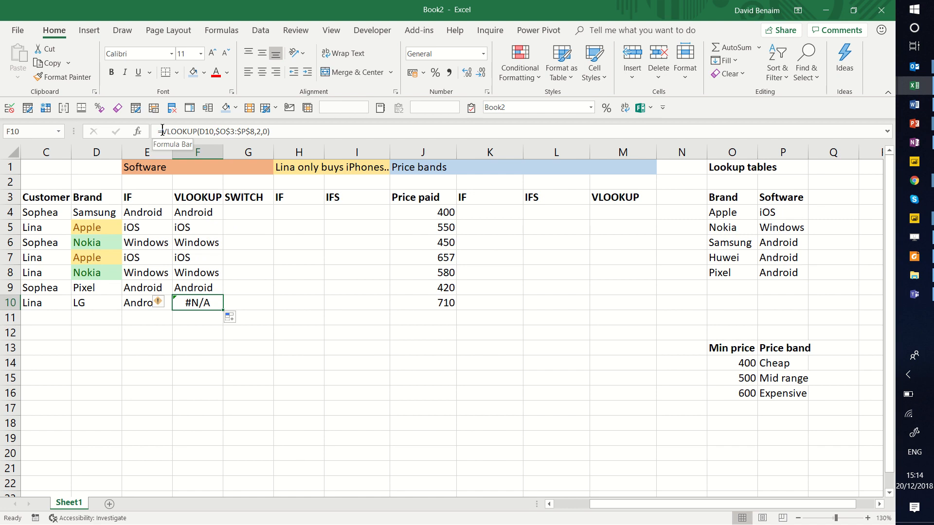
mouse_move(765, 268)
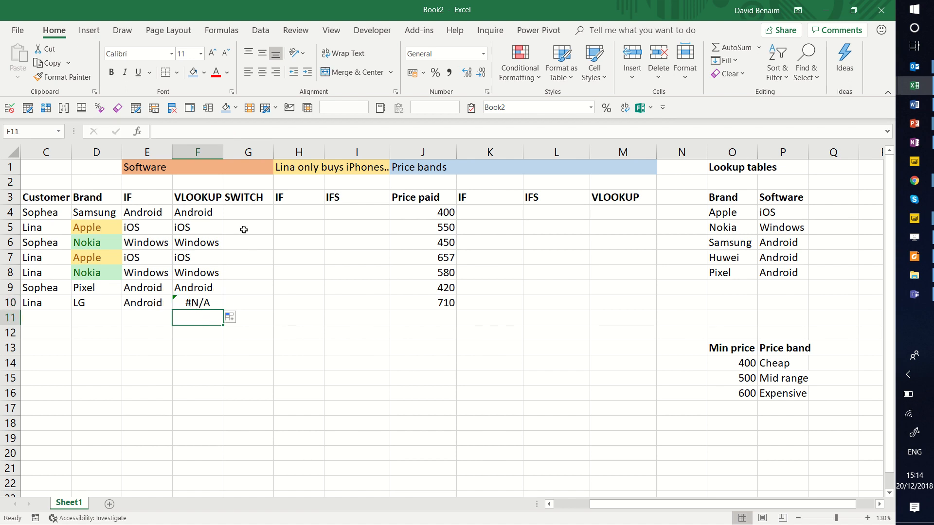
- Begin =SWITCH(D4,"Apple", in G4 using the brand as the expression
click(248, 212)
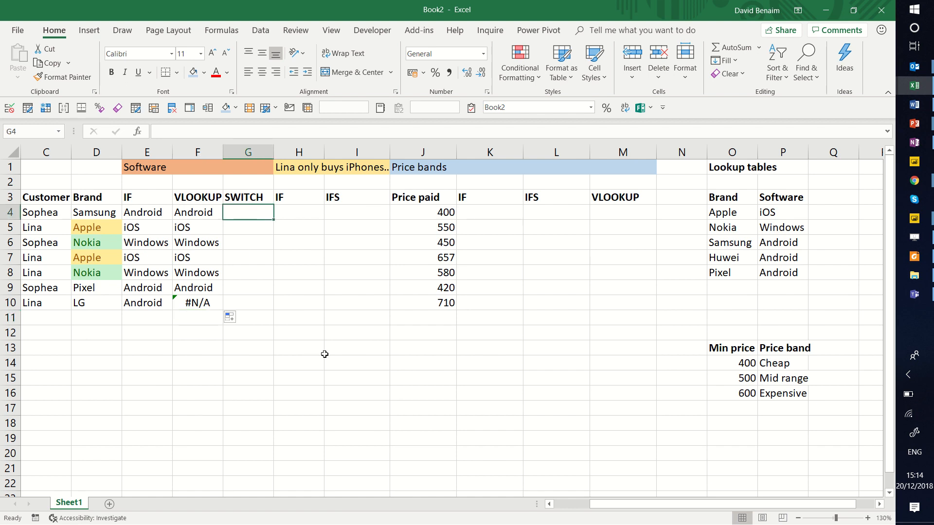
text(=s)
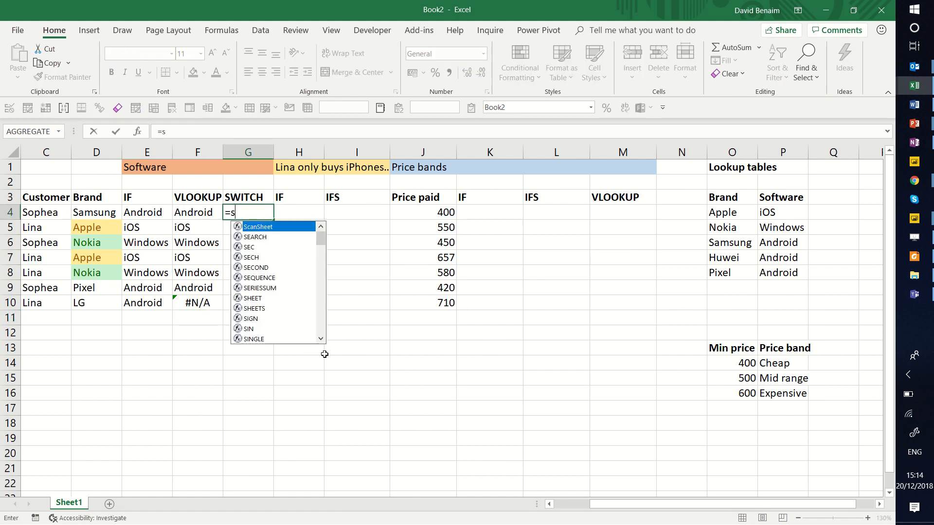
text(w)
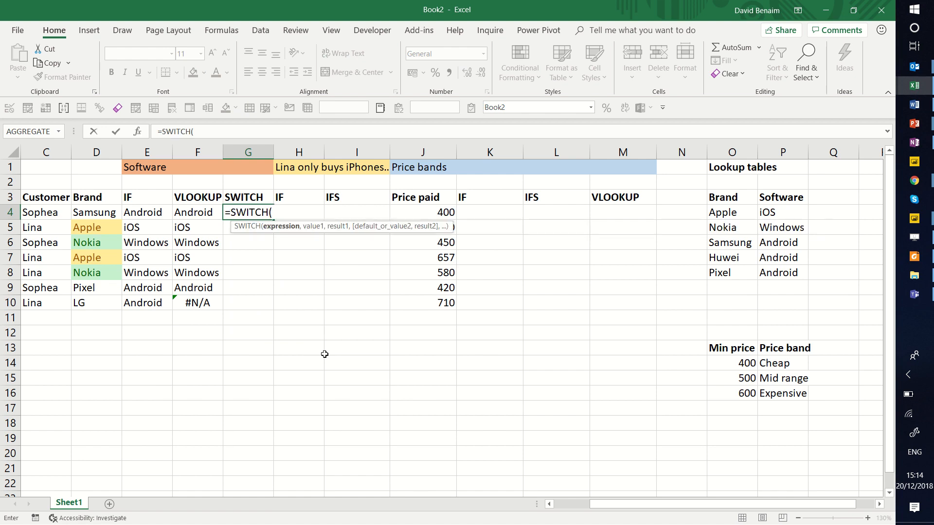
mouse_move(274, 248)
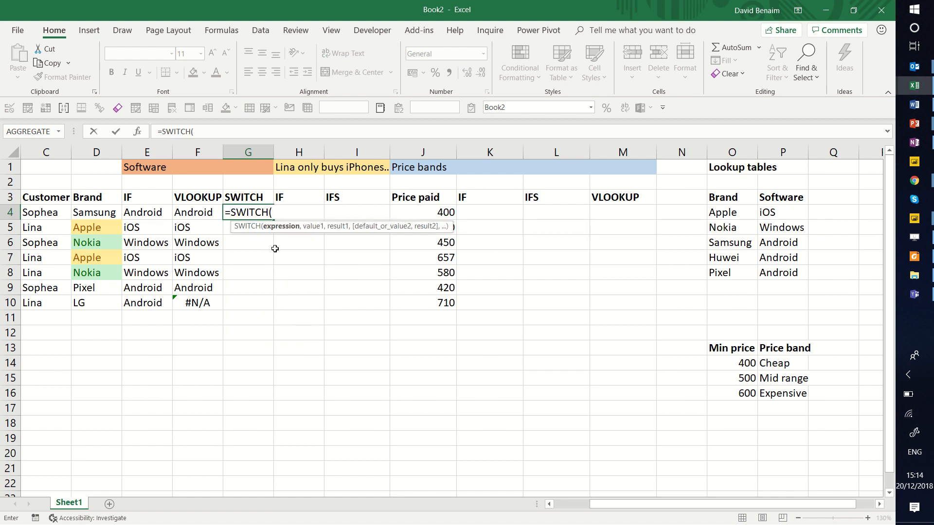
mouse_move(167, 246)
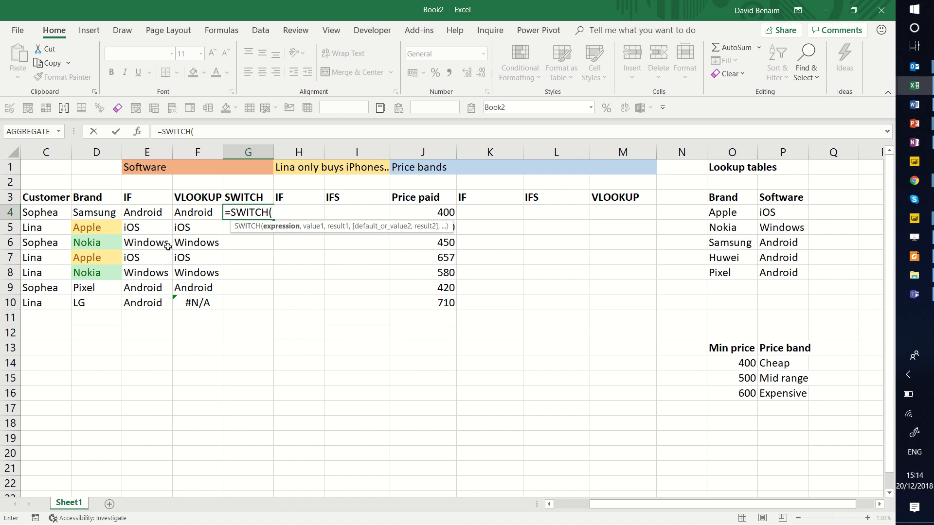
click(96, 212)
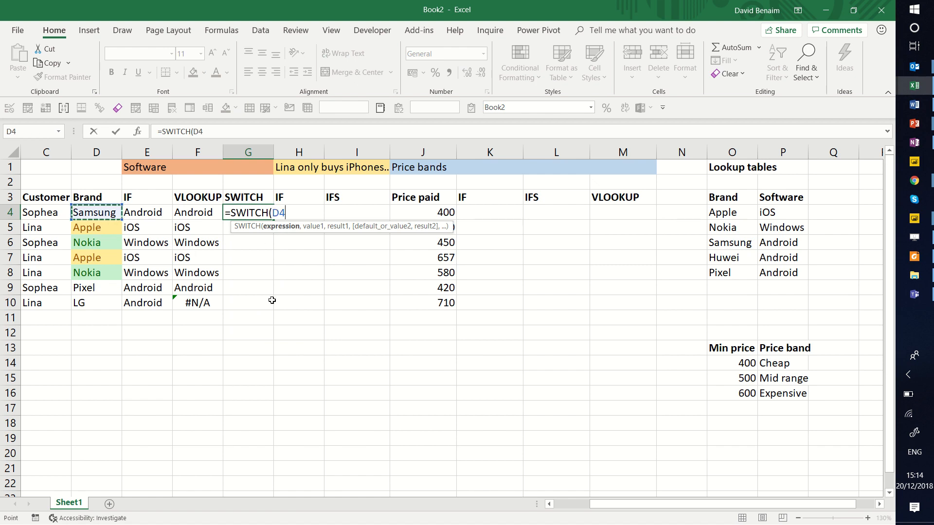
text(,)
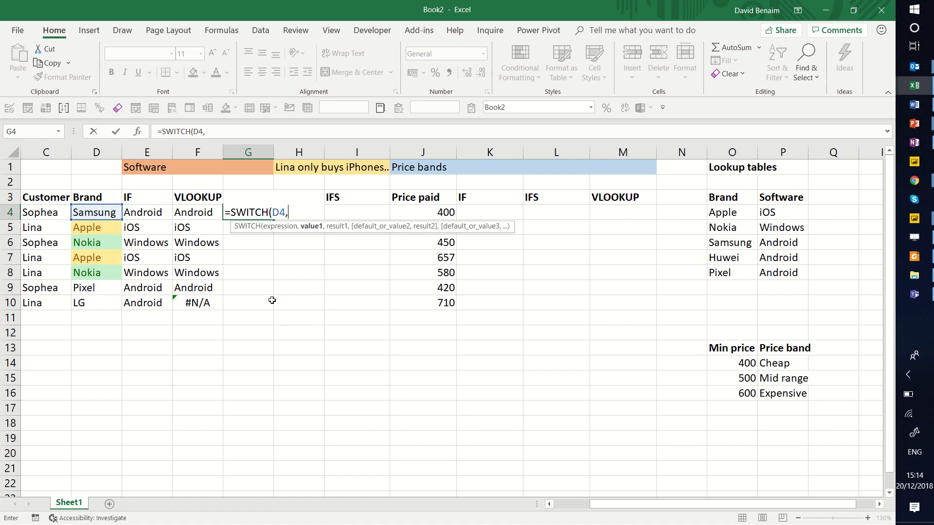
mouse_move(278, 240)
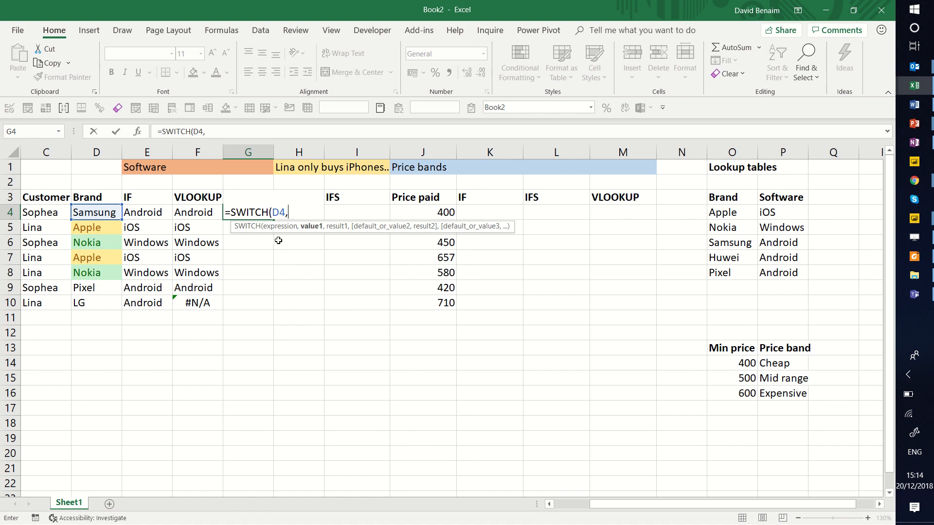
mouse_move(306, 233)
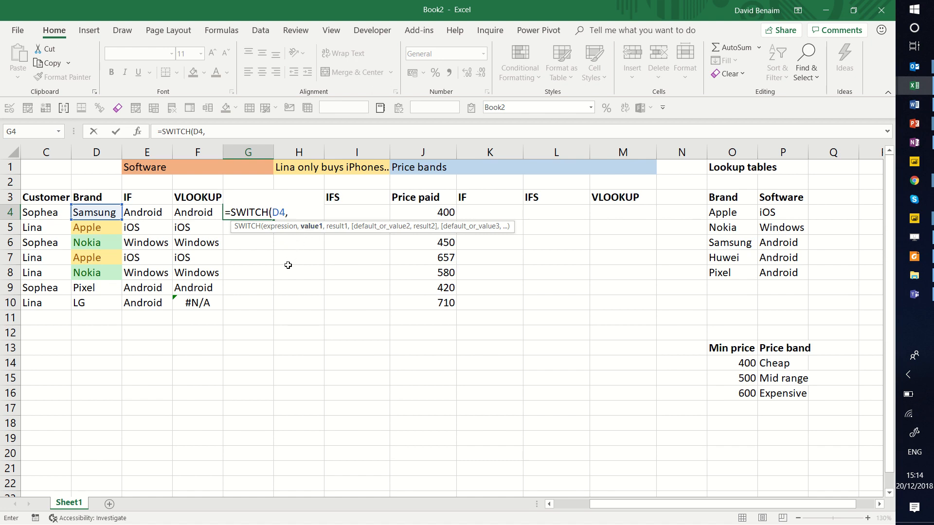
text("A)
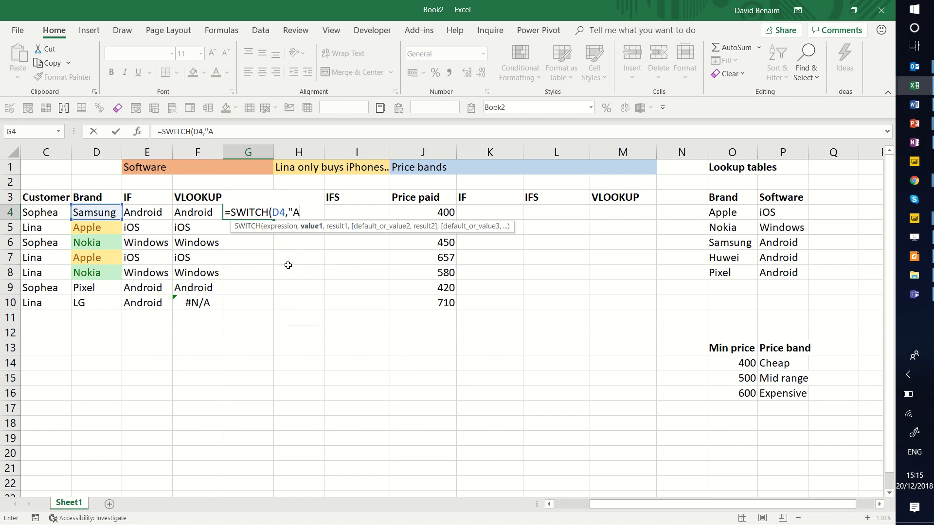
text(pple",)
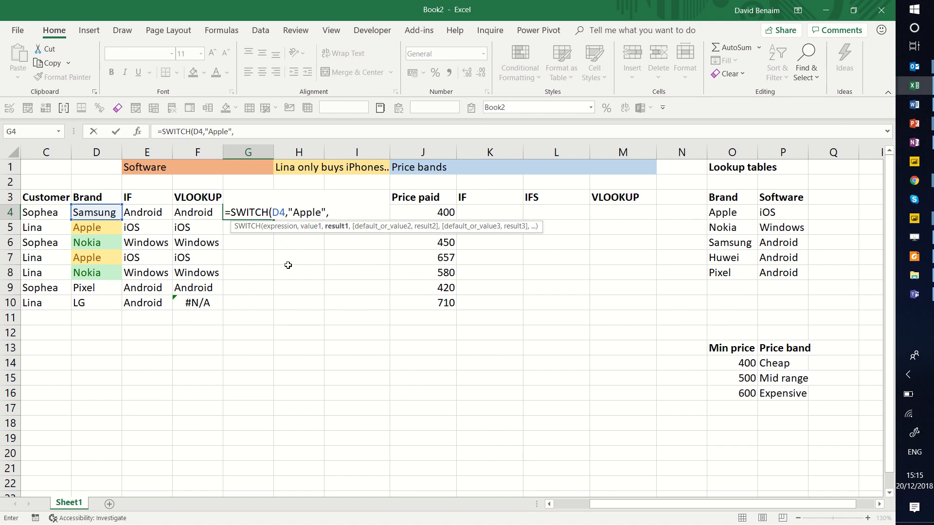
mouse_move(309, 232)
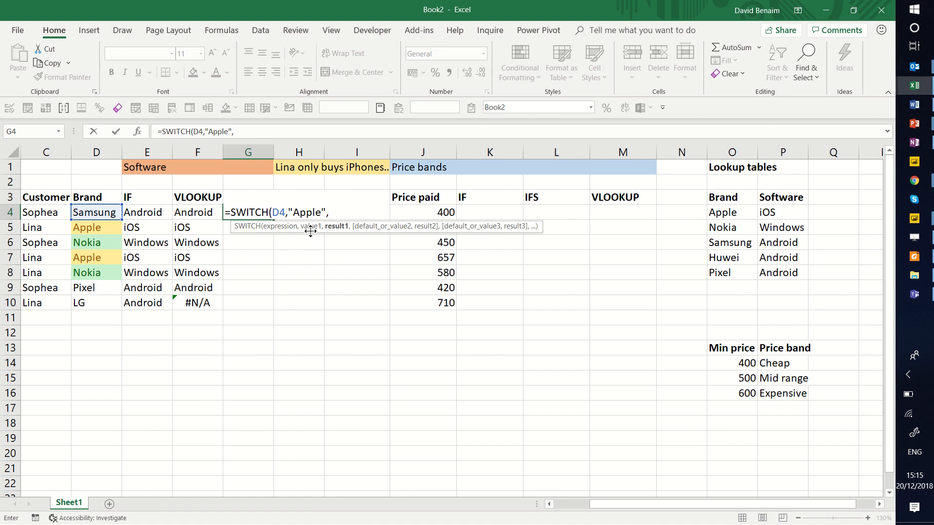
text(,)
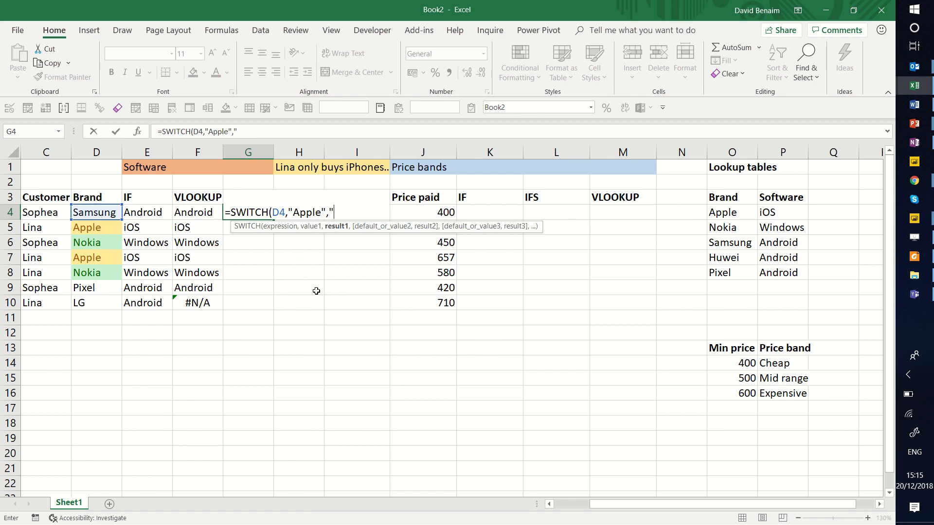
- Extend the SWITCH so Apple returns iOS and Nokia returns Windows
text(iOS",)
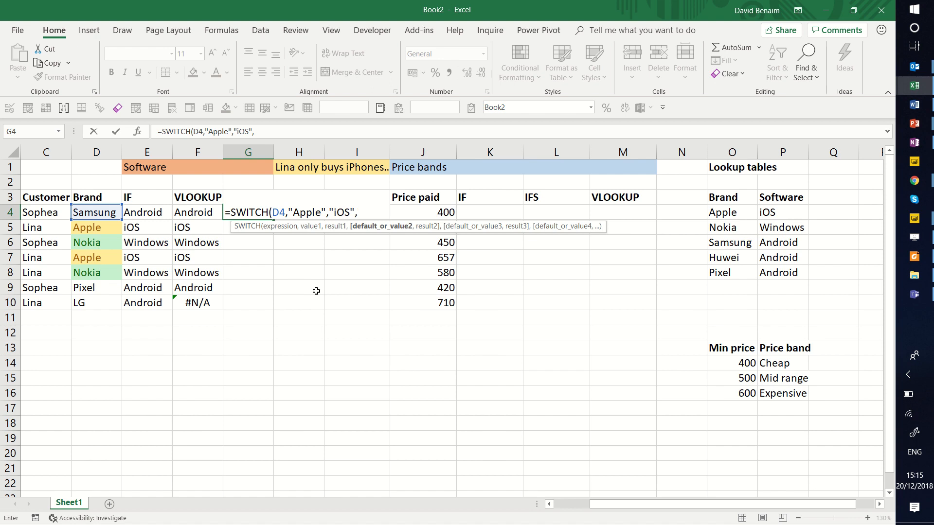
text("Nokia)
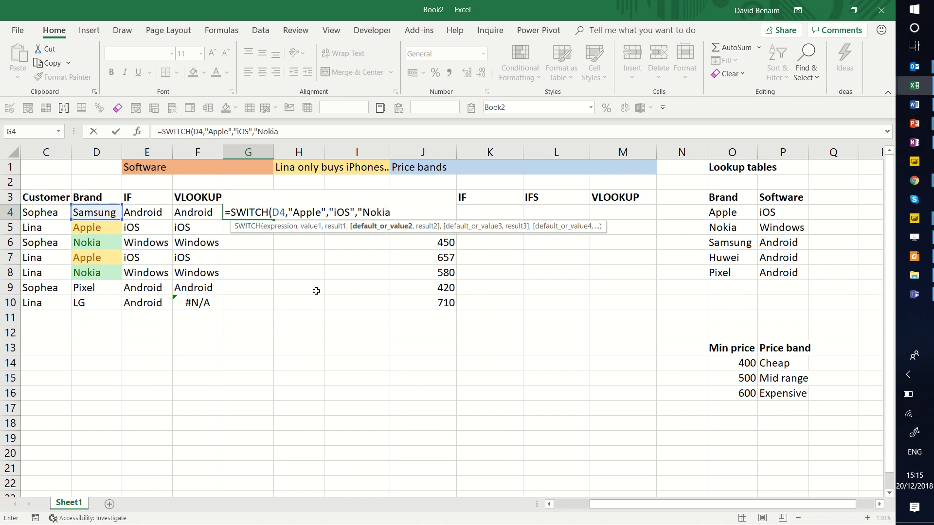
text(,)
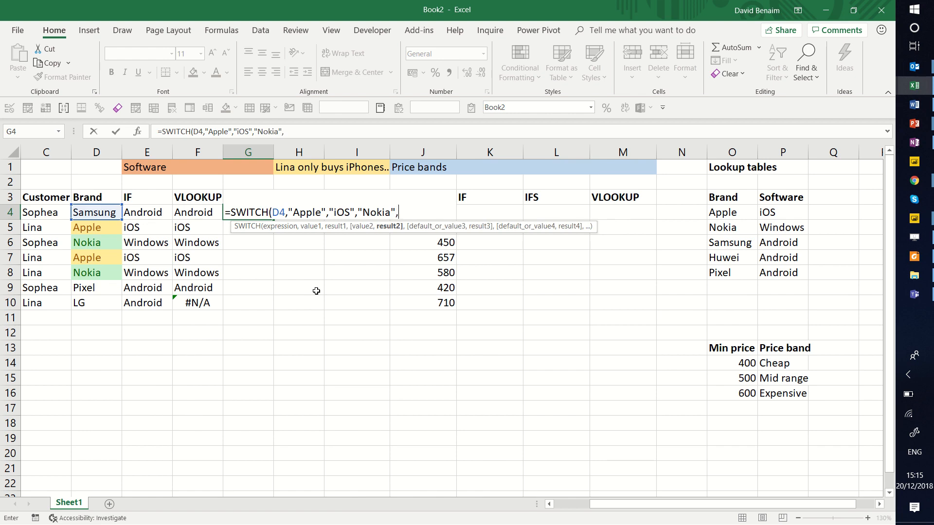
text(")
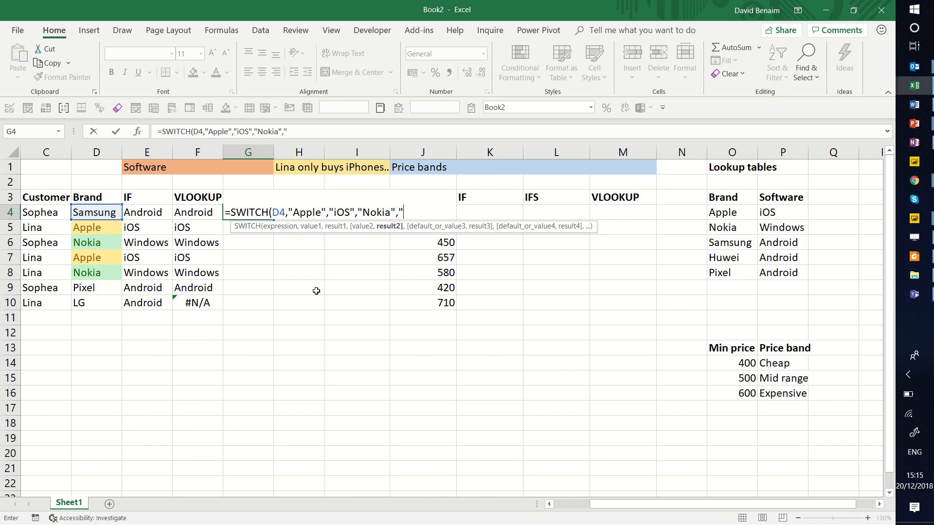
text(Windows)
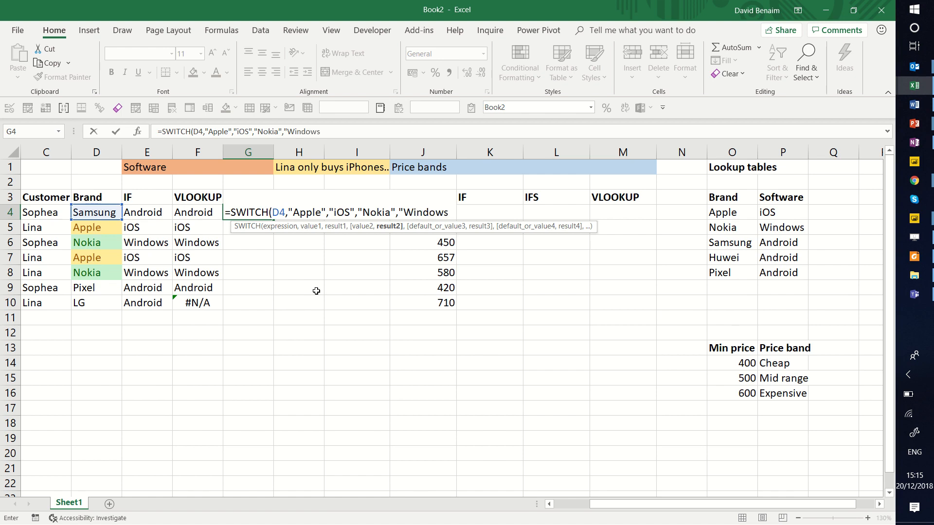
text(")
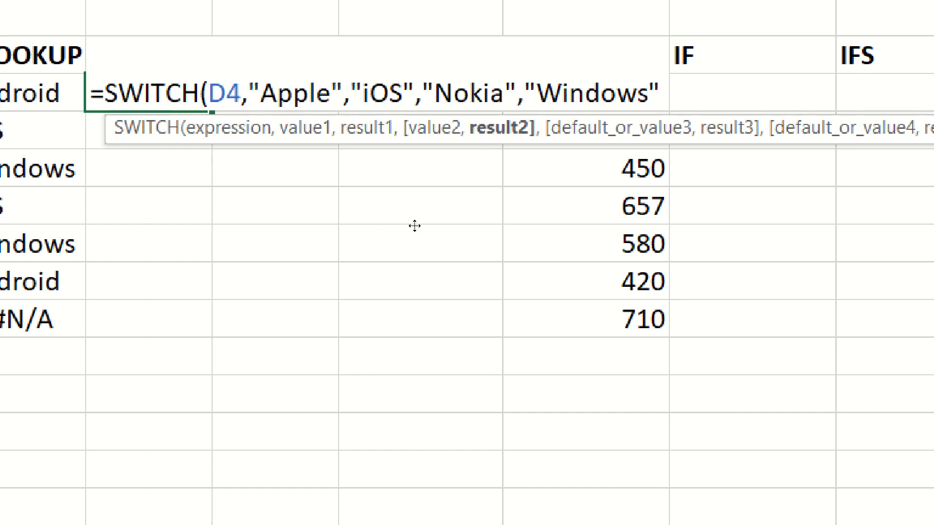
mouse_move(339, 243)
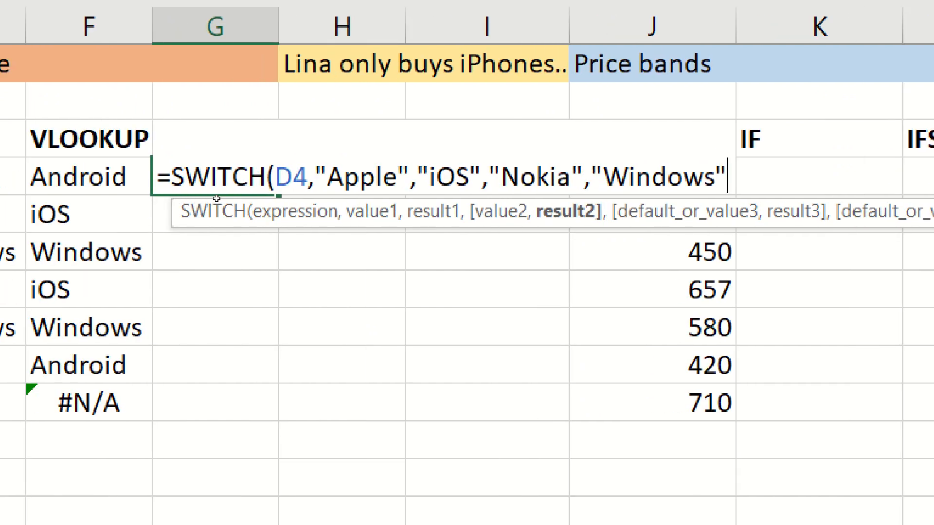
- Add "Android" as the SWITCH default value for all other brands
text(,)
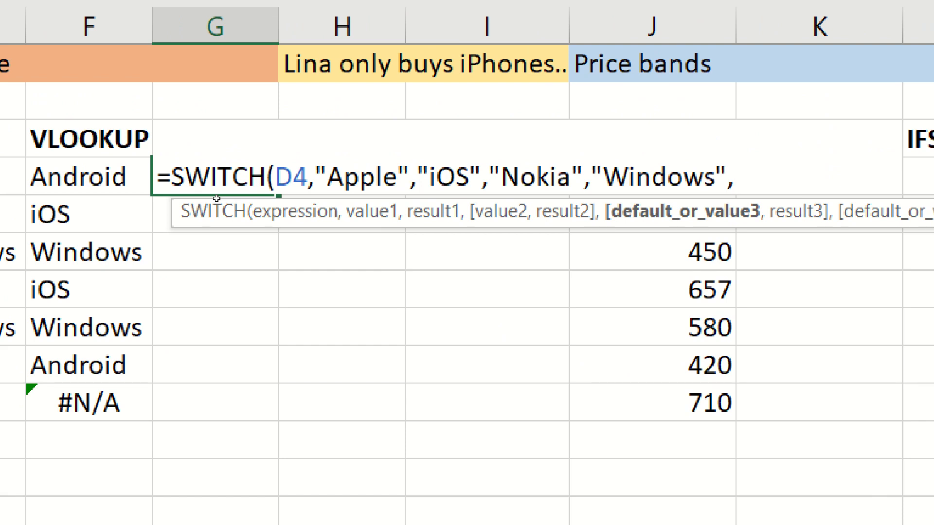
text(")
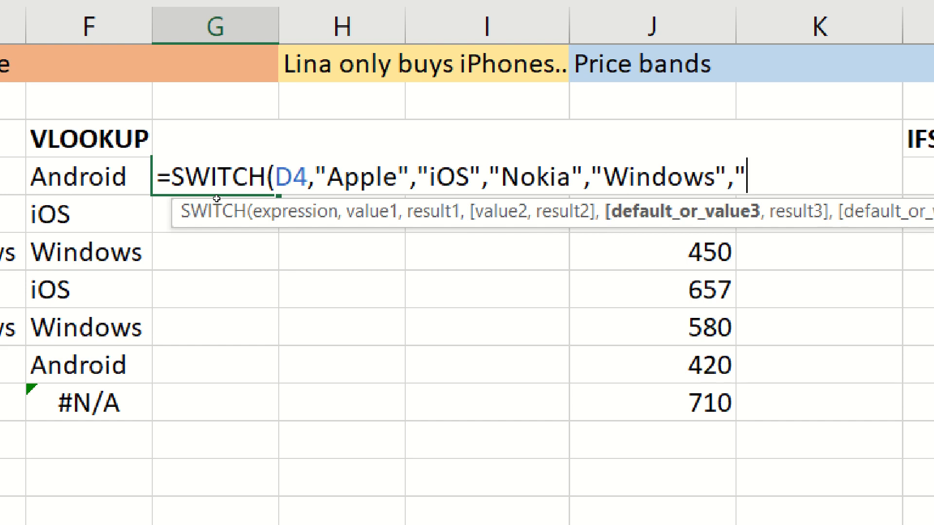
text(And)
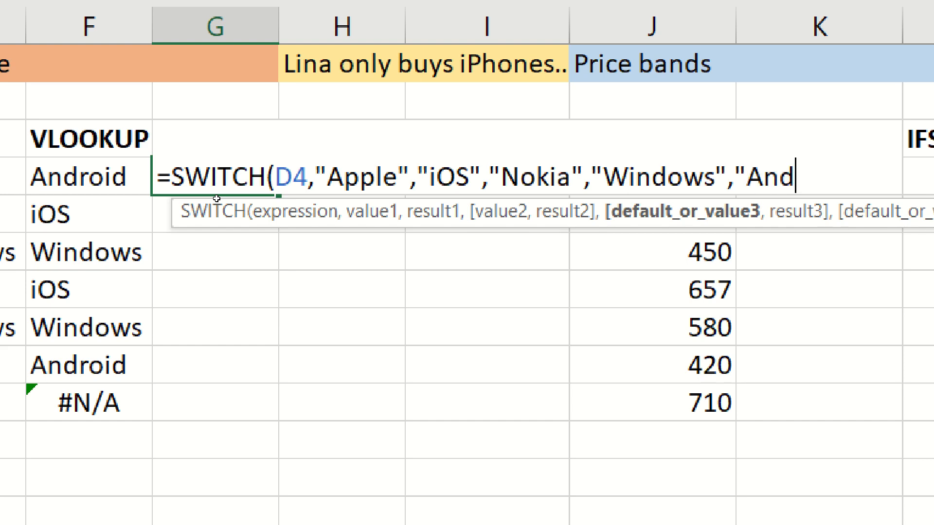
text(roid"))
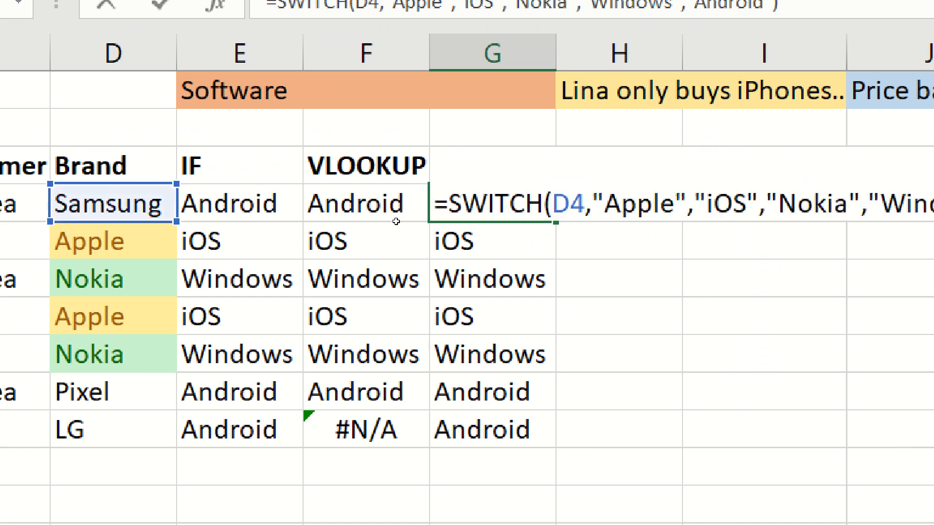
- Compare the IF formula in E4 with the VLOOKUP in F4, then move to H4 for the next formula
scroll(right, 3)
text(SWITCH)
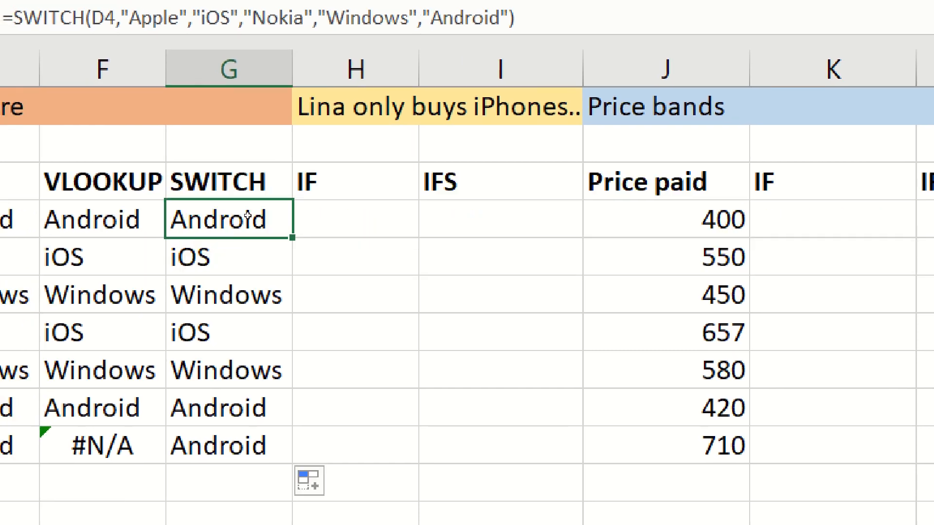
scroll(left, 3)
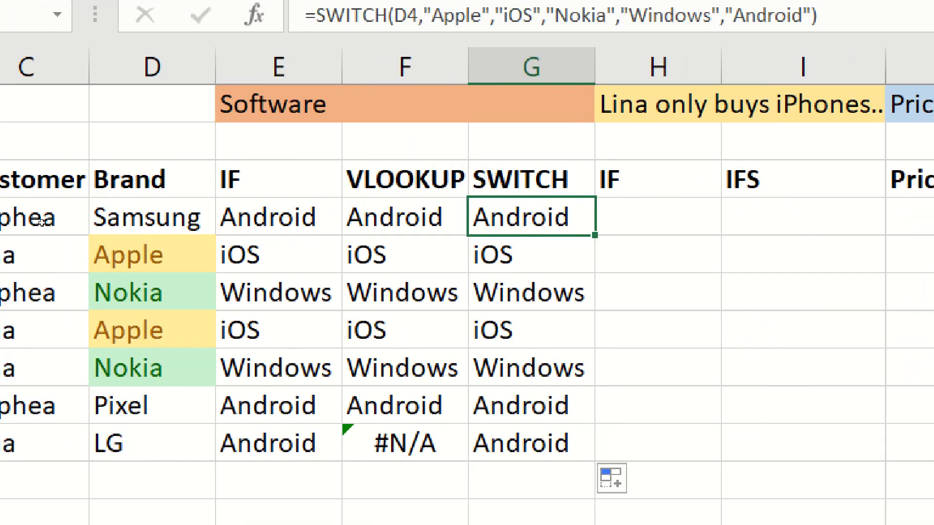
click(277, 216)
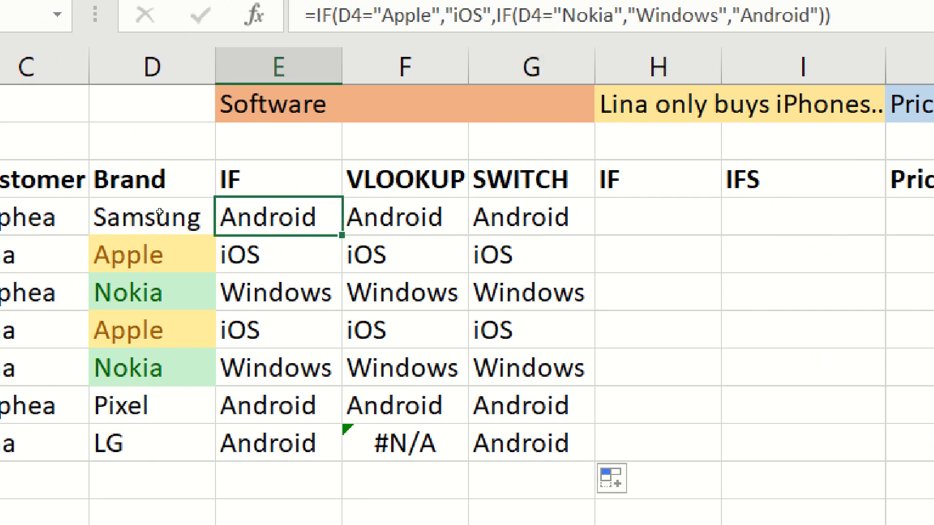
click(404, 216)
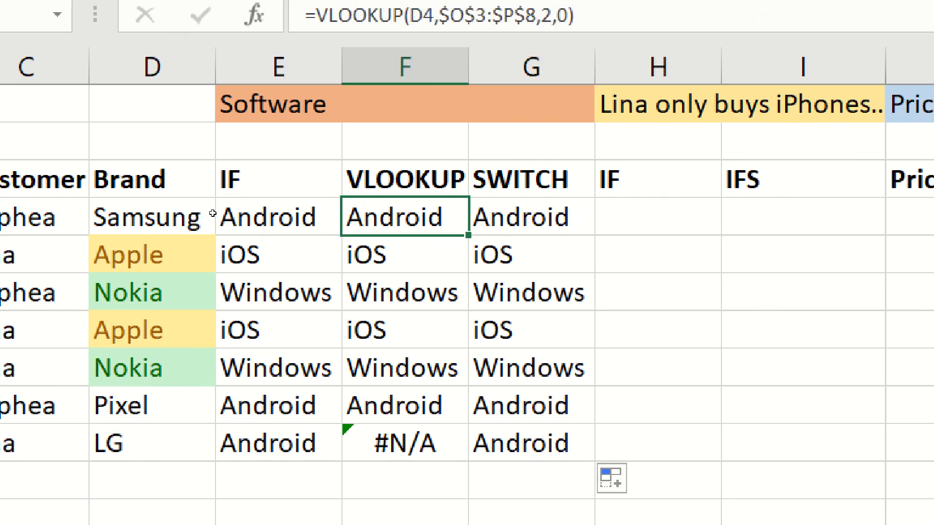
mouse_move(268, 156)
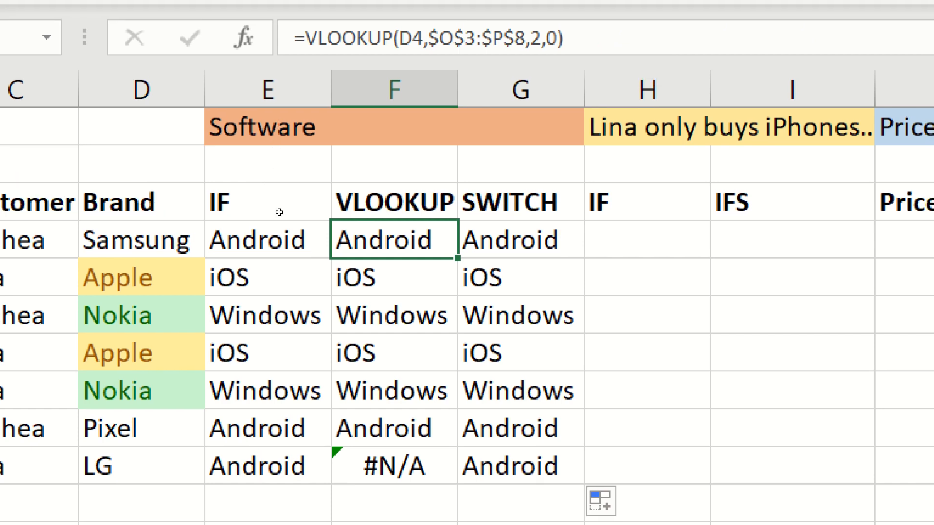
click(645, 239)
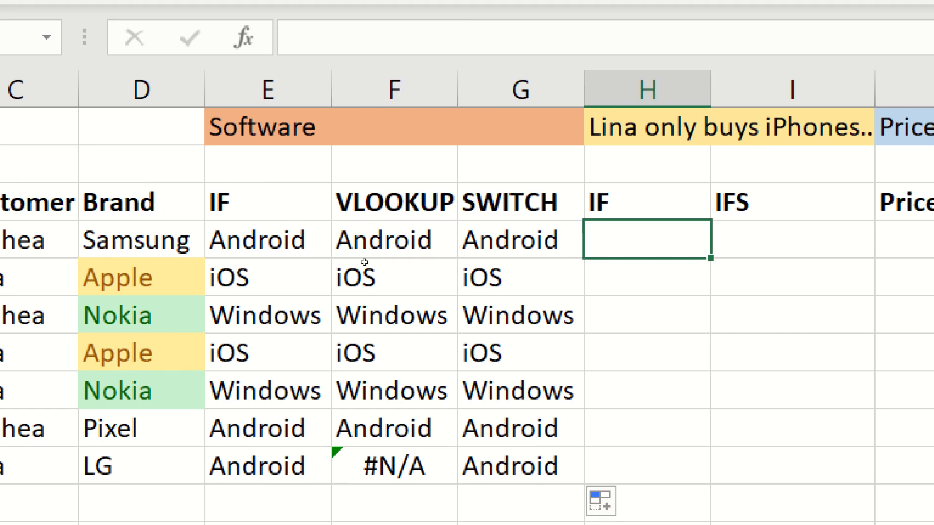
mouse_move(288, 290)
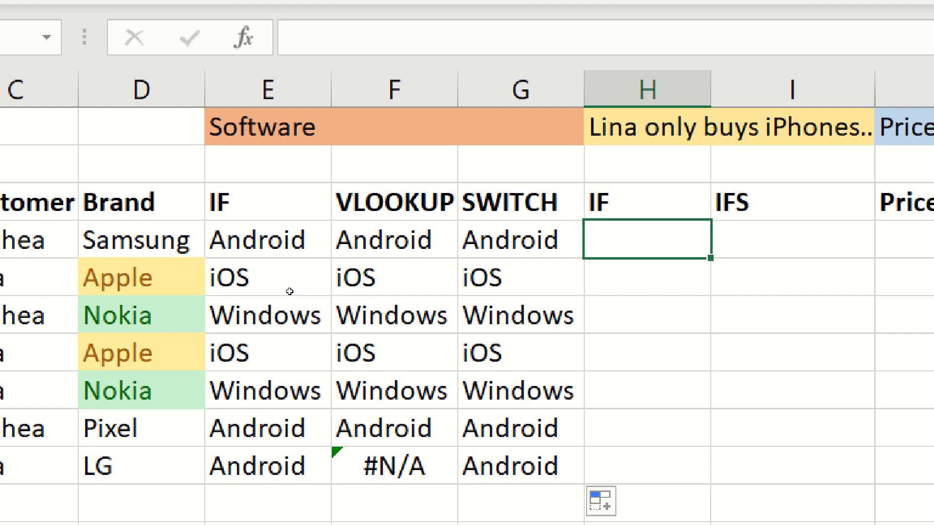
- Review the Customer and Brand columns and start =IF( in H4 for the Lina-only check
click(645, 315)
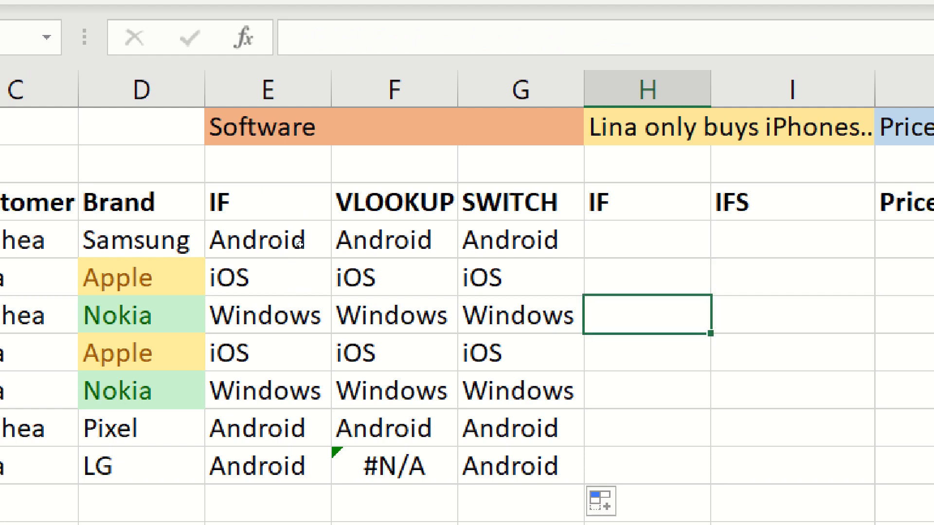
click(646, 240)
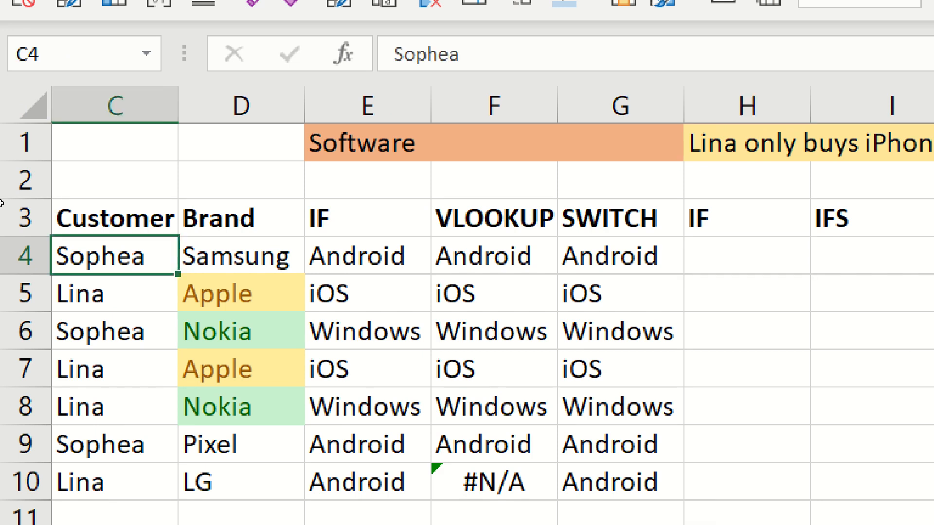
scroll(left, 3)
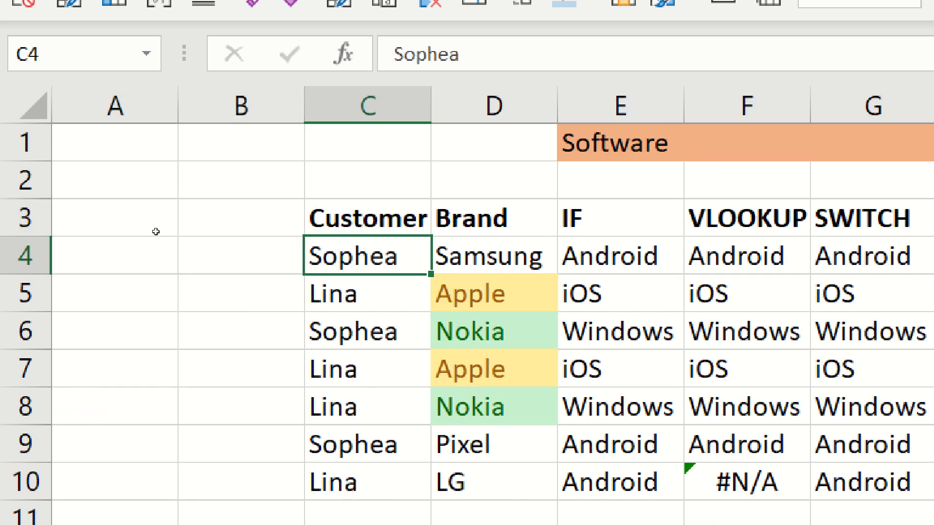
mouse_move(192, 213)
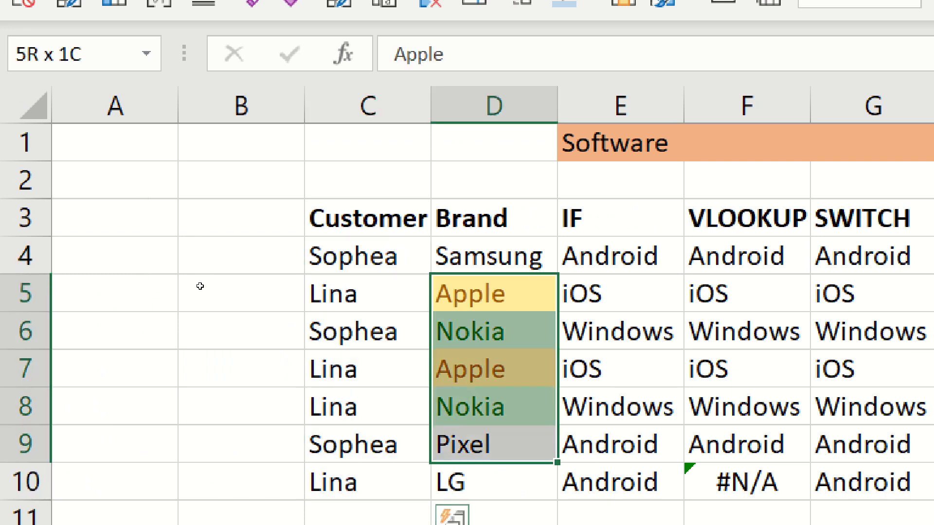
click(493, 256)
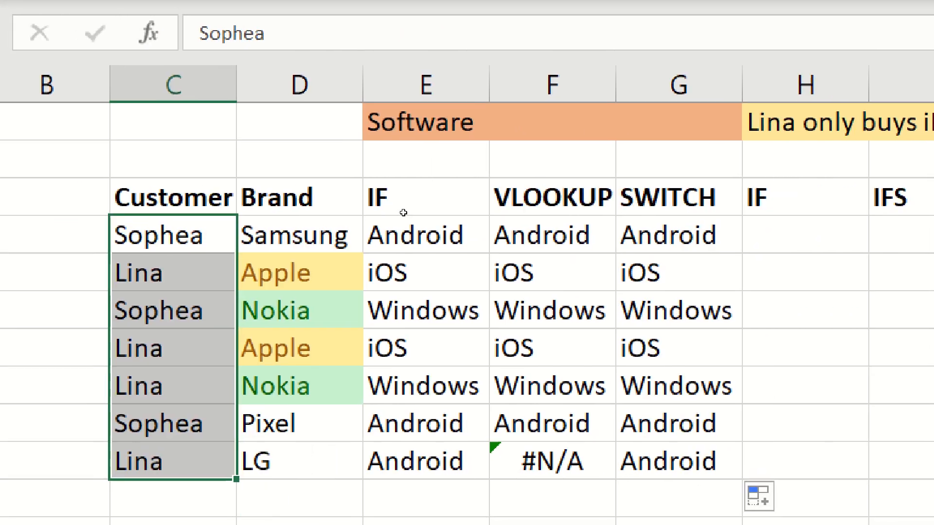
text(=if)
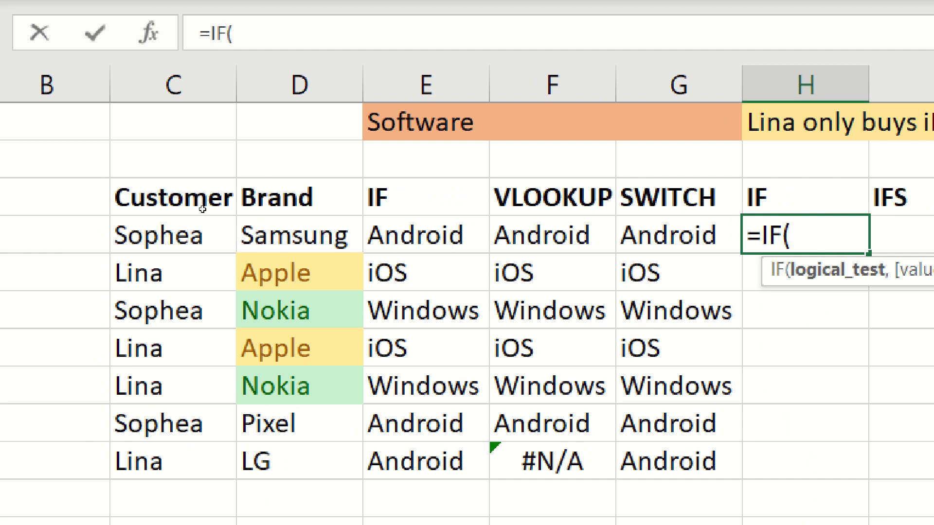
- Complete the nested IF: Apple gives Correct, otherwise Lina gives Error and anyone else Correct
click(297, 234)
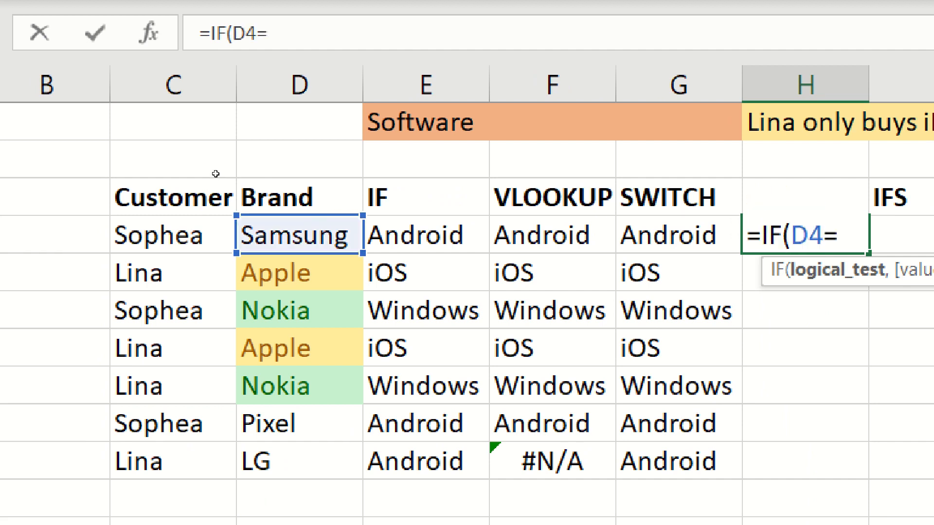
text("Apple",)
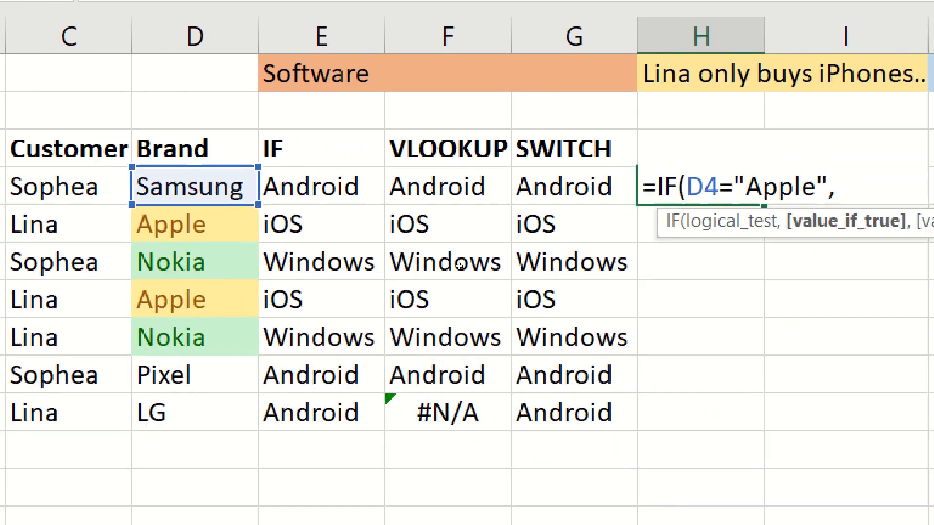
text(")
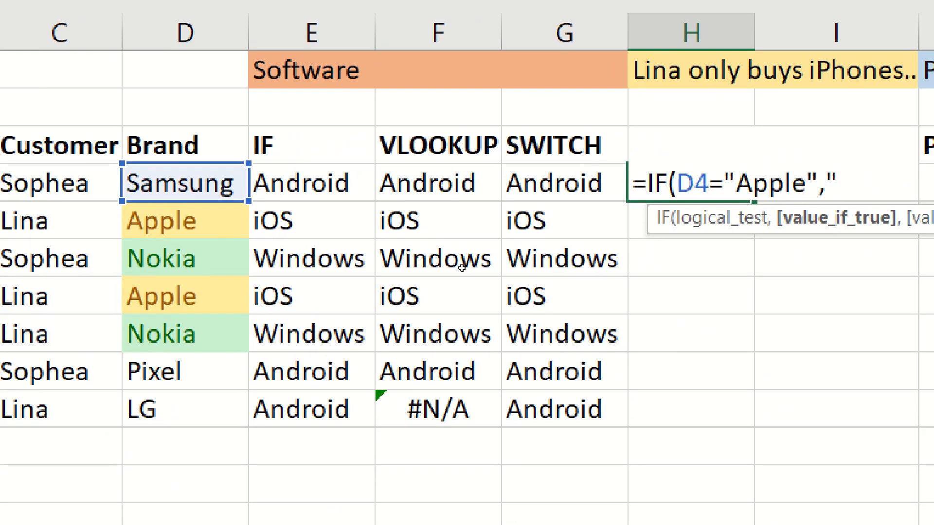
text(Correct",)
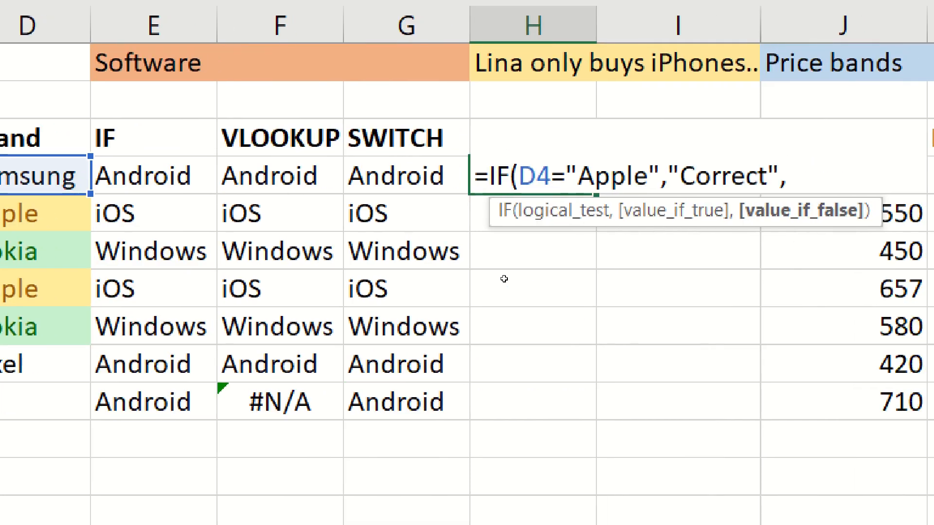
text(IF()
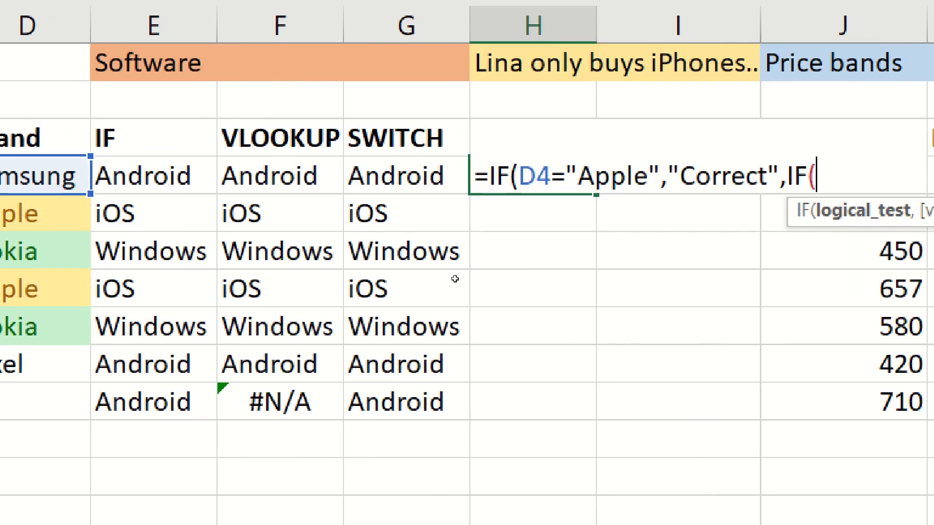
scroll(left, 3)
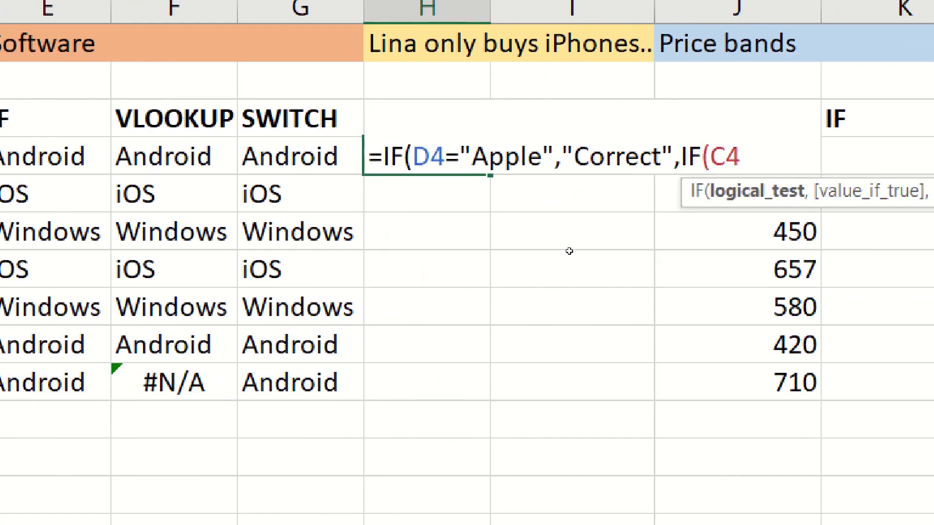
text(="L)
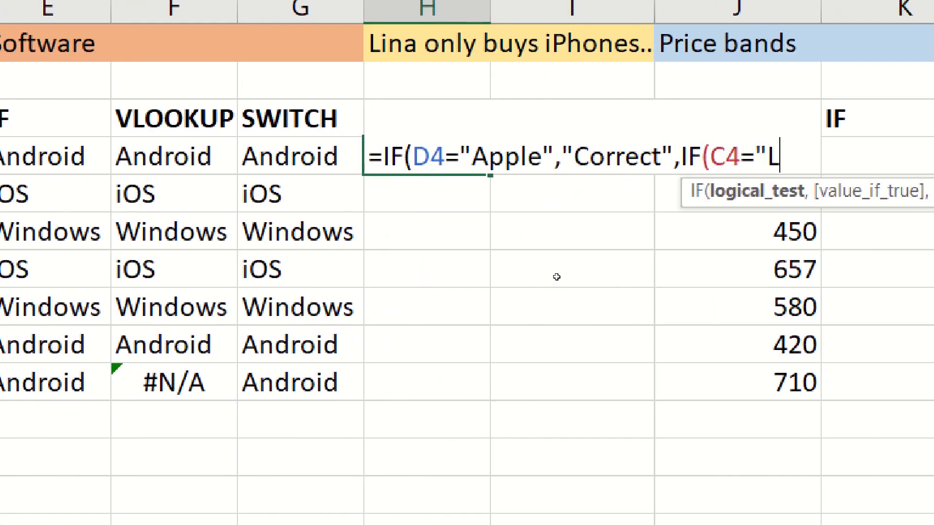
text(ina")
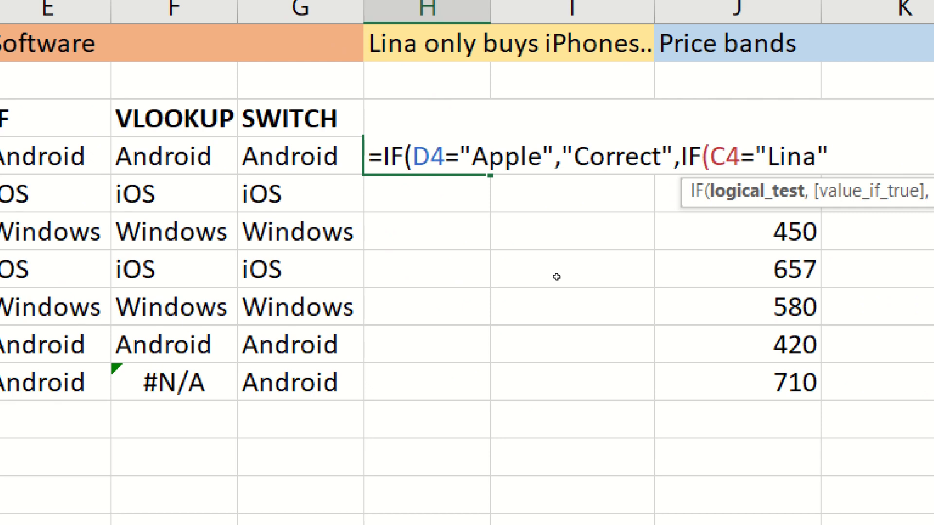
text(,")
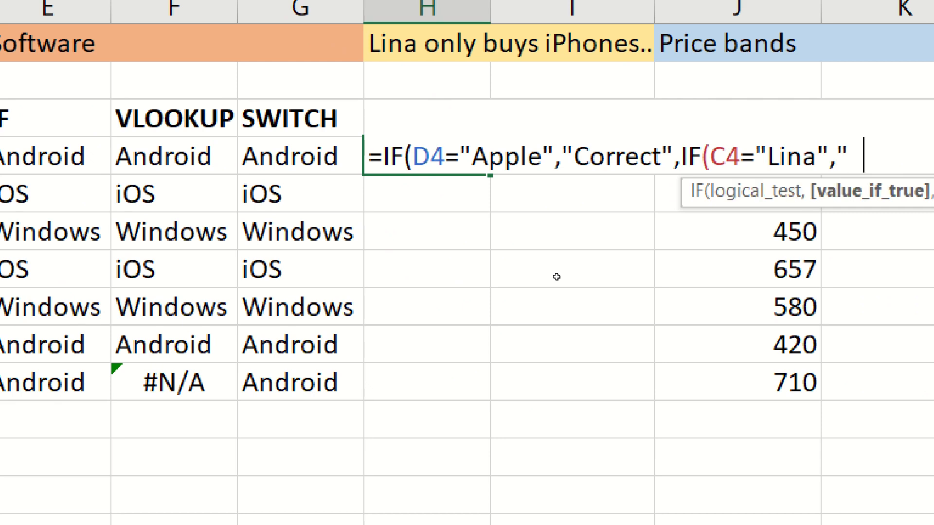
text(Error",)
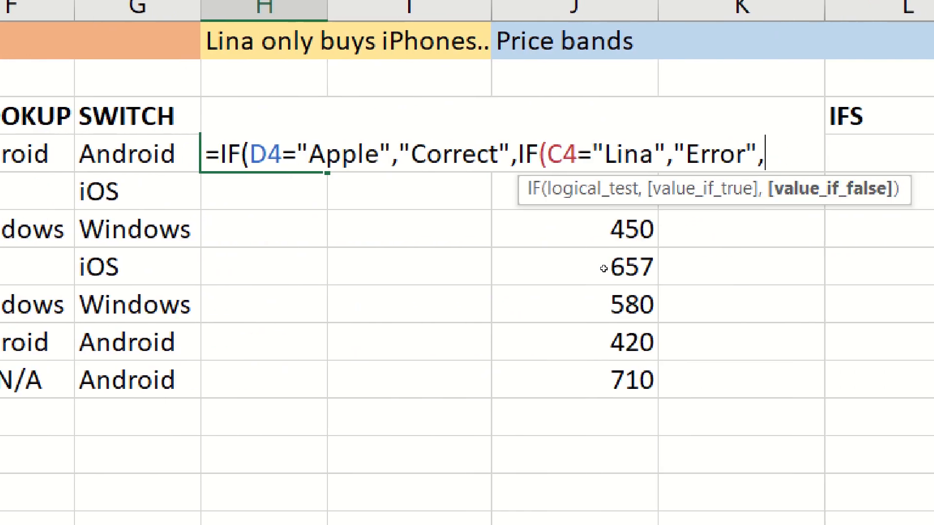
text("Co)
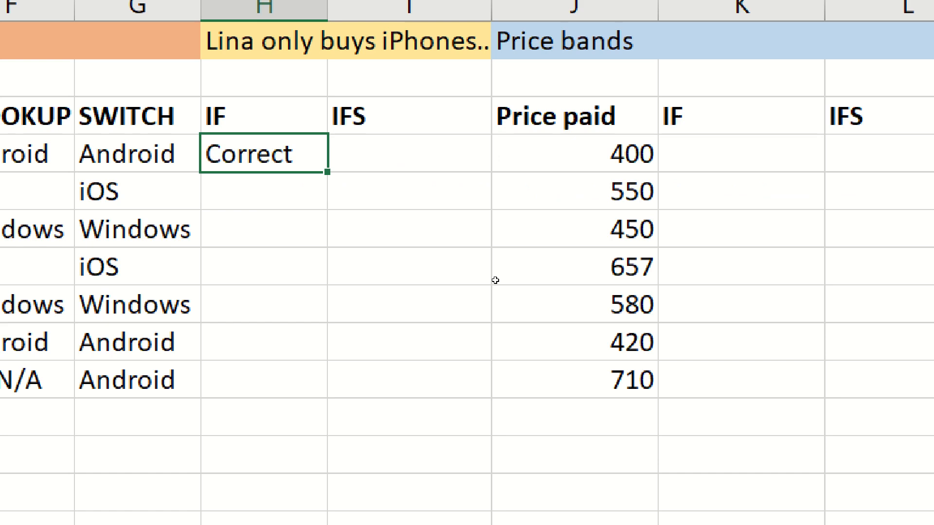
- Fill the Lina-check IF down H4:H10, flagging two rows as Error
drag(264, 152, 263, 380)
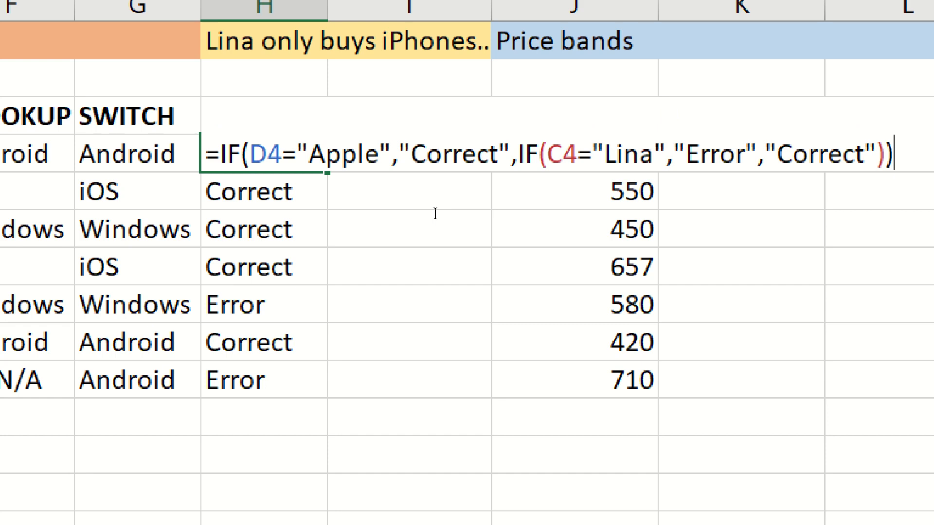
mouse_move(390, 210)
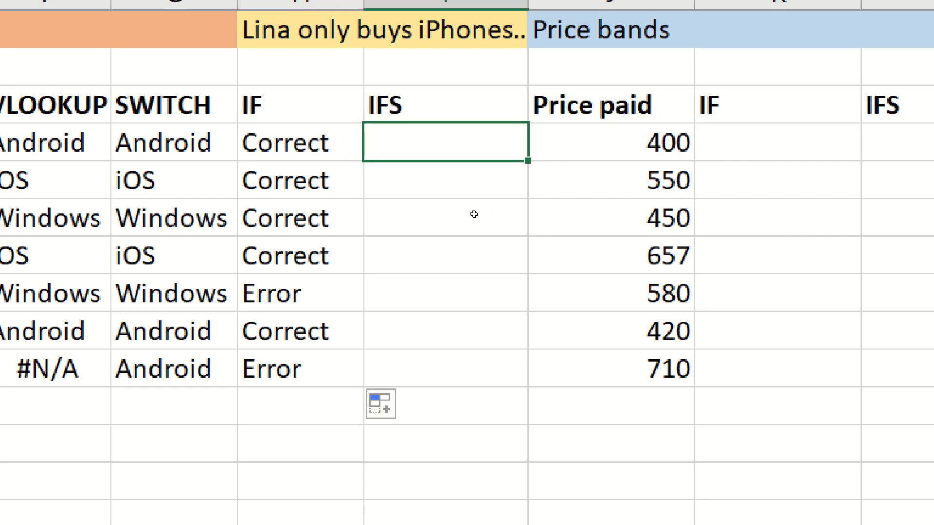
- Enter =IFS(D4="Apple","Correct", in I4 and begin the next test on C4
text(=ifs)
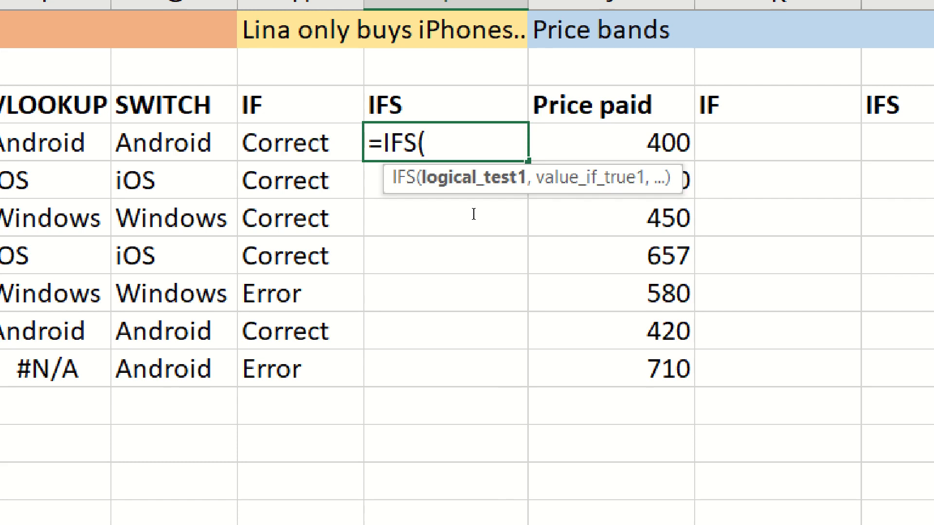
scroll(left, 3)
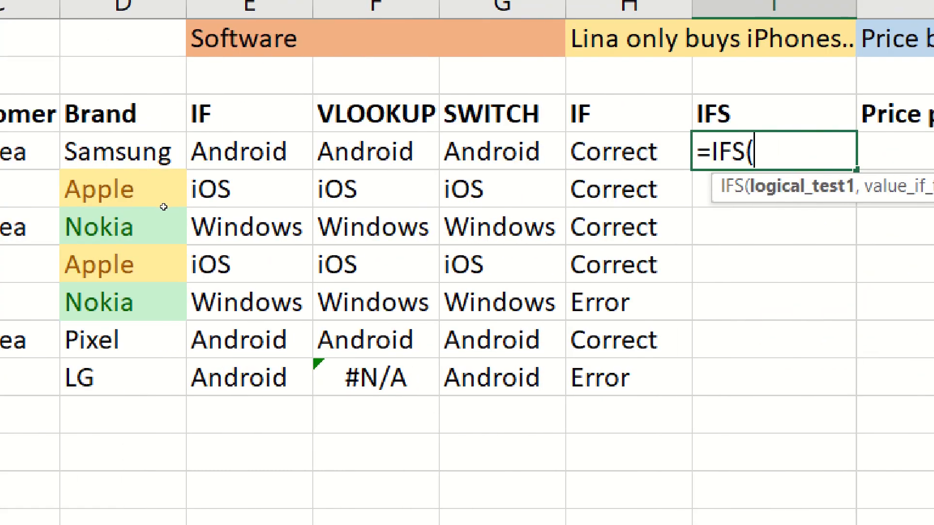
scroll(right, 3)
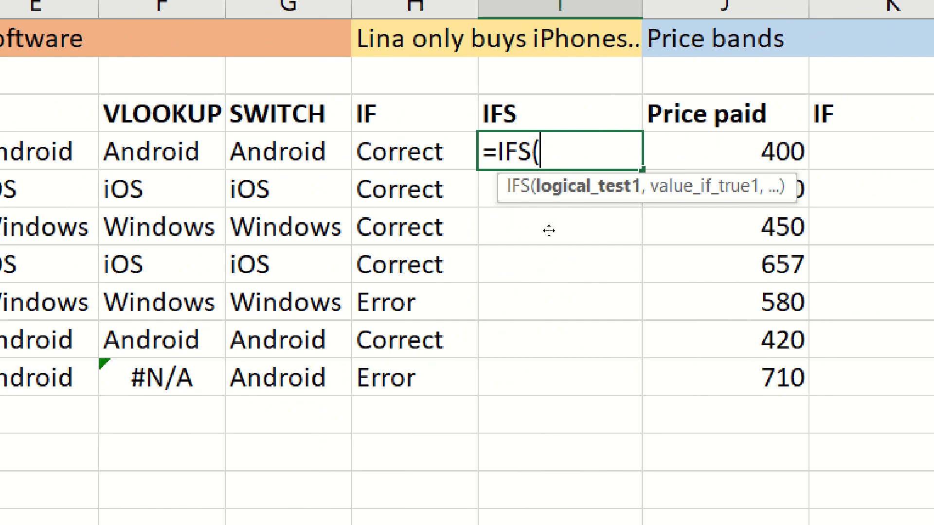
mouse_move(476, 243)
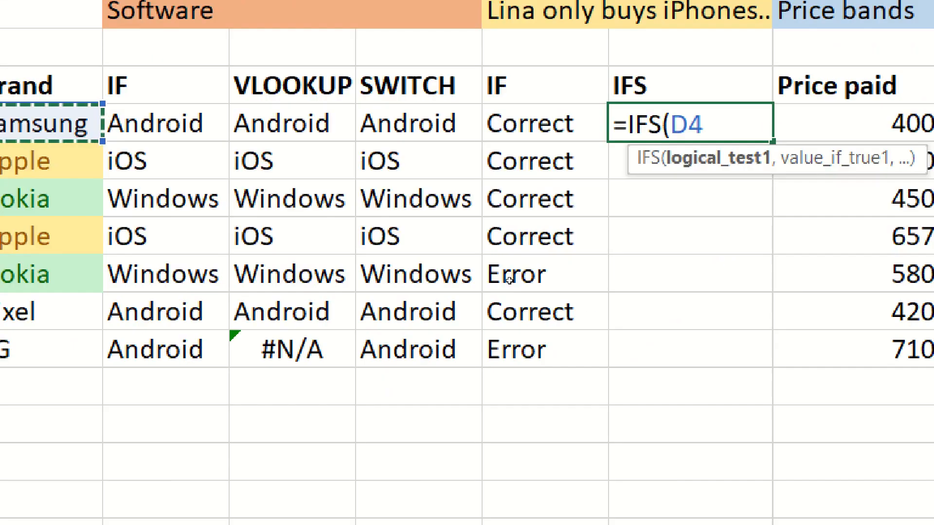
text(=")
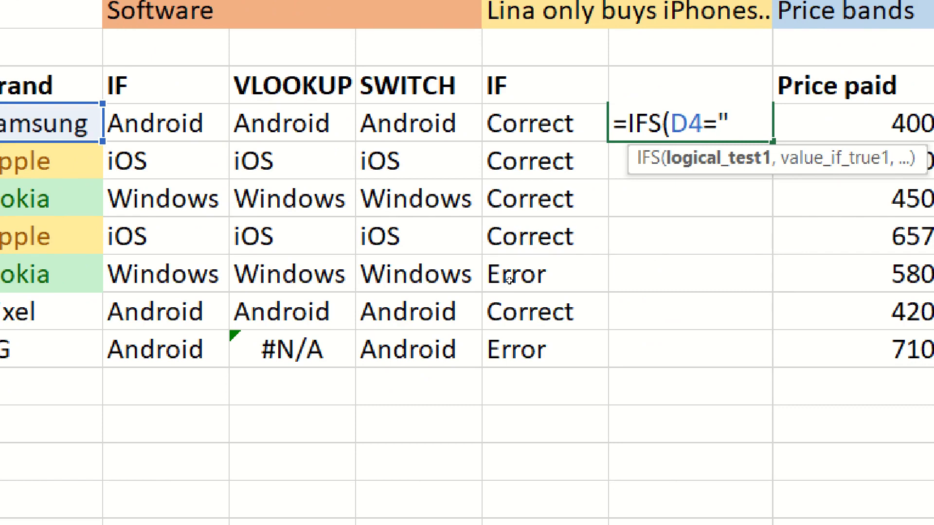
text(Apple)
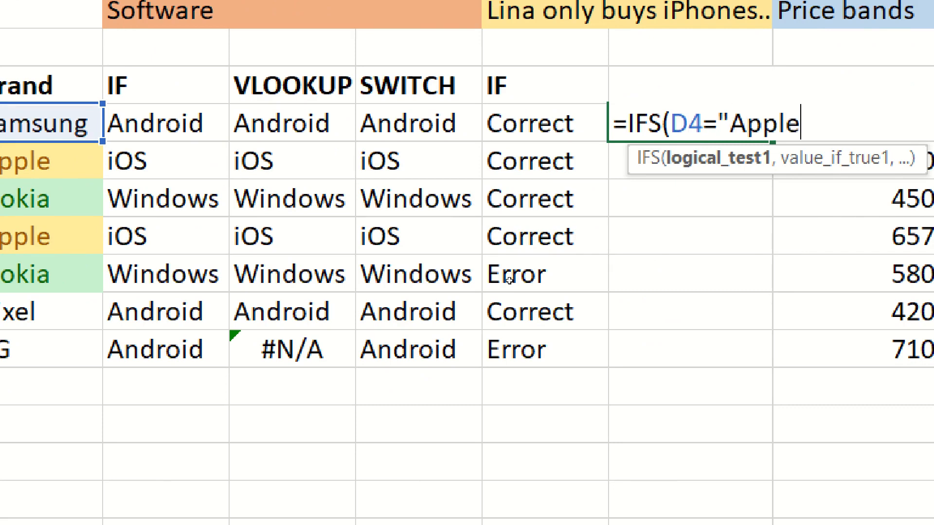
text(",)
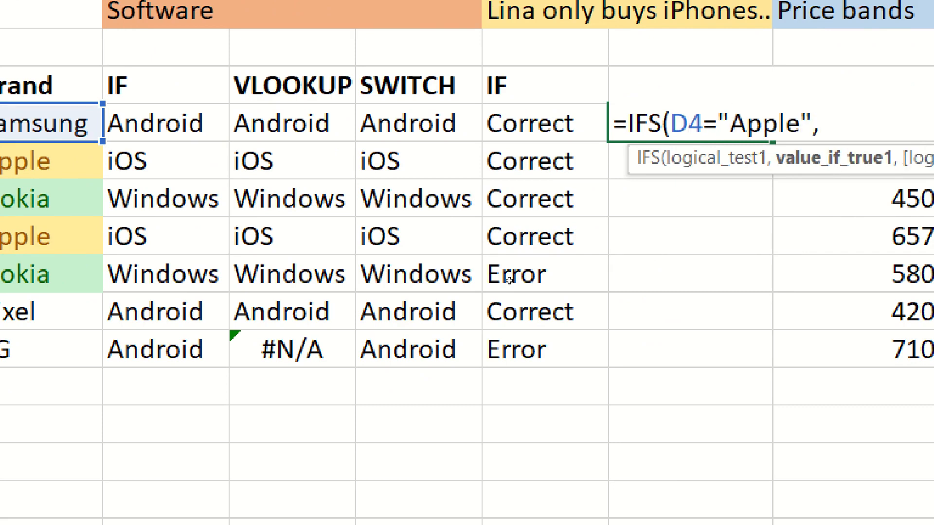
text(")
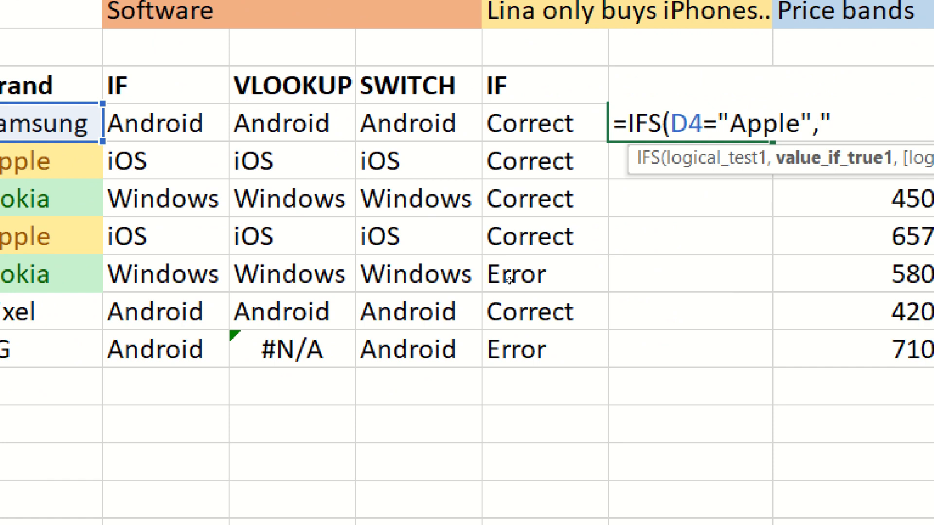
text("Correct",)
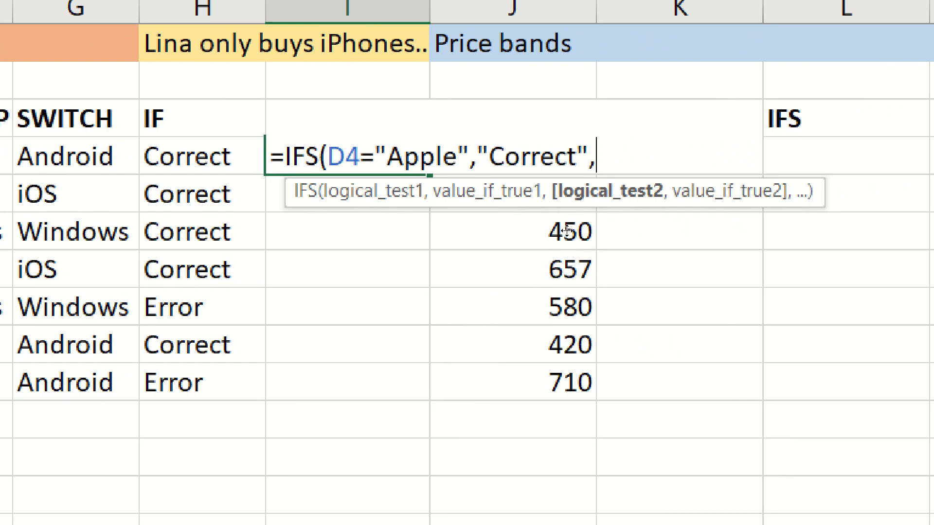
mouse_move(575, 262)
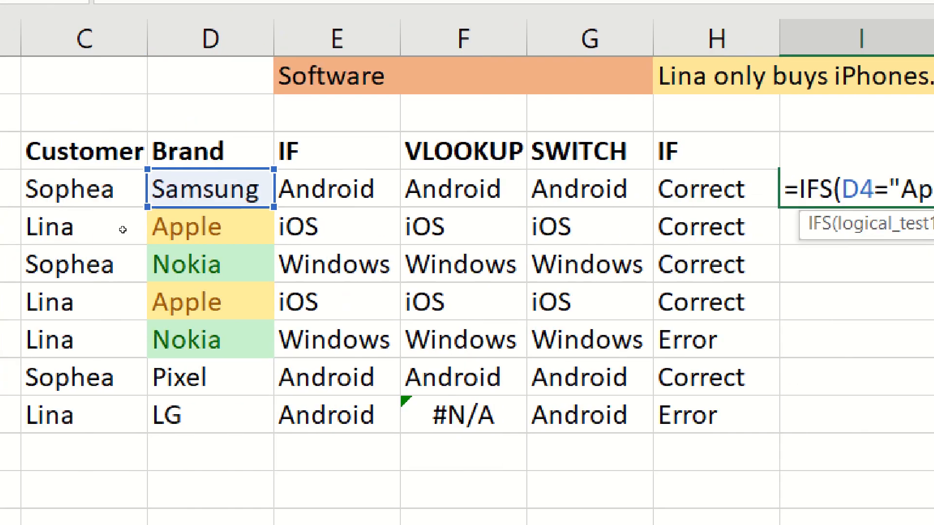
mouse_move(193, 208)
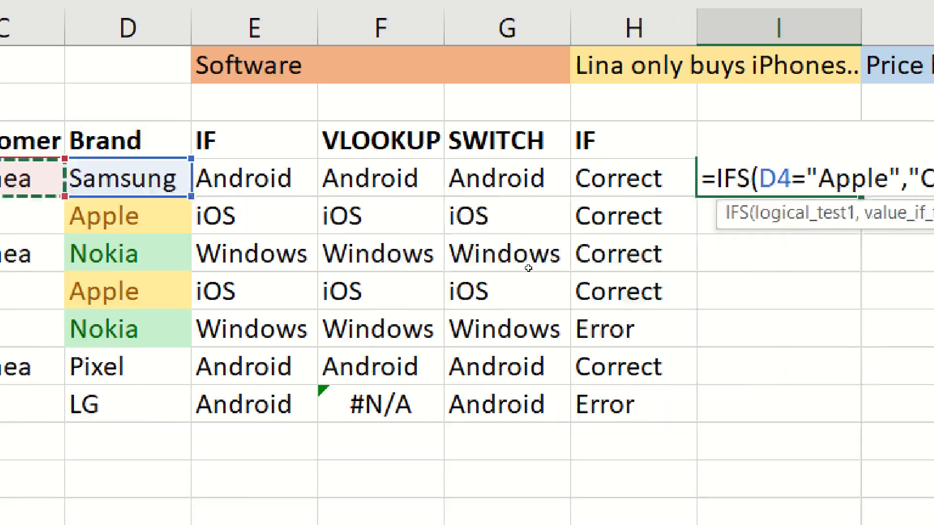
text(,C4)
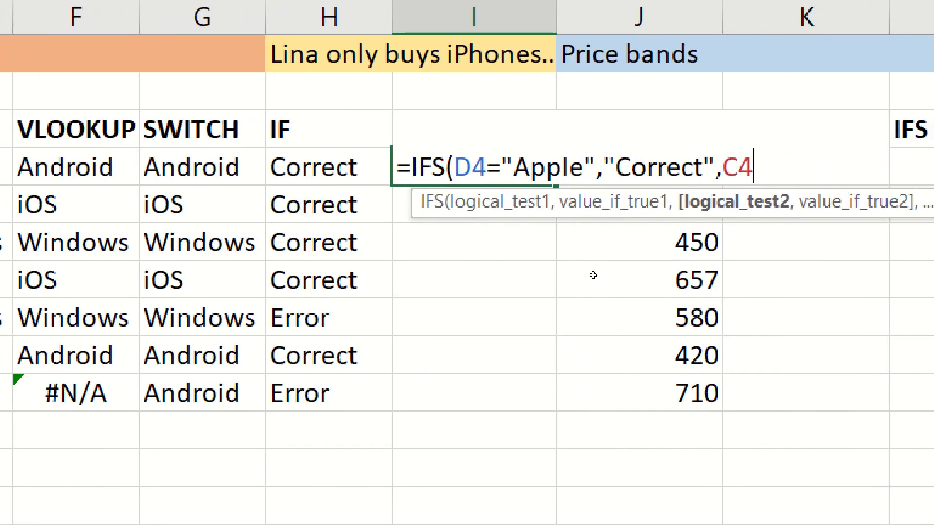
- Add the tests C4="Lina","Error" and C4<>"Lina","Coorect" to the IFS formula
text(="Lina",)
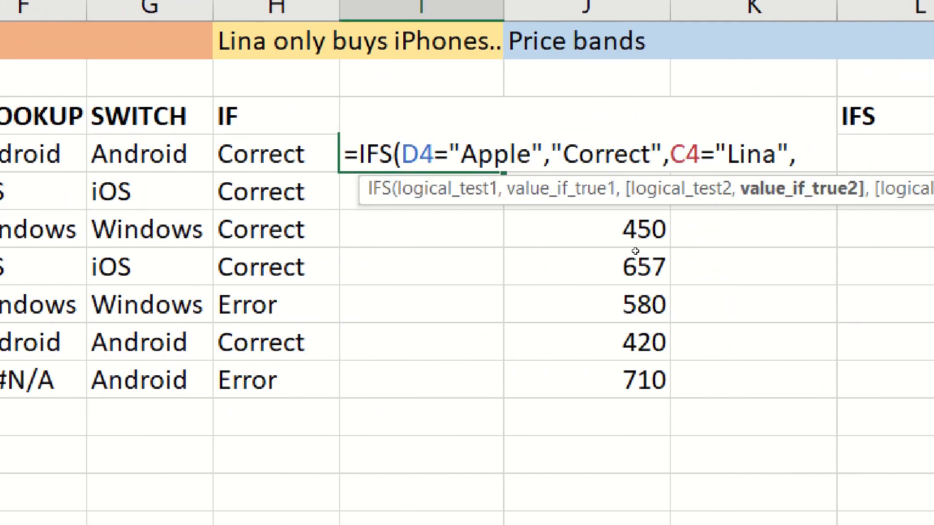
text(")
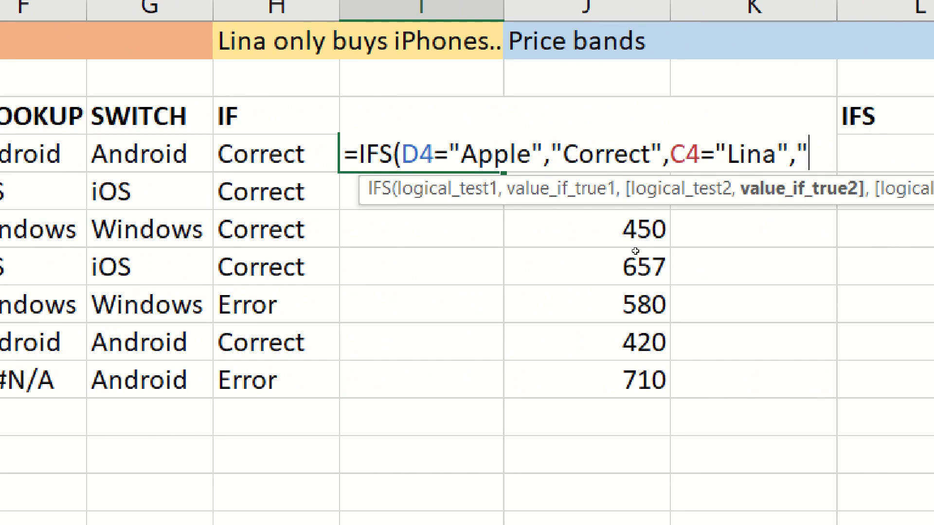
text(Err)
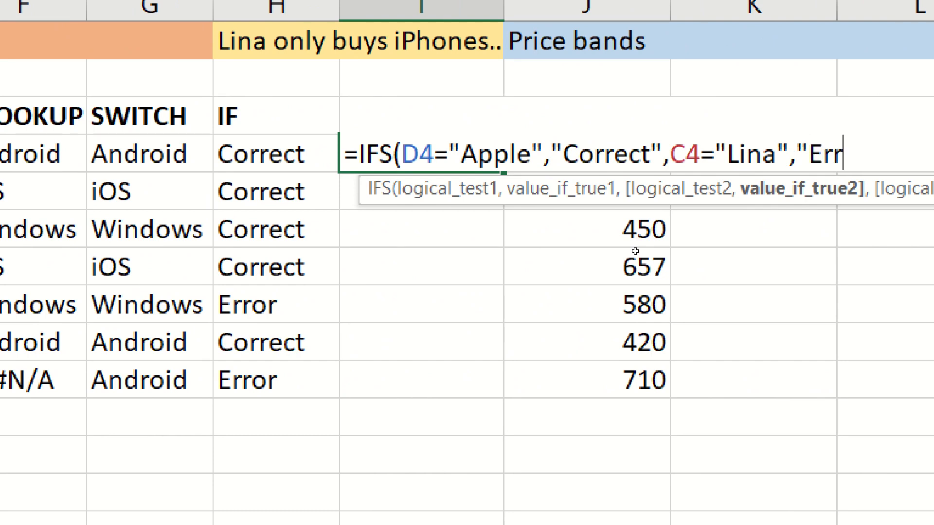
text(or",)
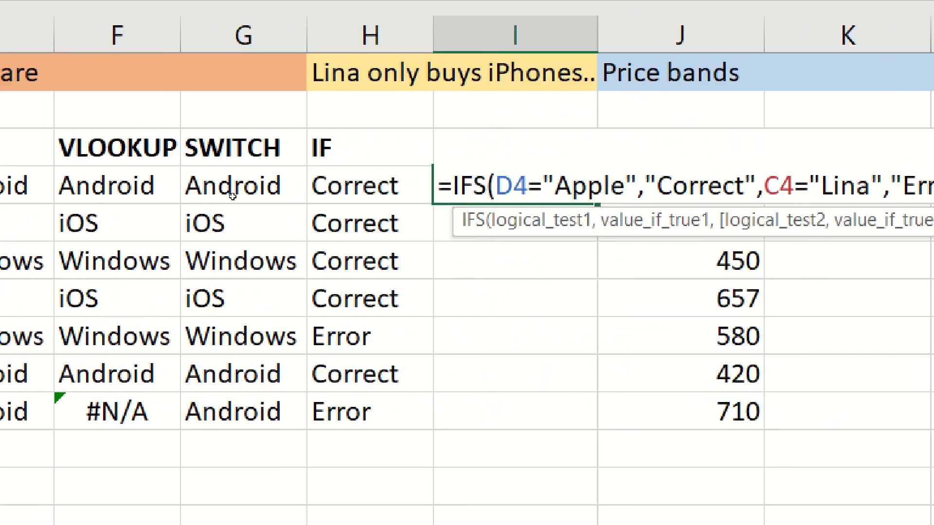
scroll(left, 3)
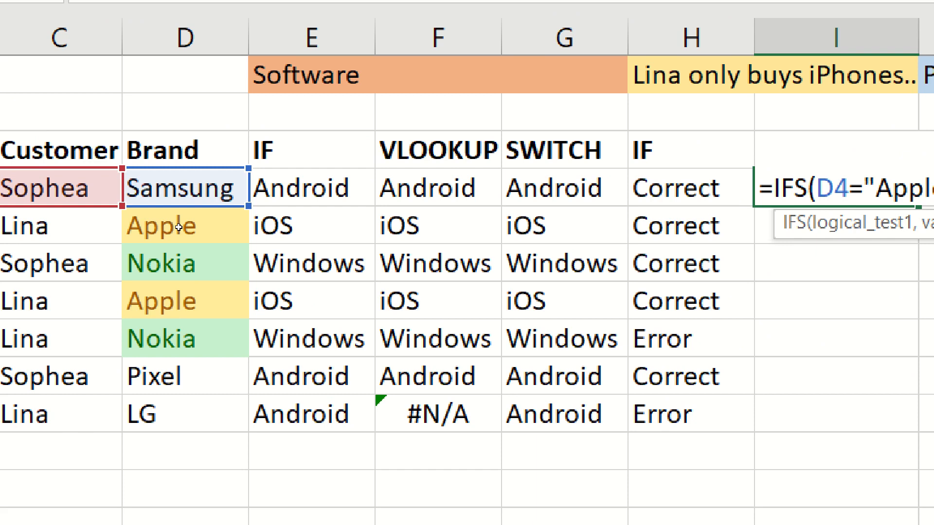
mouse_move(205, 232)
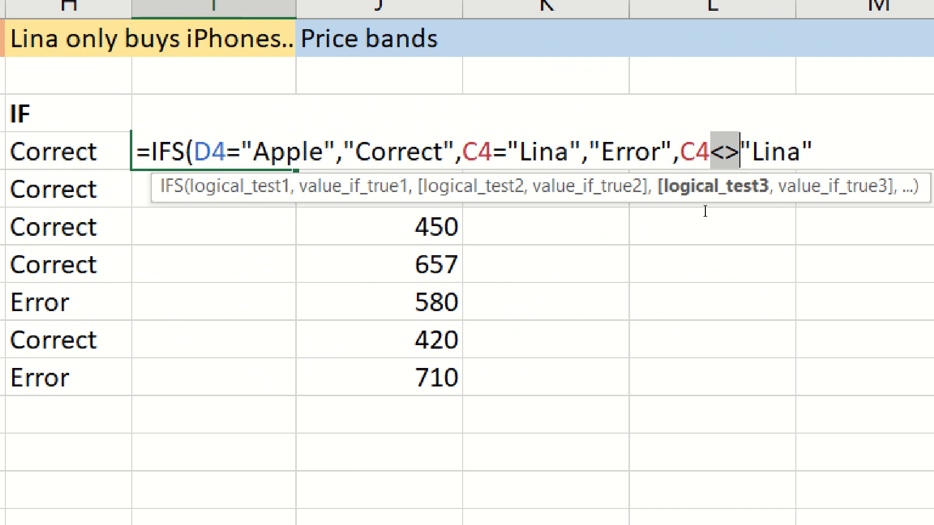
text(,)
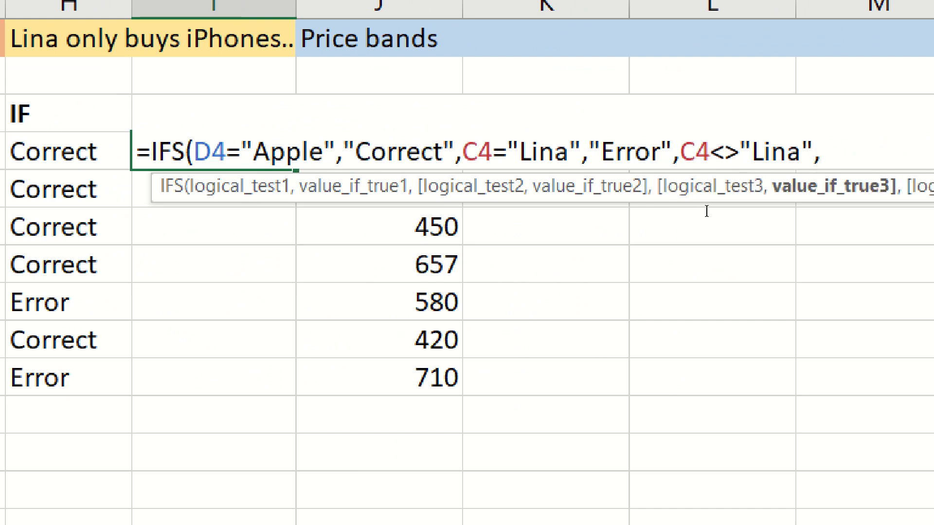
text(")
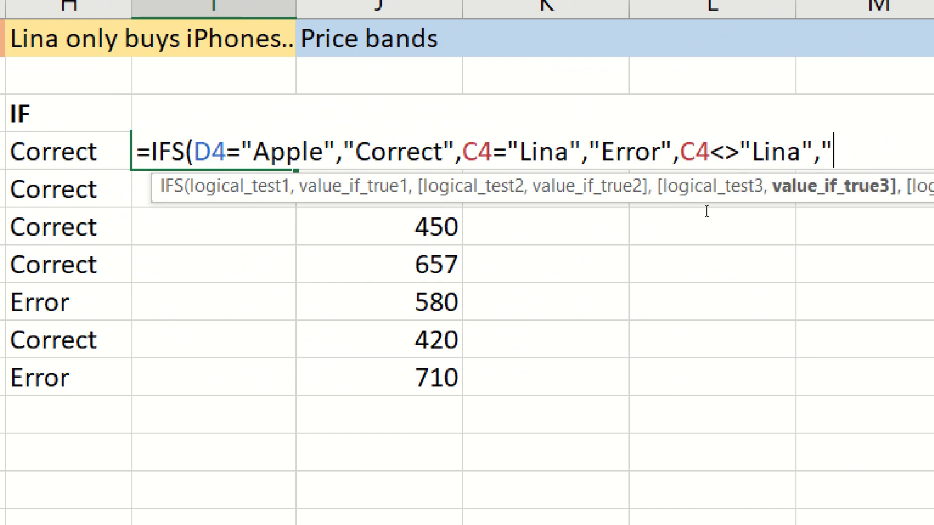
text(Coorect"))
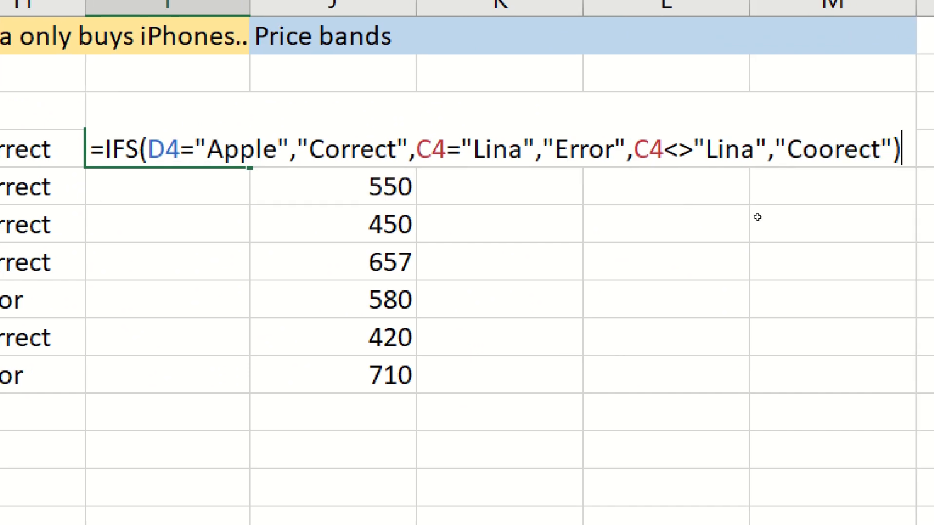
- Correct the misspelled Coorect to Correct in the IFS formula
click(773, 149)
text(r)
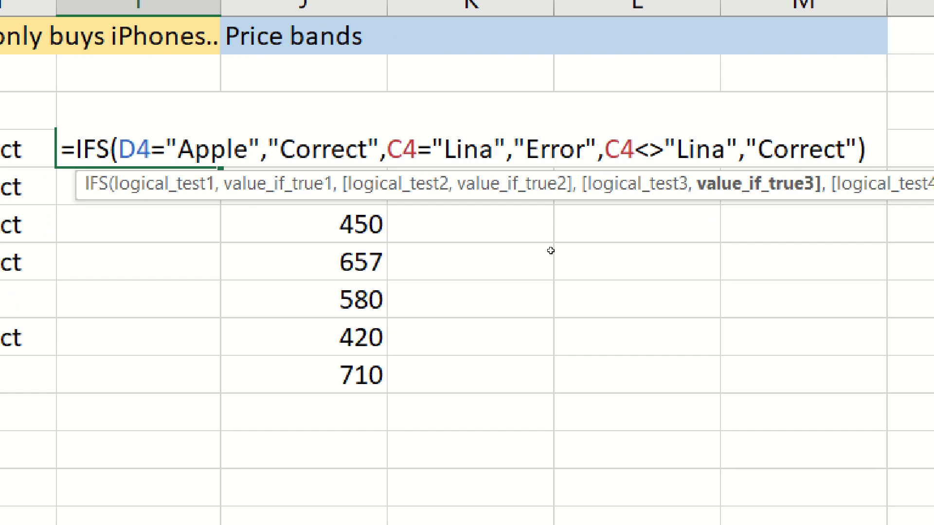
key(Backspace)
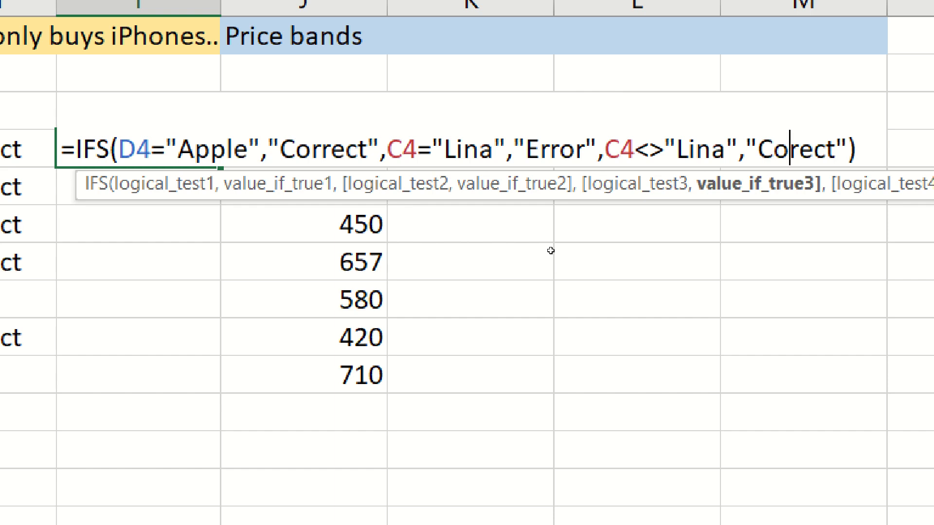
text(r)
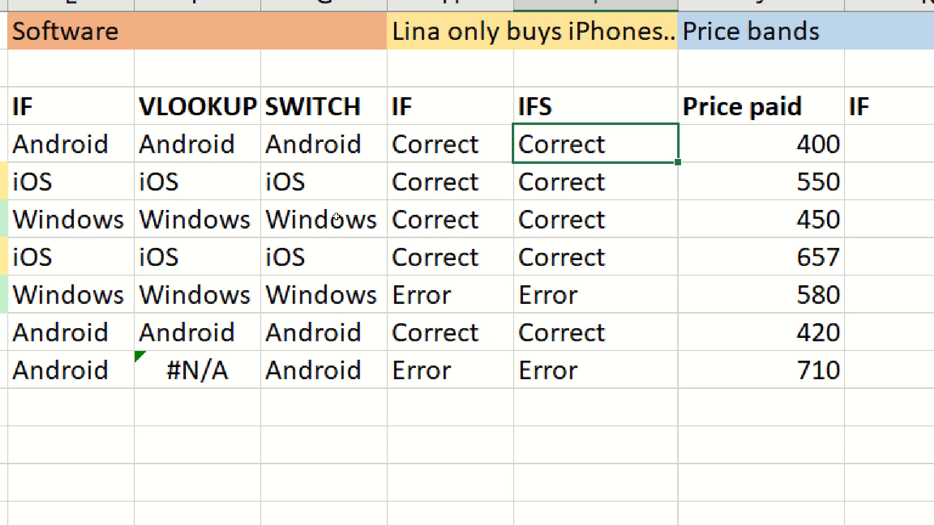
click(322, 144)
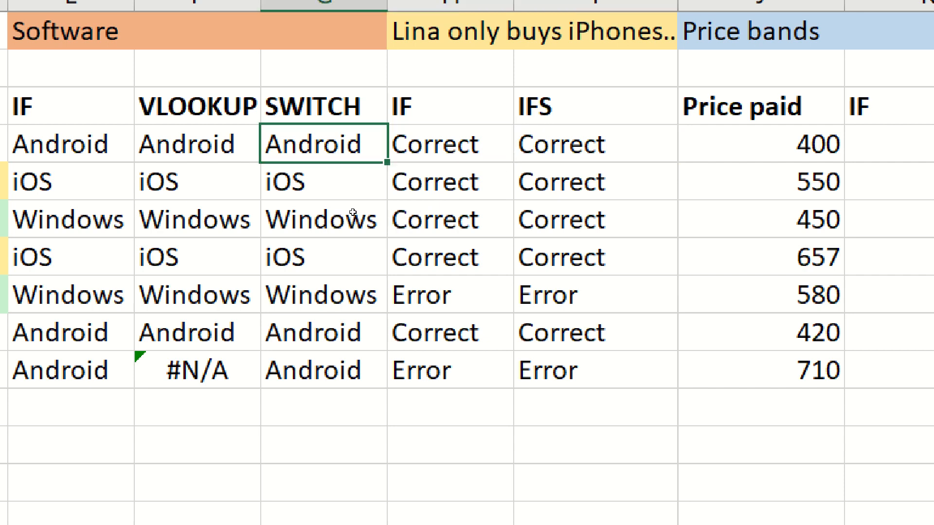
click(449, 256)
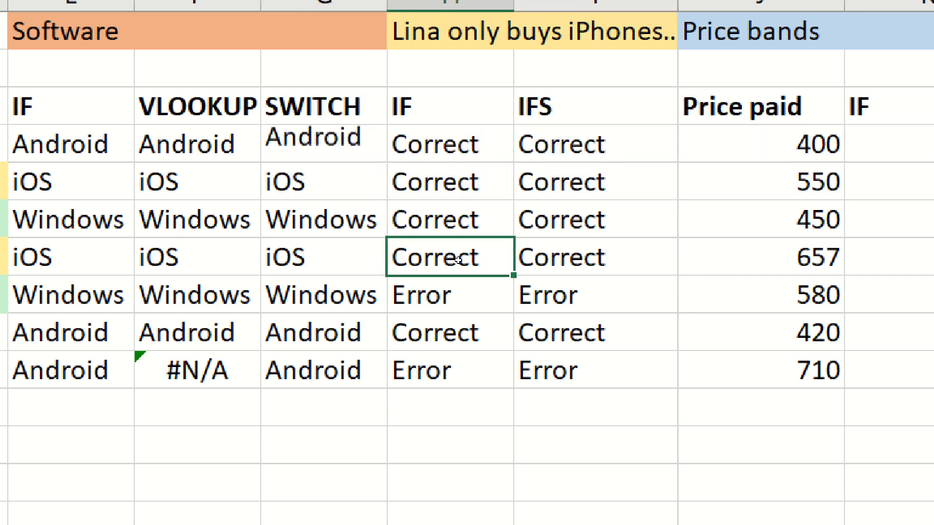
scroll(right, 3)
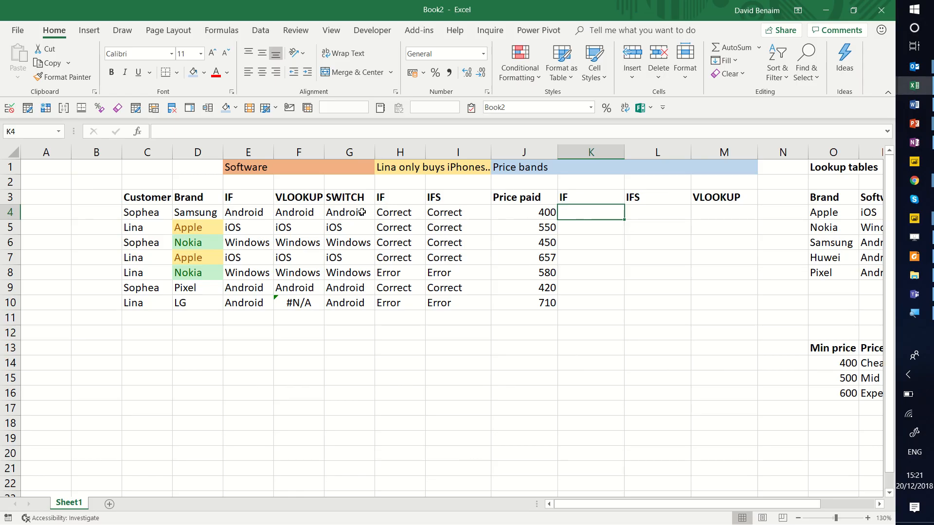
click(349, 212)
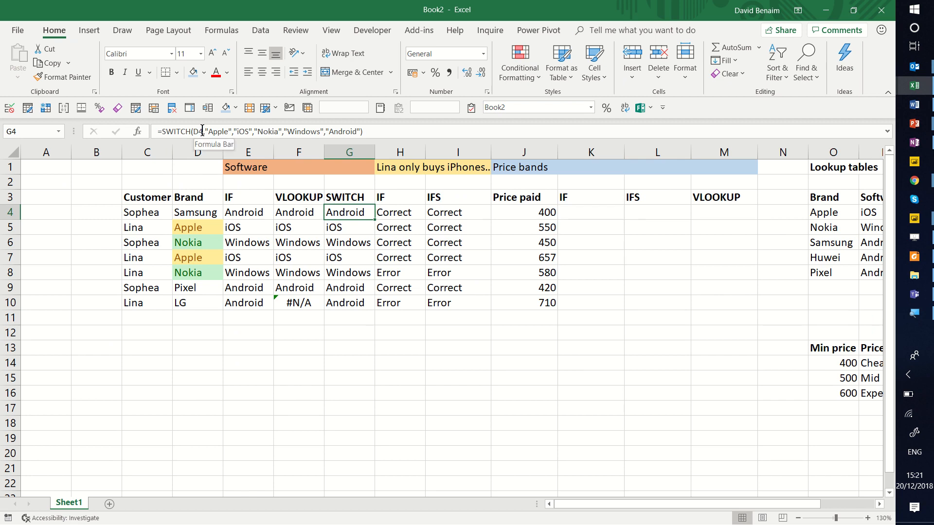
mouse_move(523, 211)
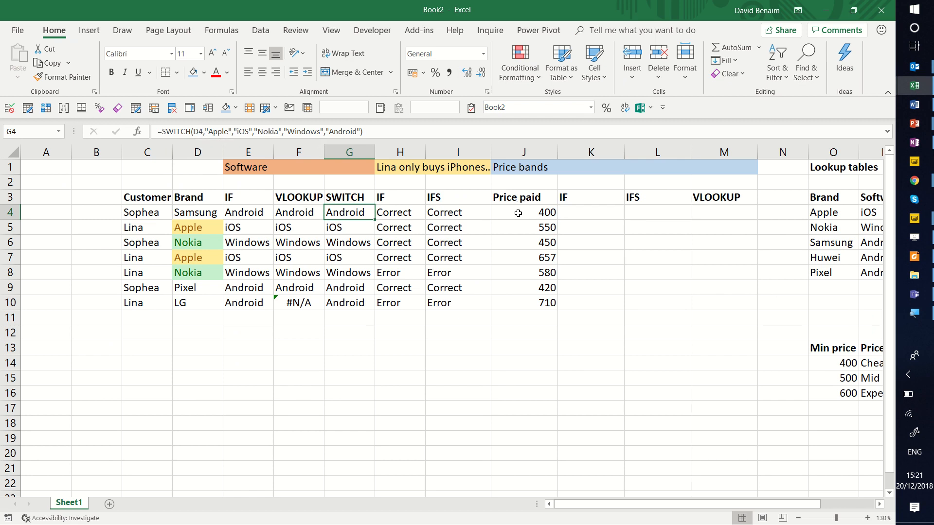
click(589, 212)
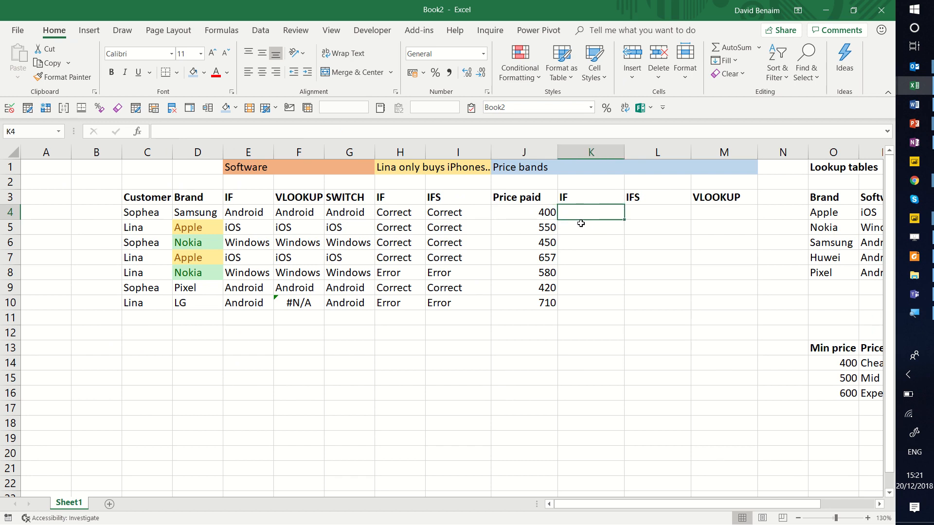
mouse_move(560, 224)
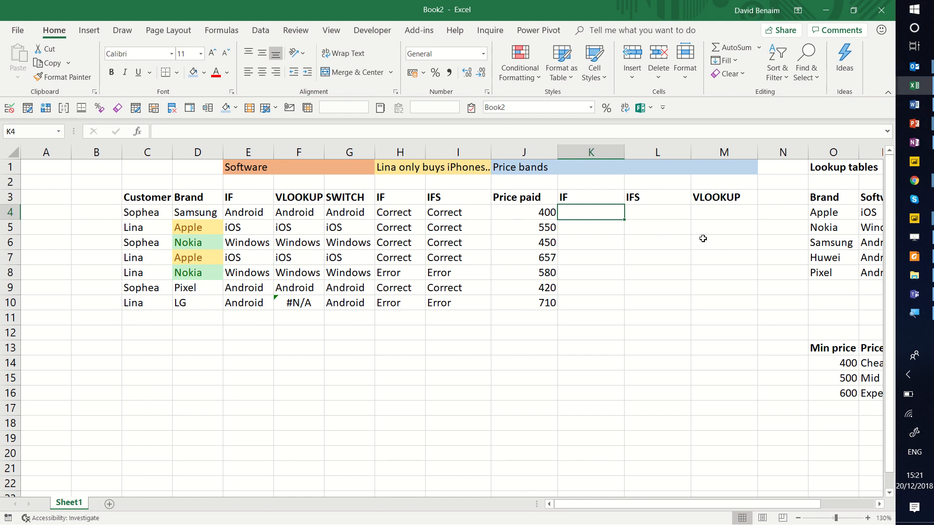
mouse_move(618, 225)
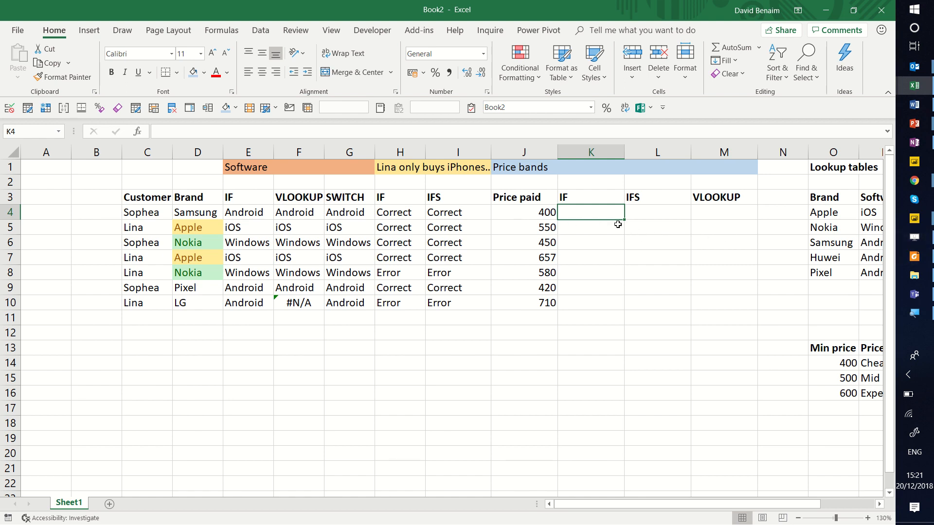
click(656, 212)
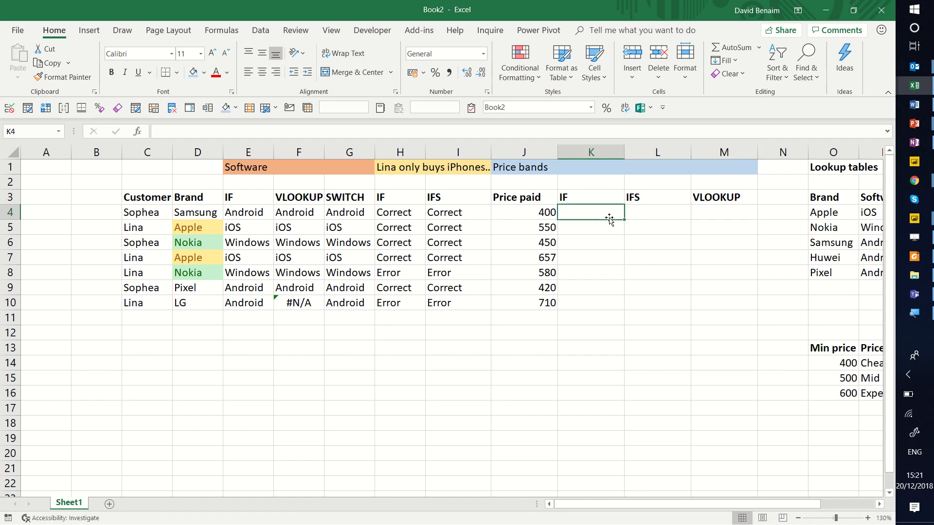
- Begin K4's nested IF: J4<500 returns Cheap
text(=if)
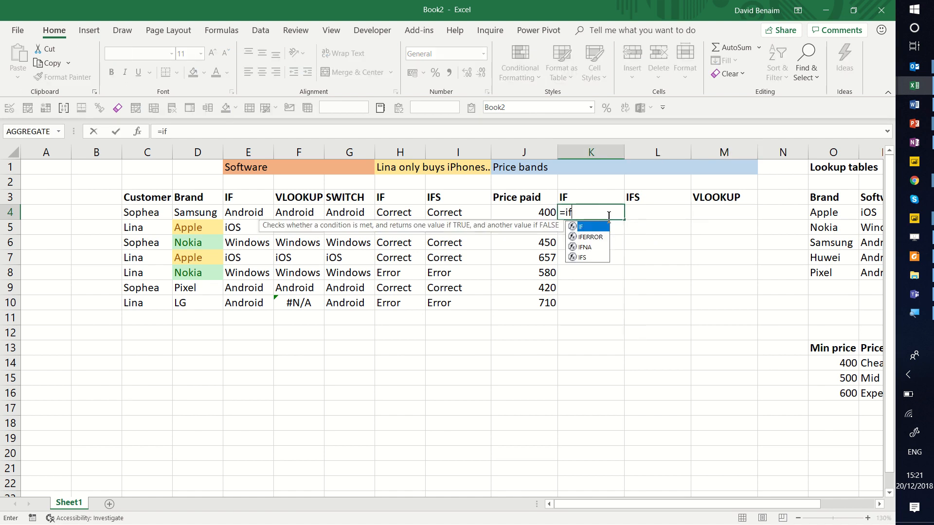
click(523, 212)
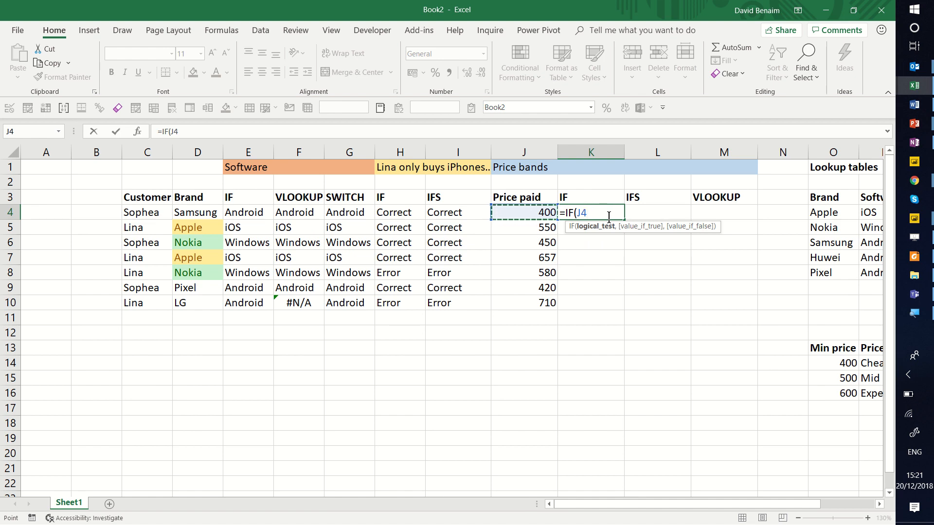
text(<)
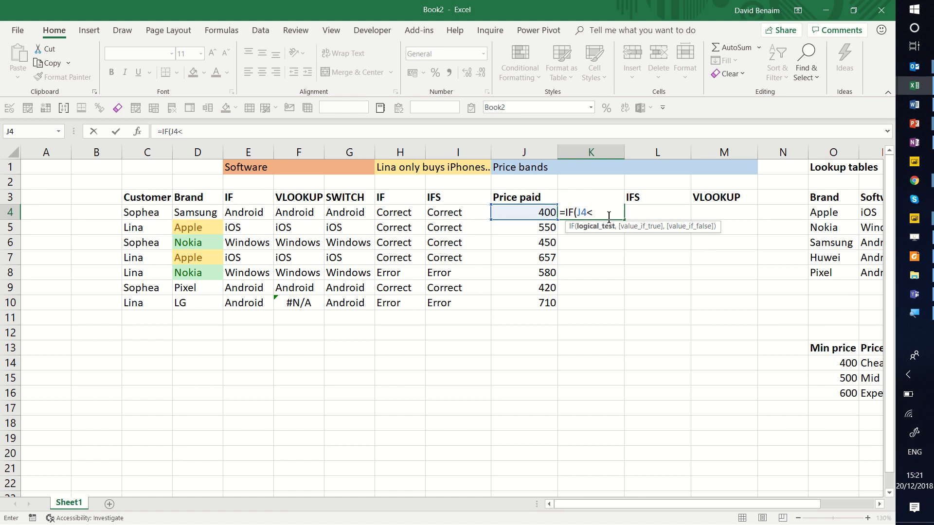
text(500)
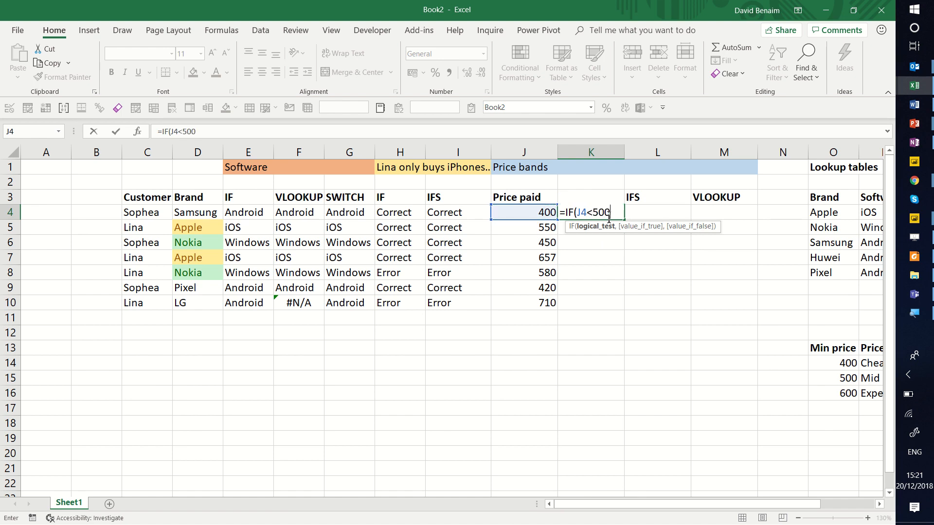
text(,"Che)
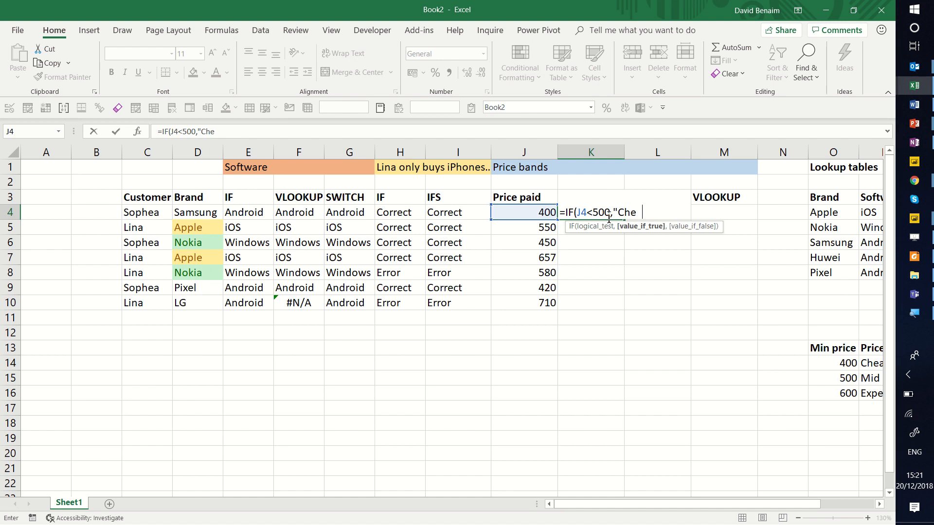
text(ap",)
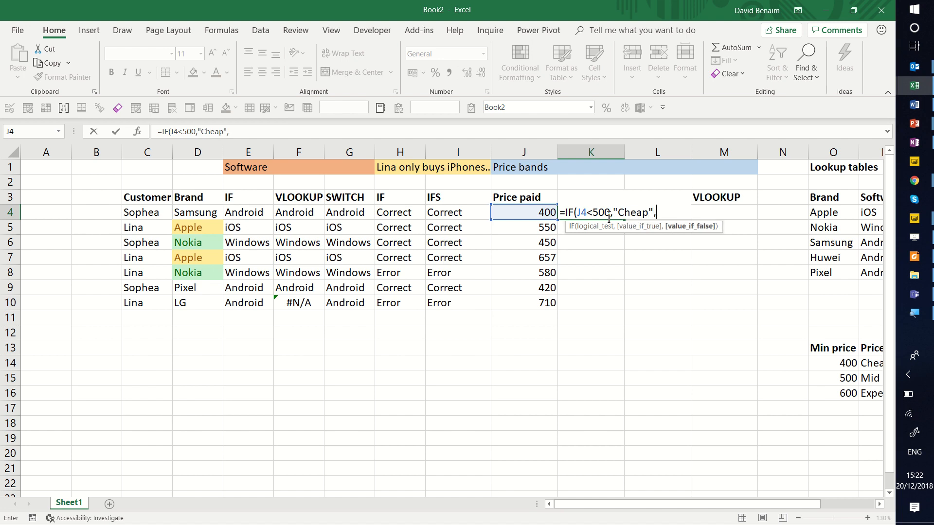
- Nest a second IF so J4<600 returns Mid range, otherwise Expensive
text(i)
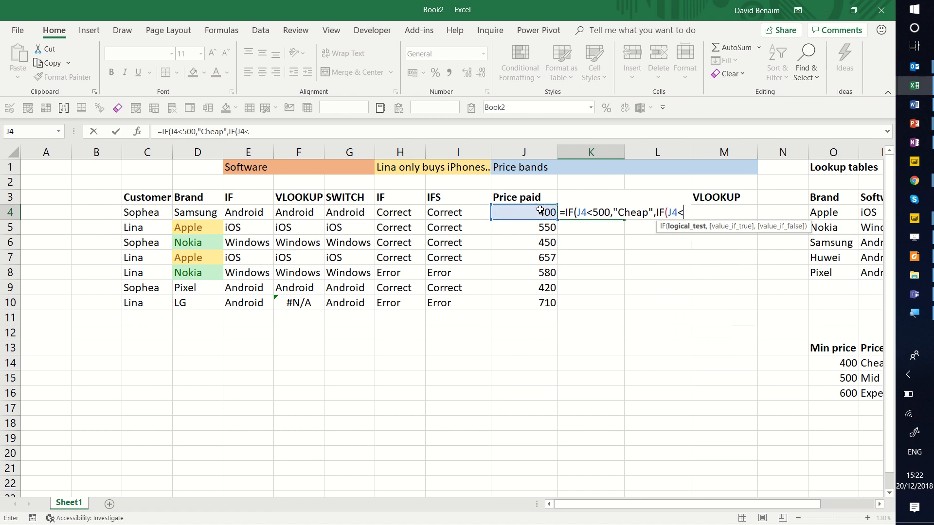
text(600)
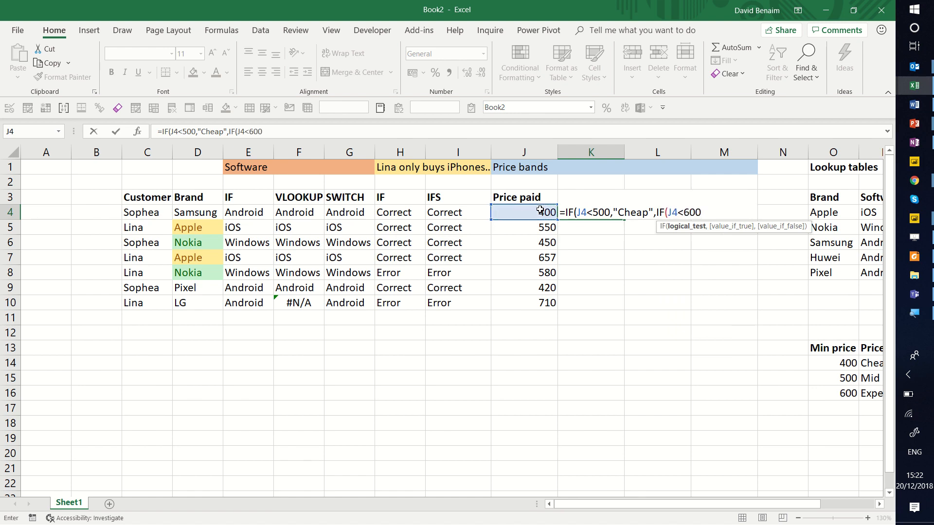
text(,)
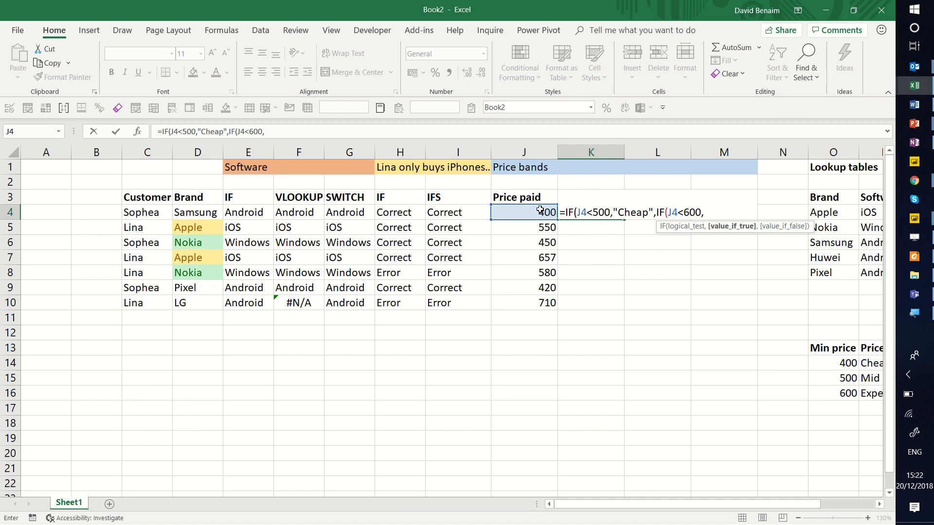
text("Mid range",)
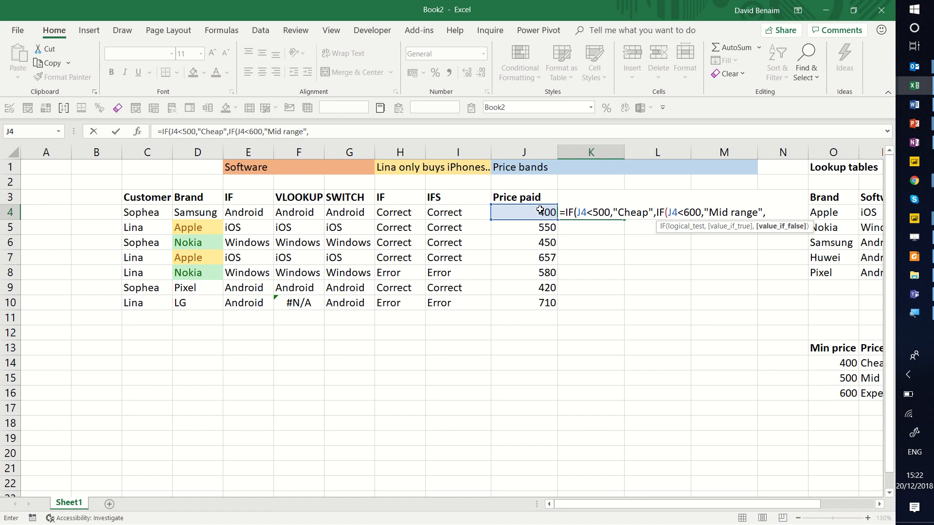
text(")
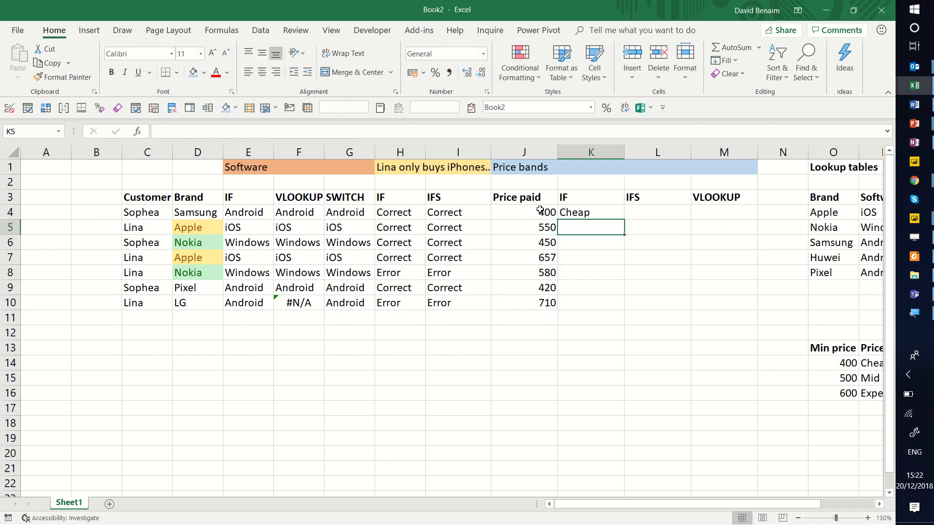
- Fill the nested IF price band from K4 down to K10
click(590, 212)
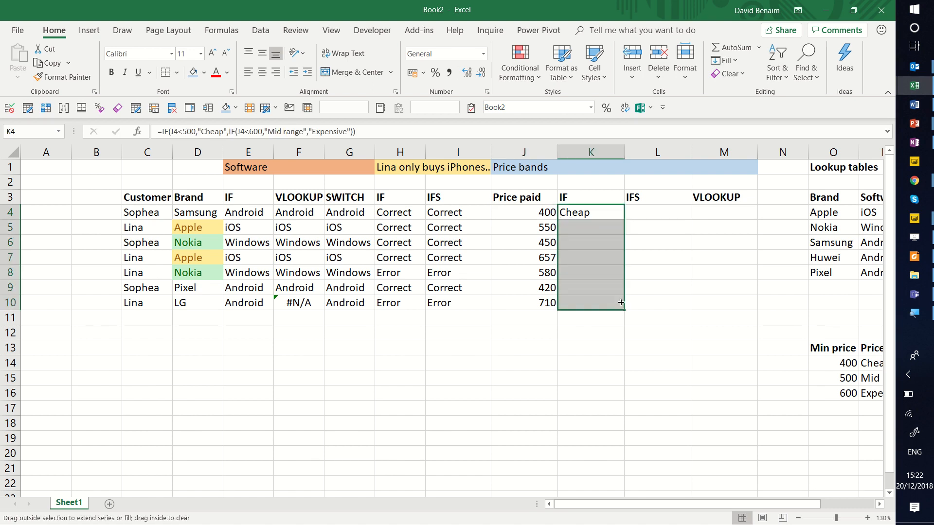
drag(619, 212, 619, 303)
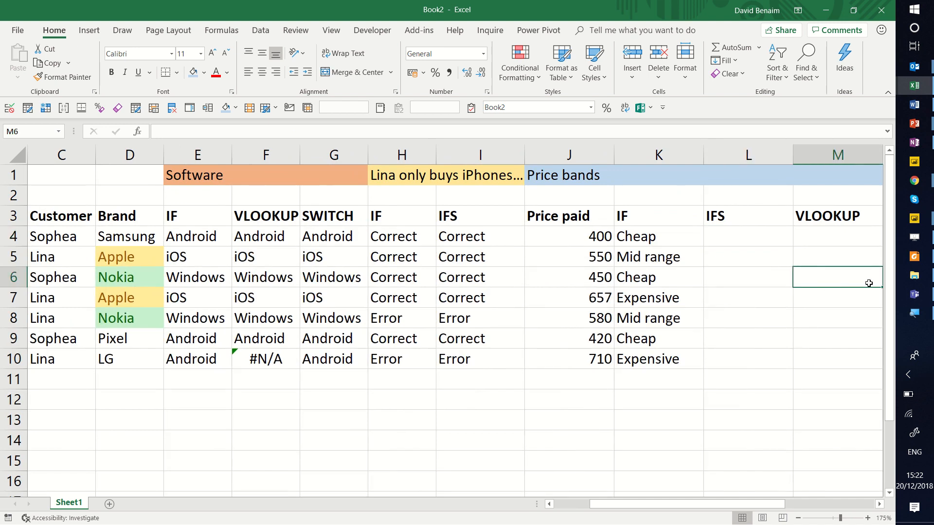
- Start L4's IFS with J4<500 returning Cheap
scroll(right, 3)
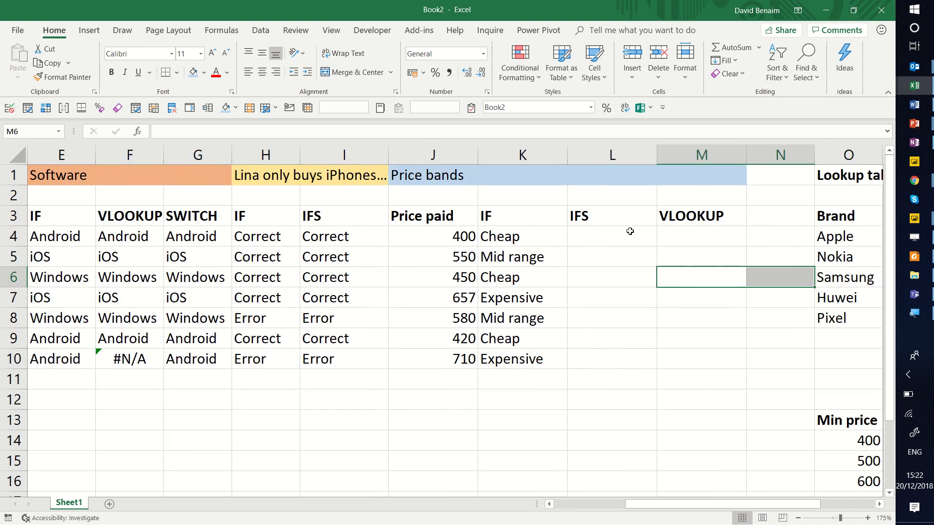
click(522, 236)
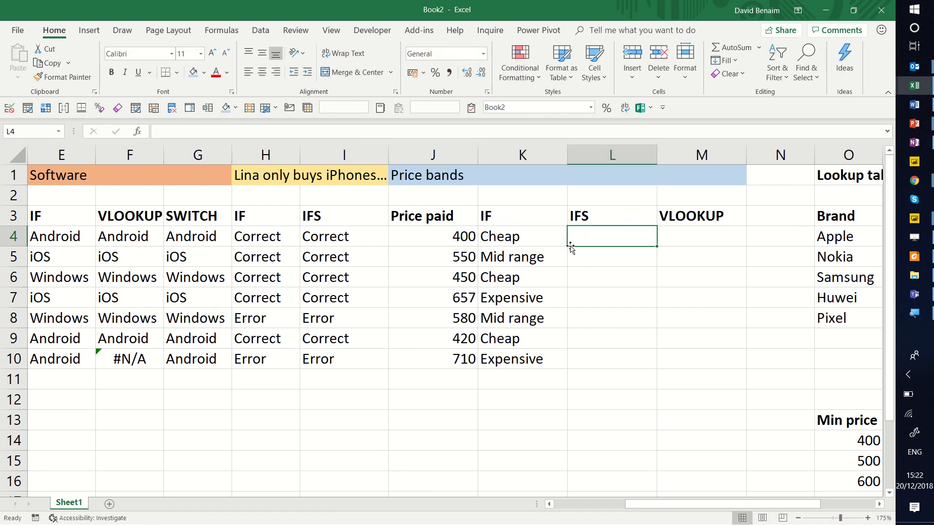
text(=IFS()
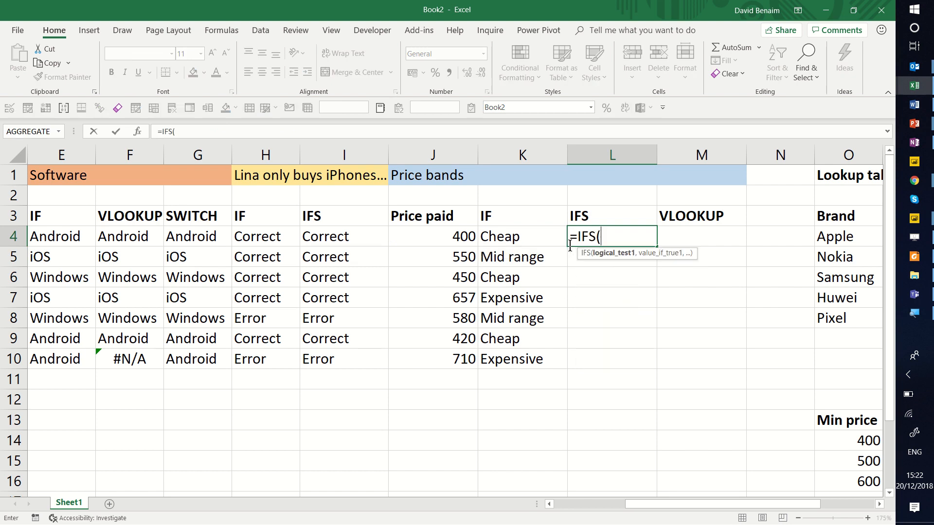
click(433, 236)
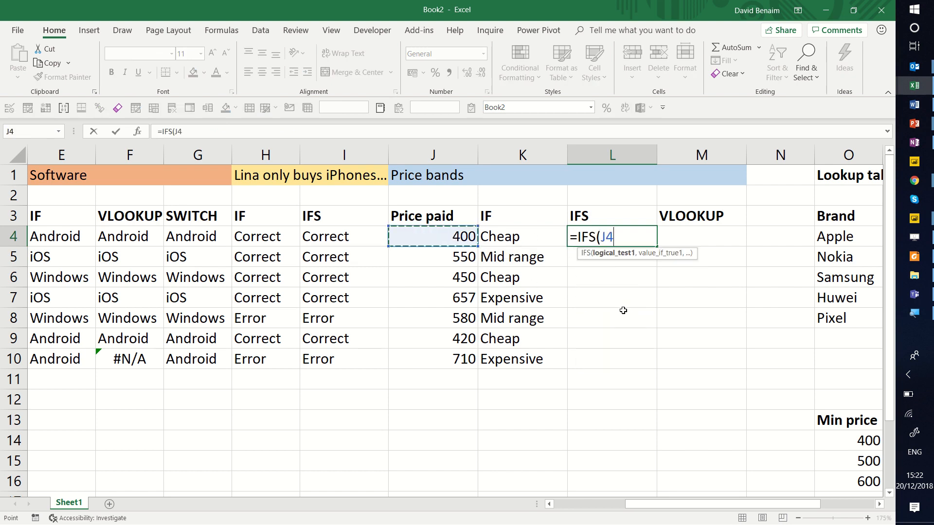
text(<)
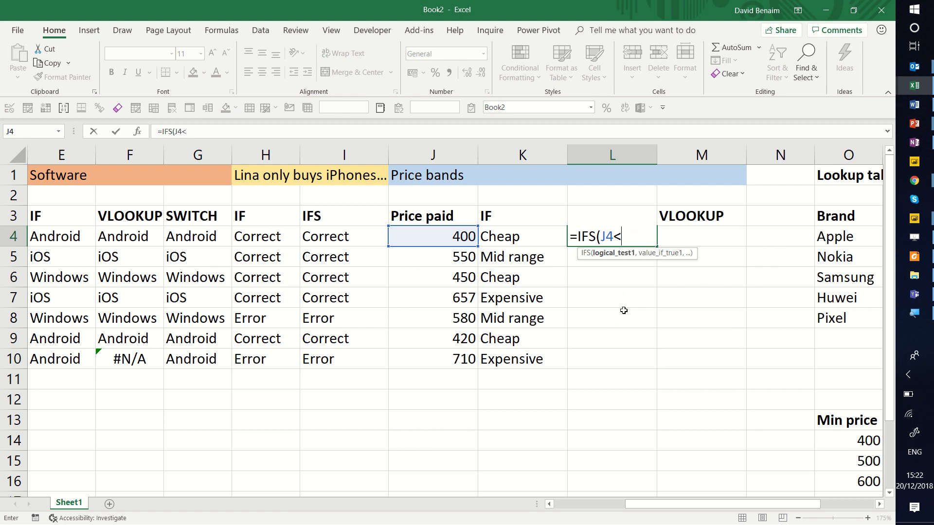
text(500)
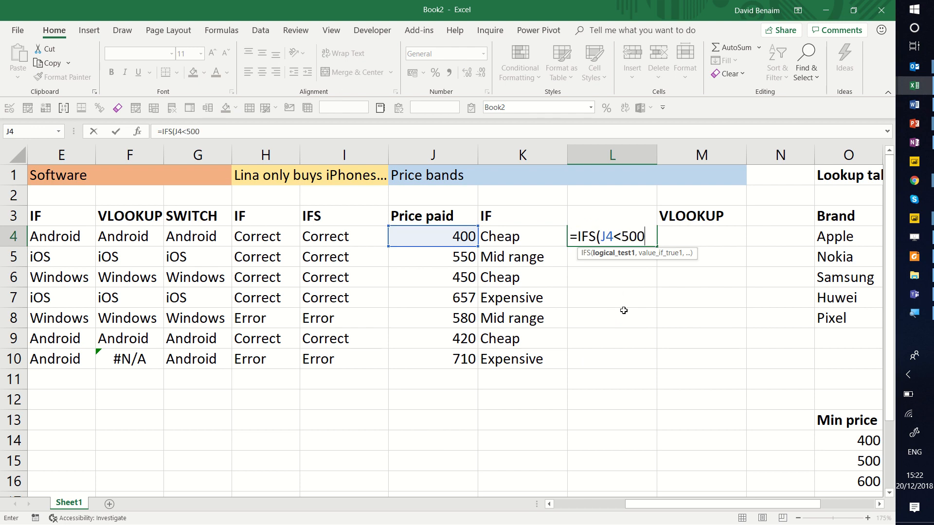
text(,"Chea)
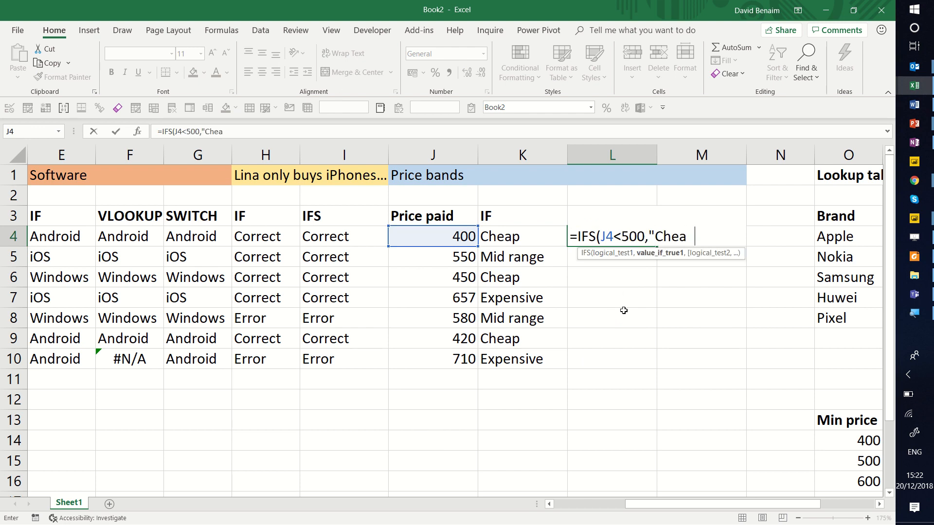
text(p",J4<)
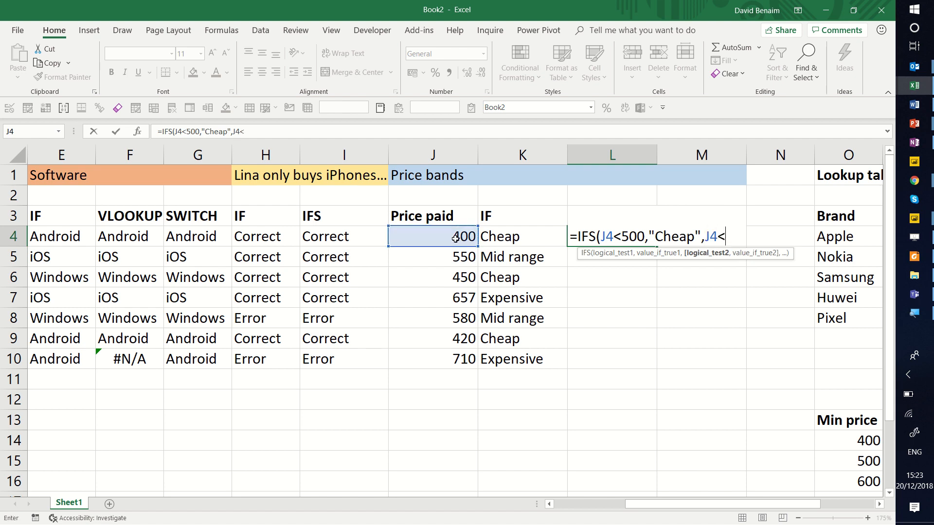
- Add J4<600 returning Mid range and J4>=600 returning Expensive, closing the IFS
text(600)
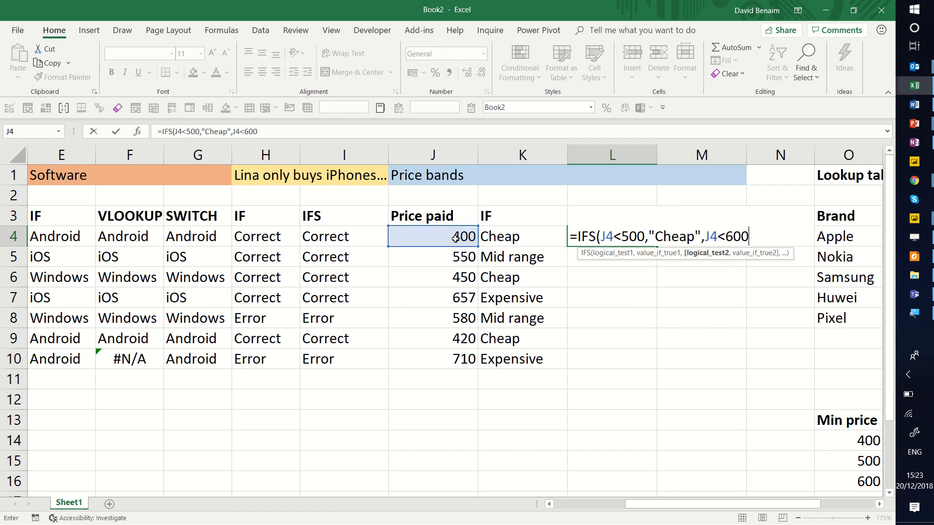
text("Mid range)
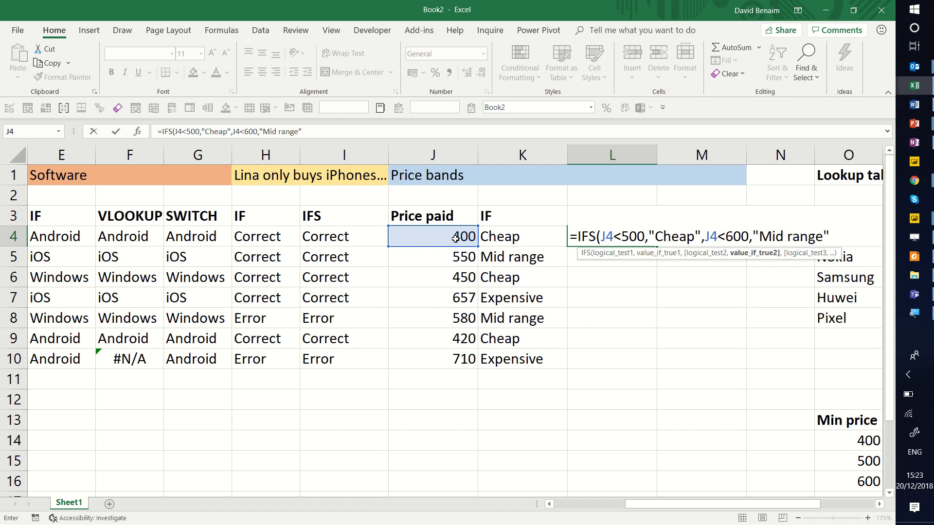
text(,J4>)
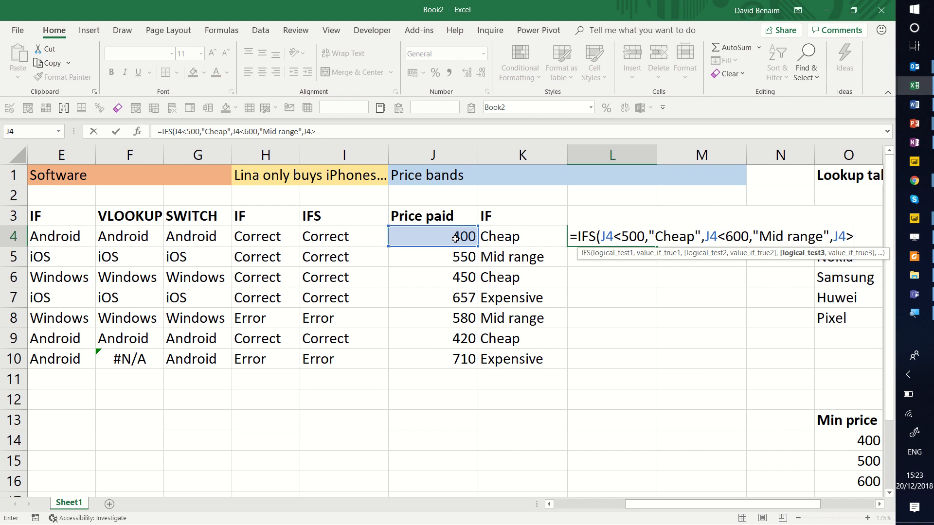
text(=600)
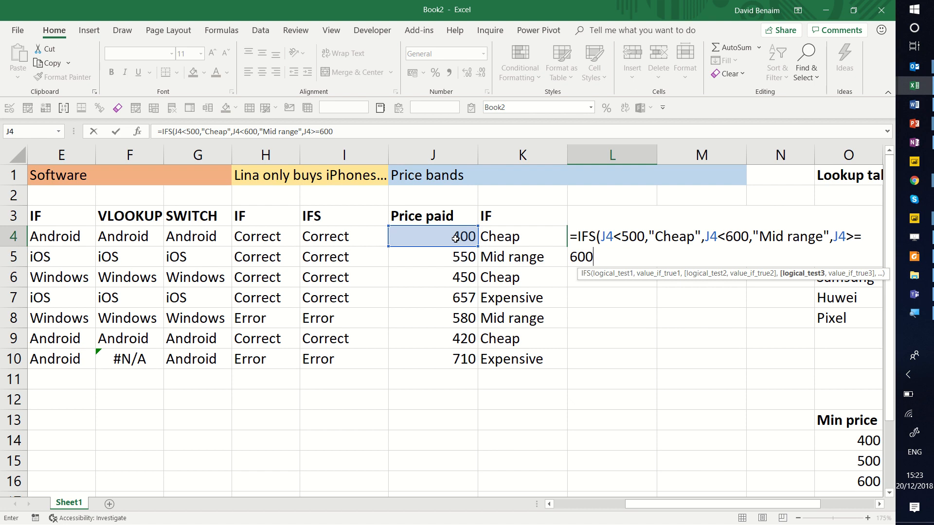
text(,")
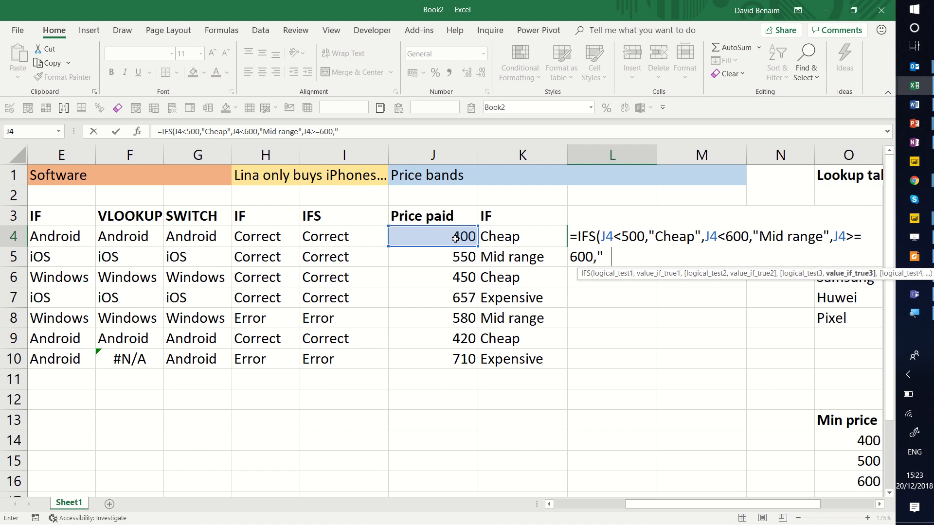
text(Expensive")
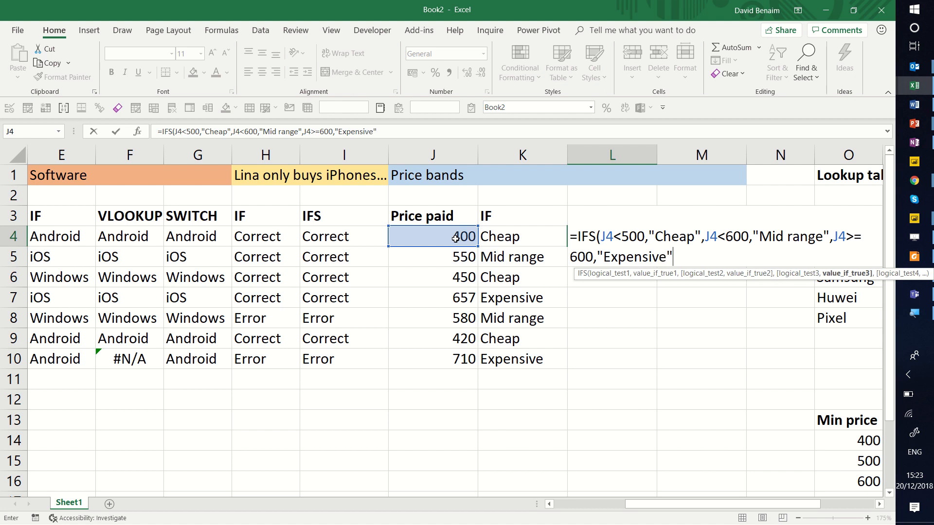
text())
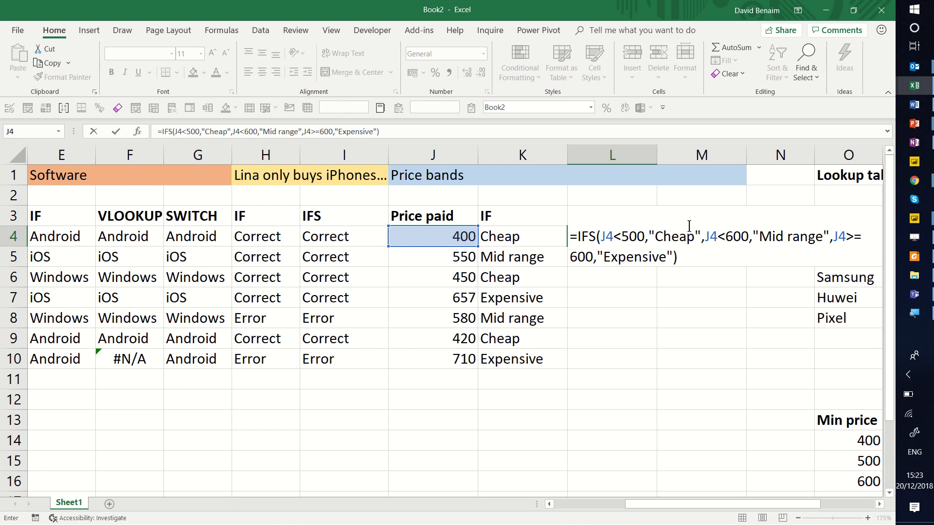
mouse_move(706, 259)
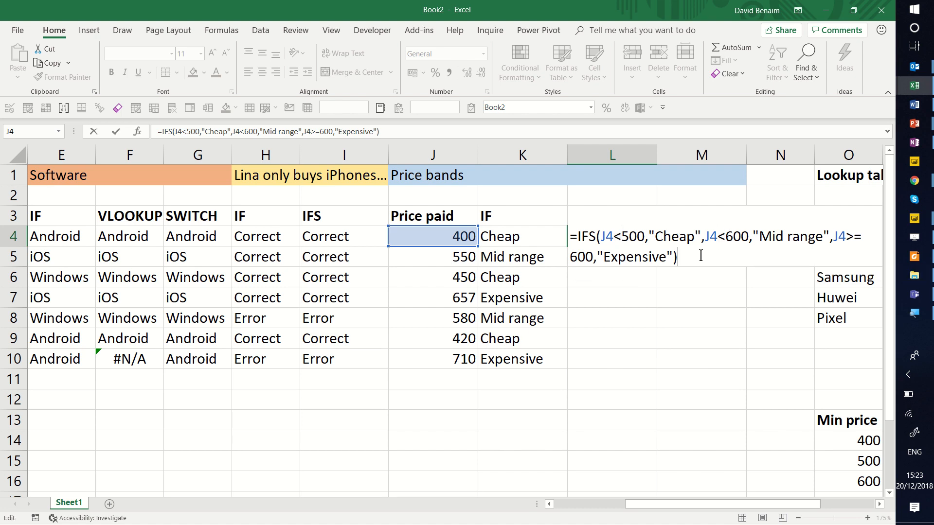
- Confirm the IFS price band in L4 and fill it down to L10
key(enter)
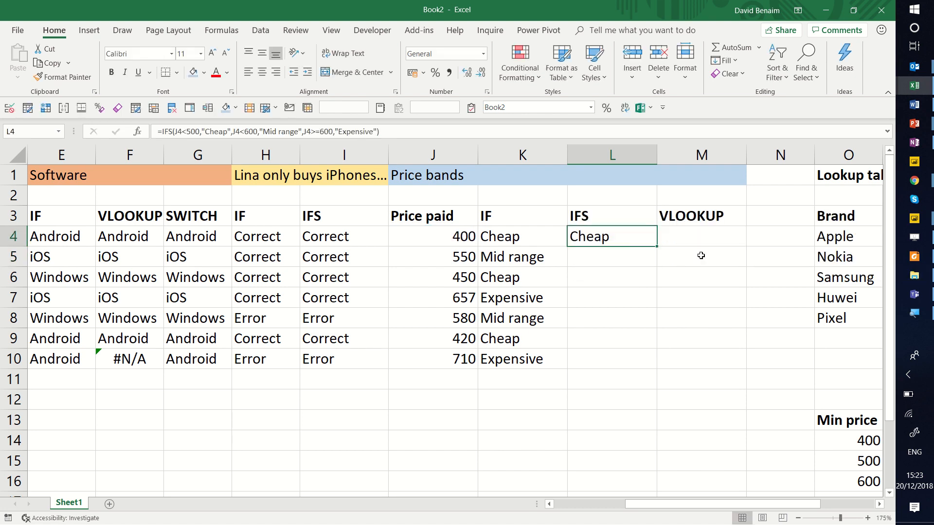
click(610, 358)
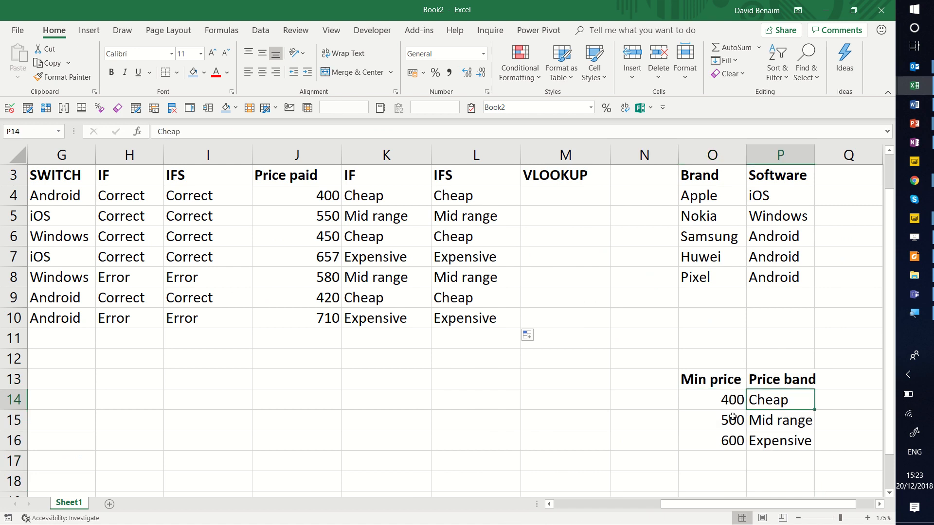
- Start M4's VLOOKUP on the J4 price against the locked $O$14:$P$16 band table
click(711, 440)
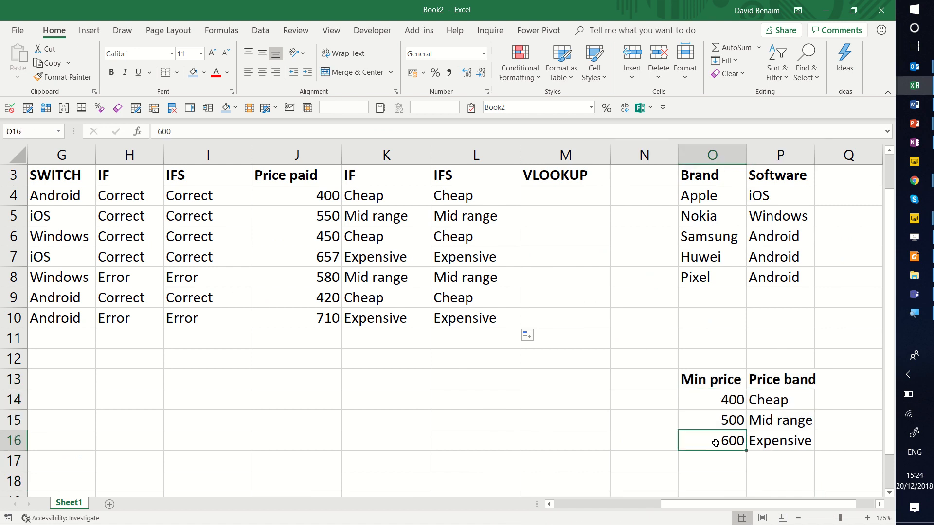
click(563, 196)
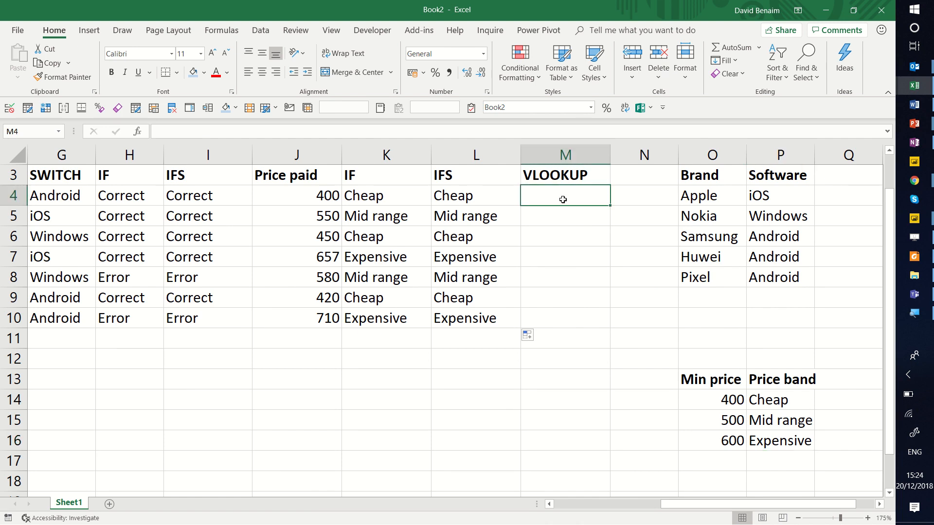
text(=VLOOKUP()
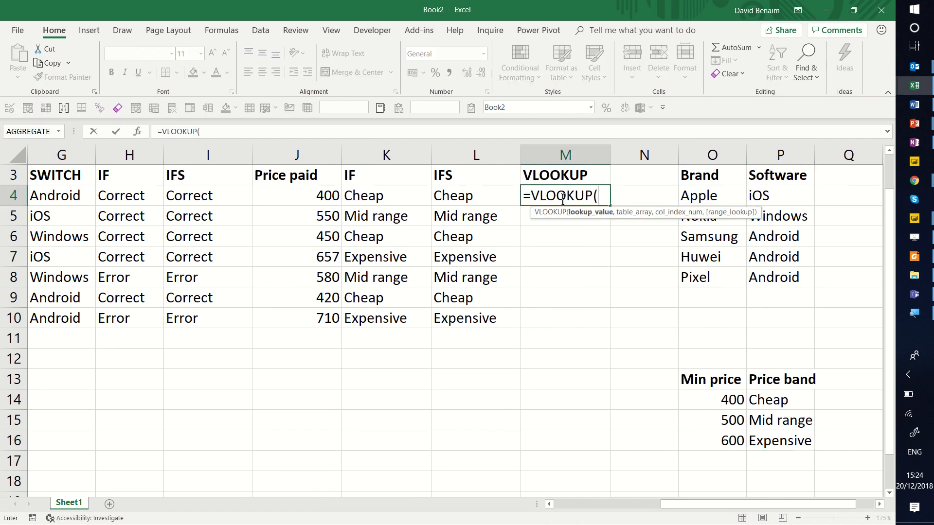
click(298, 195)
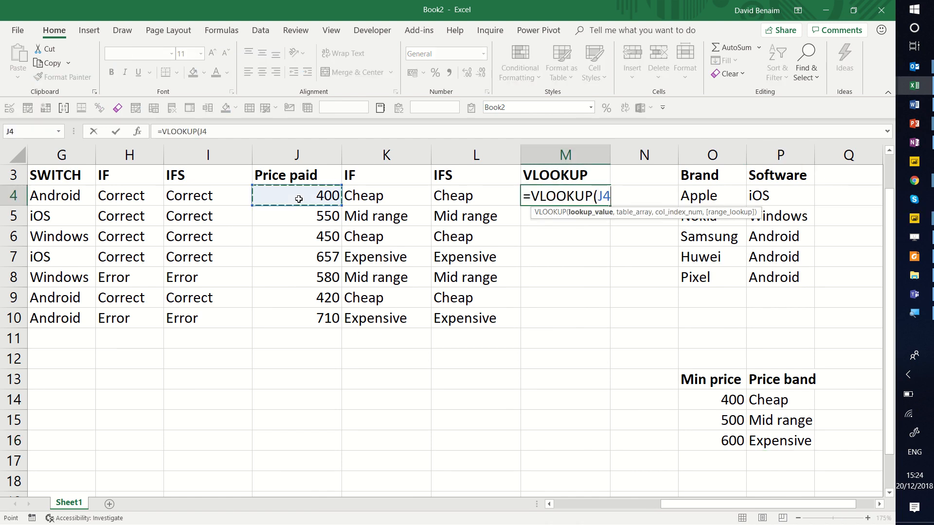
text(,O14:P16)
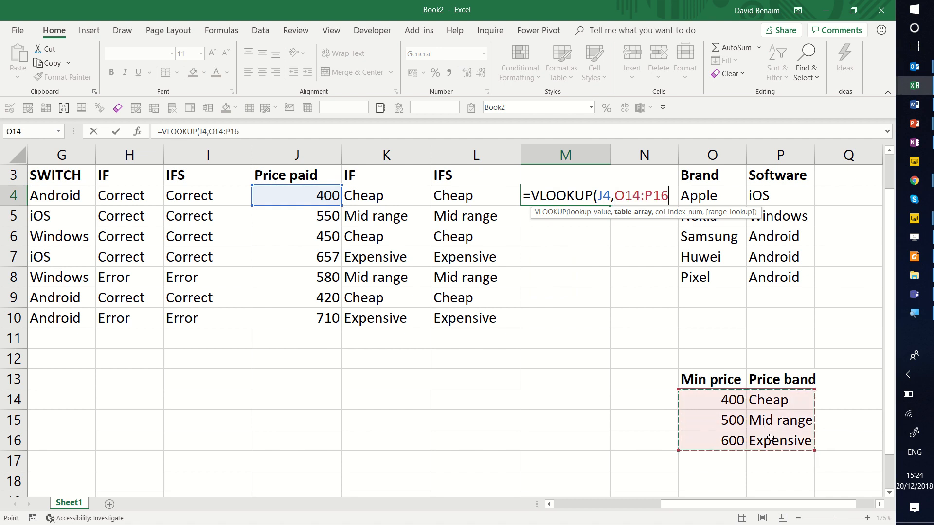
key(f4)
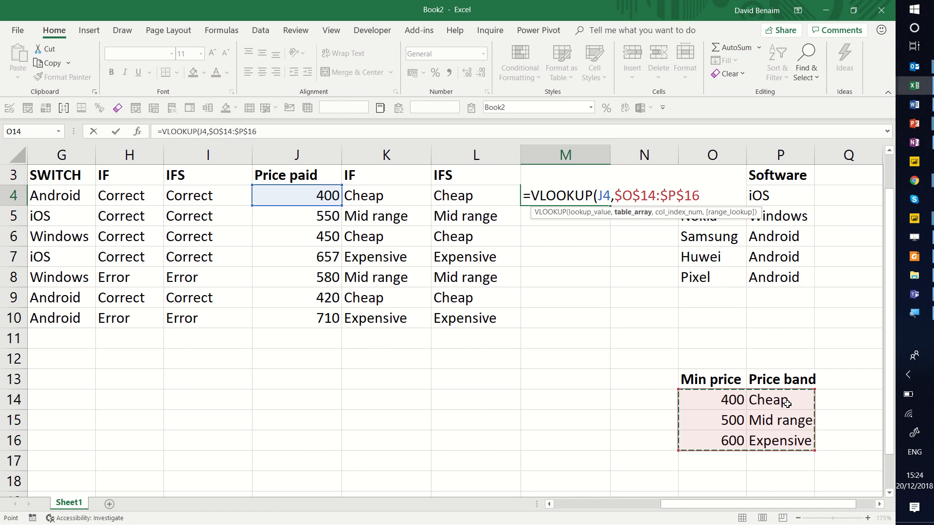
- Finish the VLOOKUP with column 2 and approximate match 1
text(,)
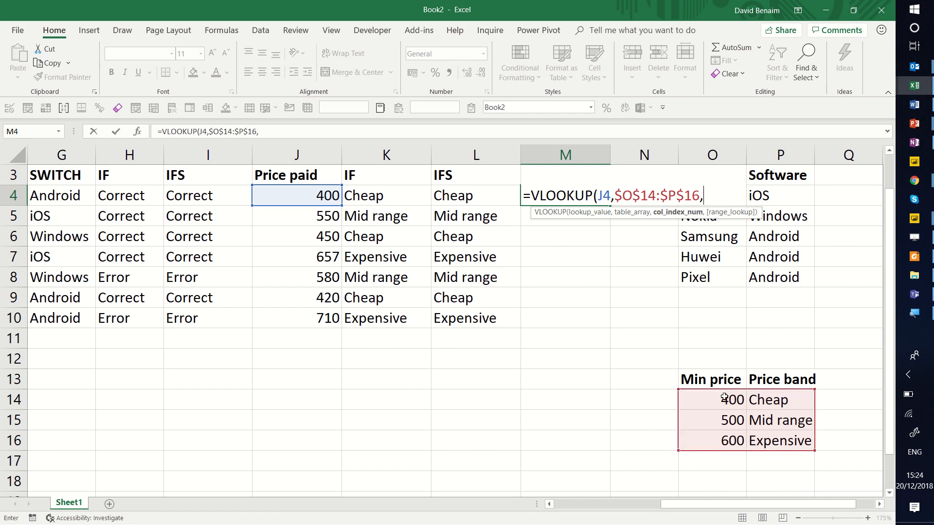
text(2)
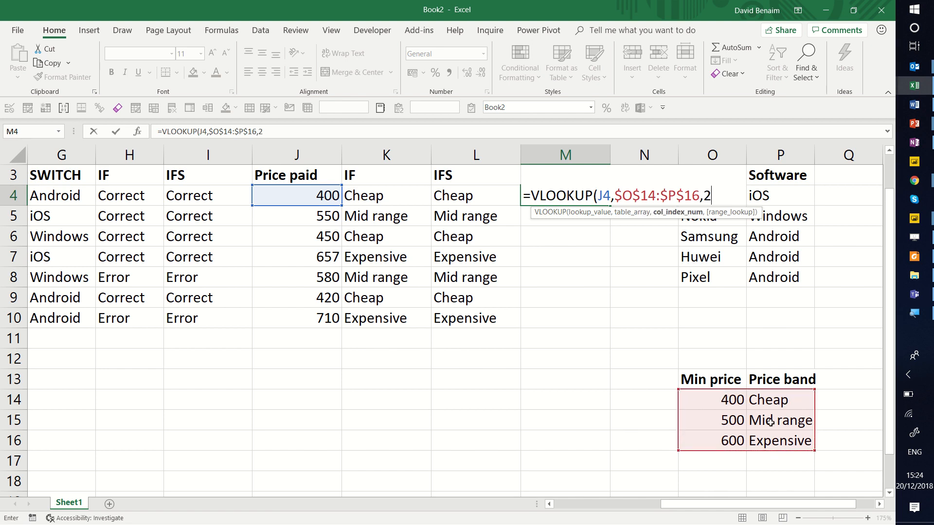
text(,)
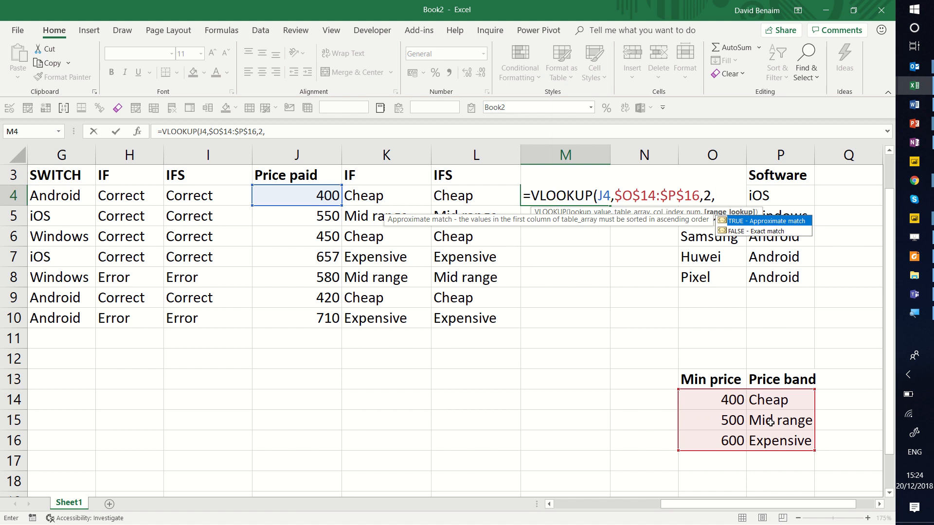
text(1)
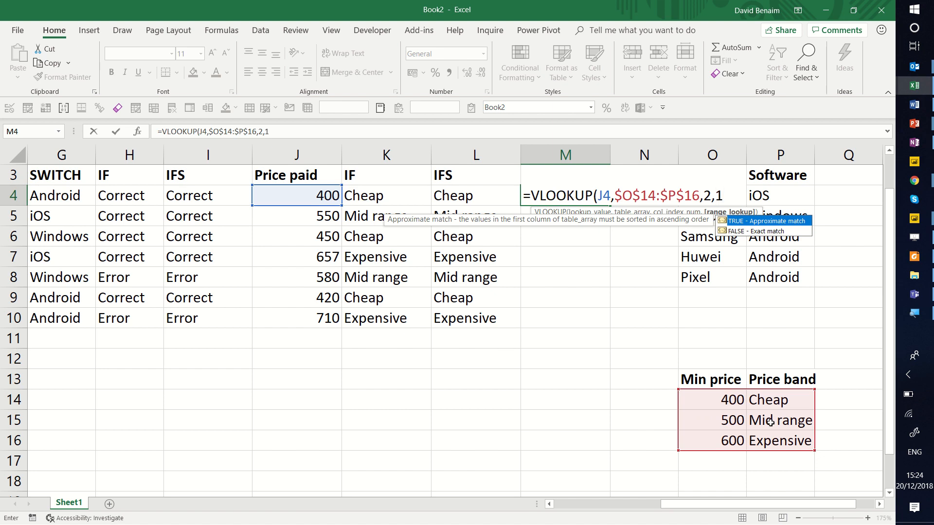
text())
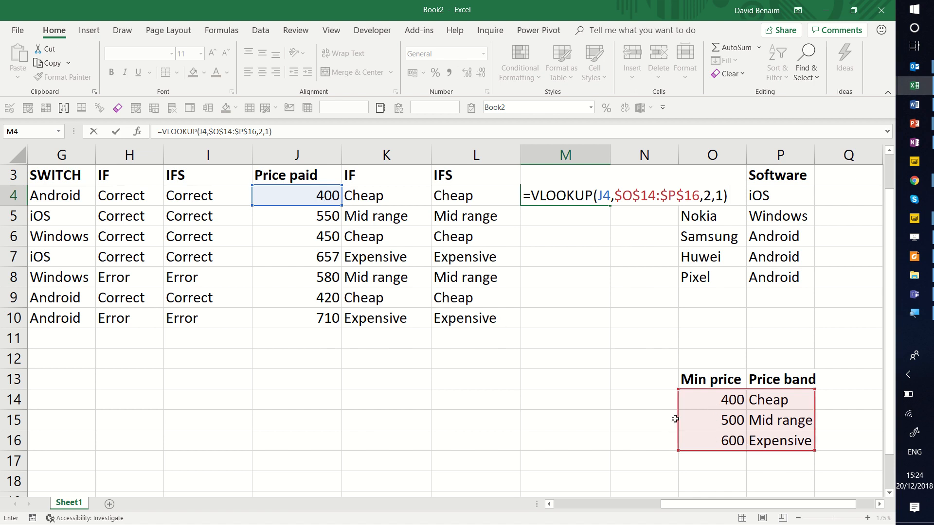
- Confirm the VLOOKUP in M4, fill it down to M10 and check the copied formulas
key(enter)
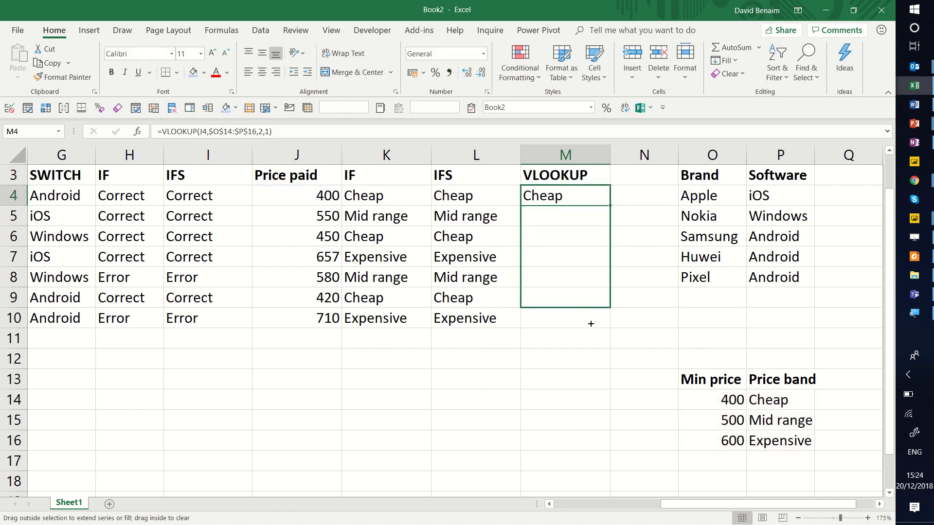
drag(607, 205, 589, 324)
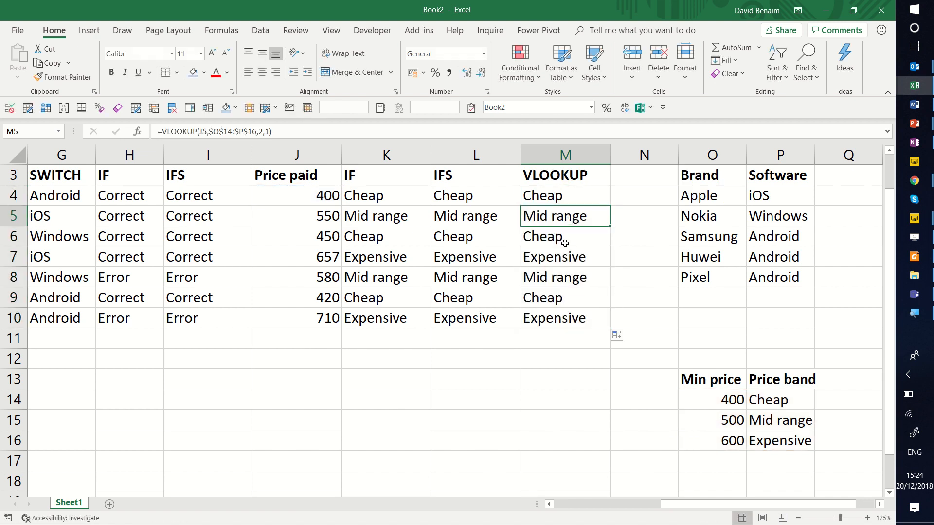
click(563, 297)
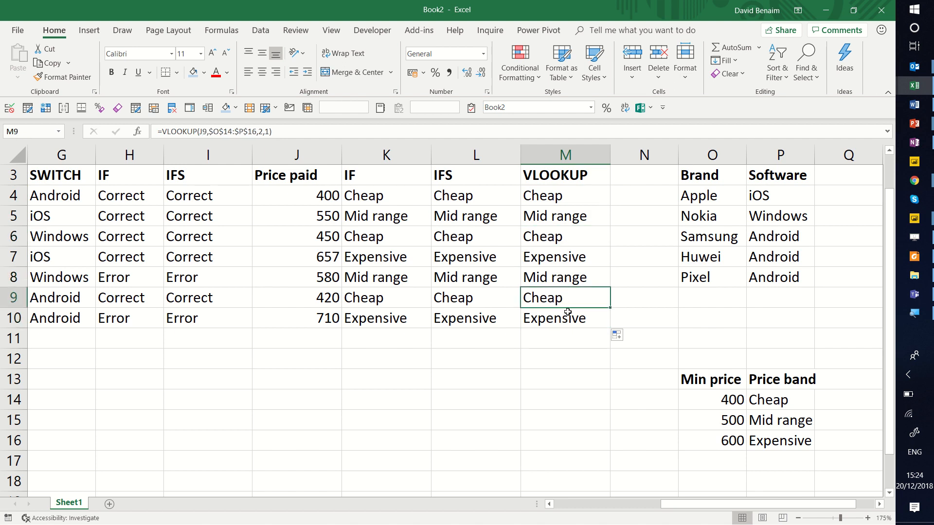
click(563, 196)
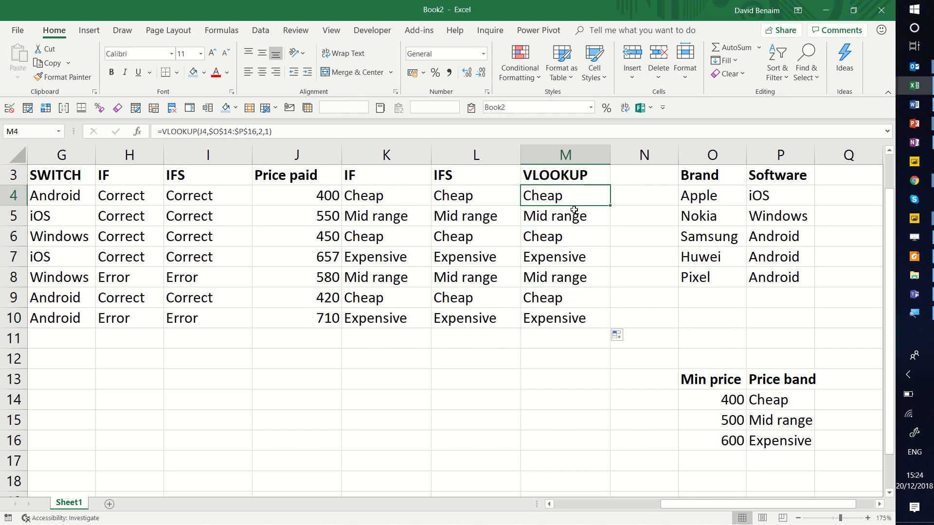
mouse_move(732, 380)
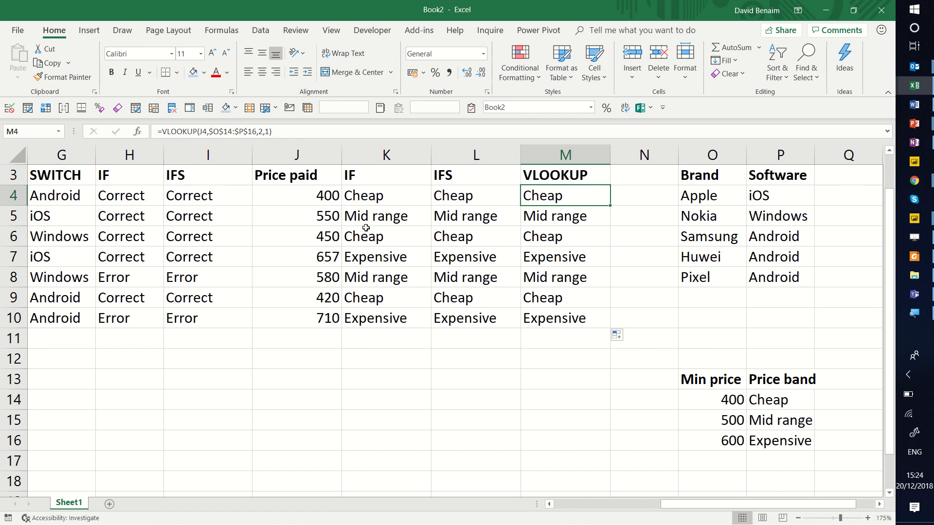
click(295, 195)
text(390)
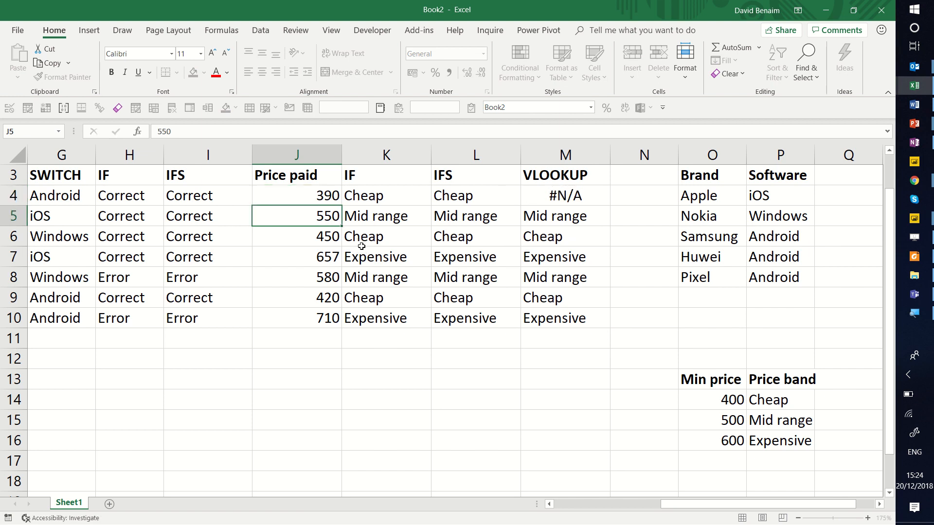
click(563, 196)
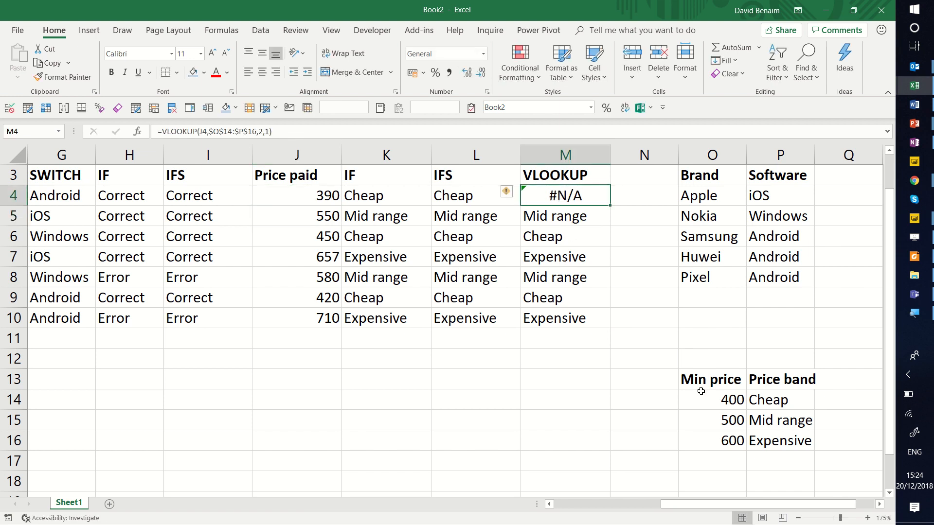
click(711, 441)
text(400)
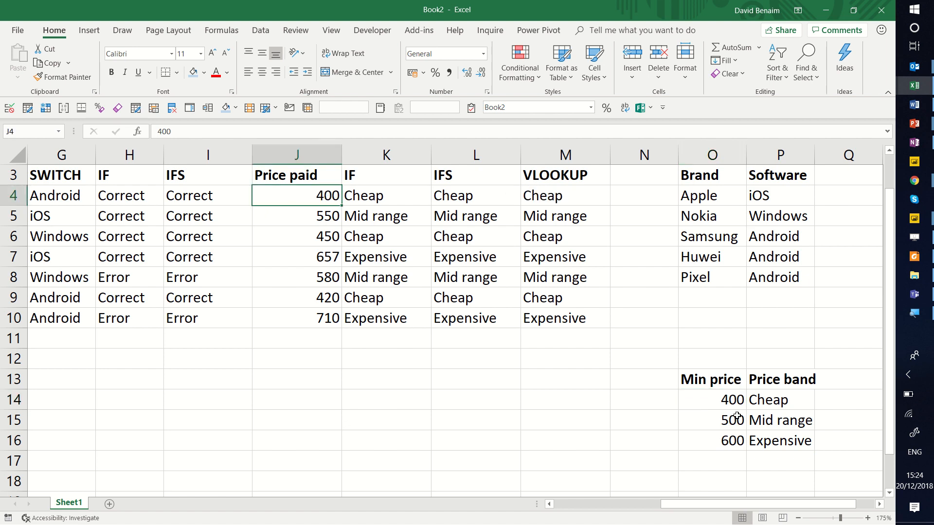
mouse_move(709, 405)
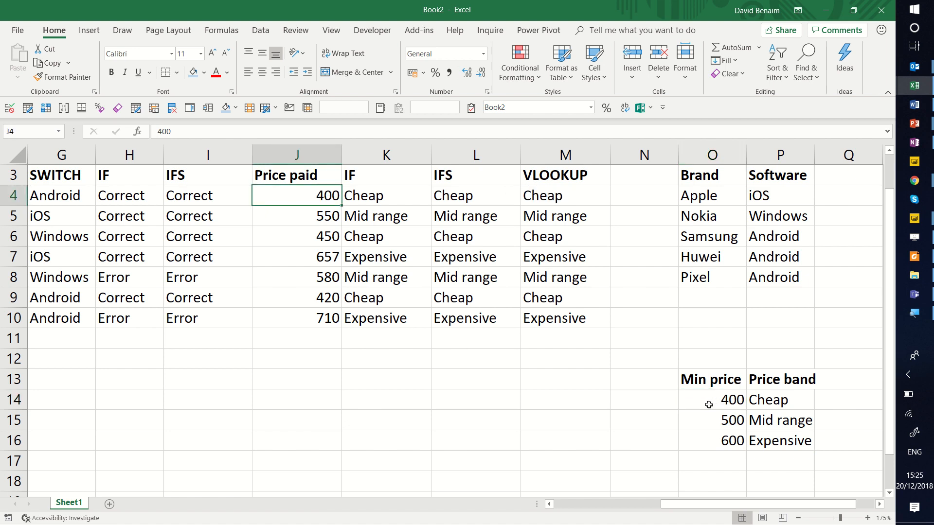
mouse_move(696, 404)
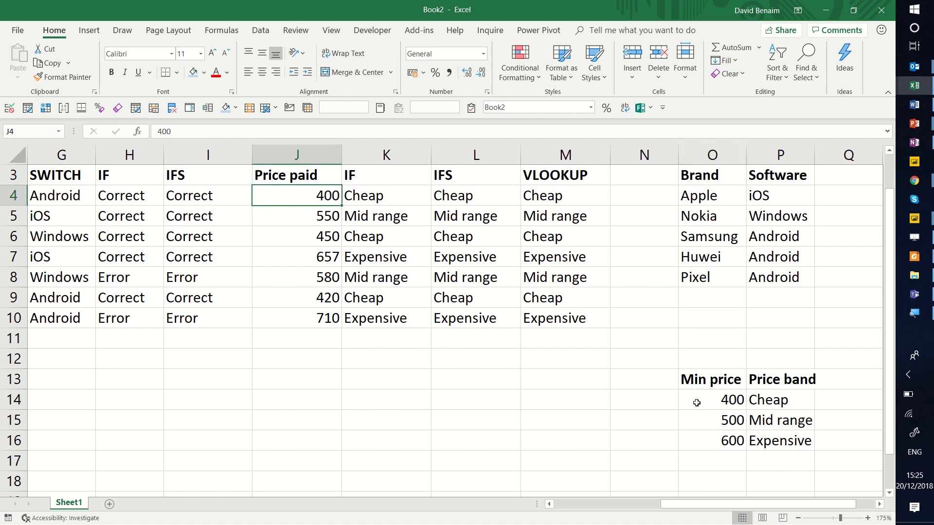
click(711, 400)
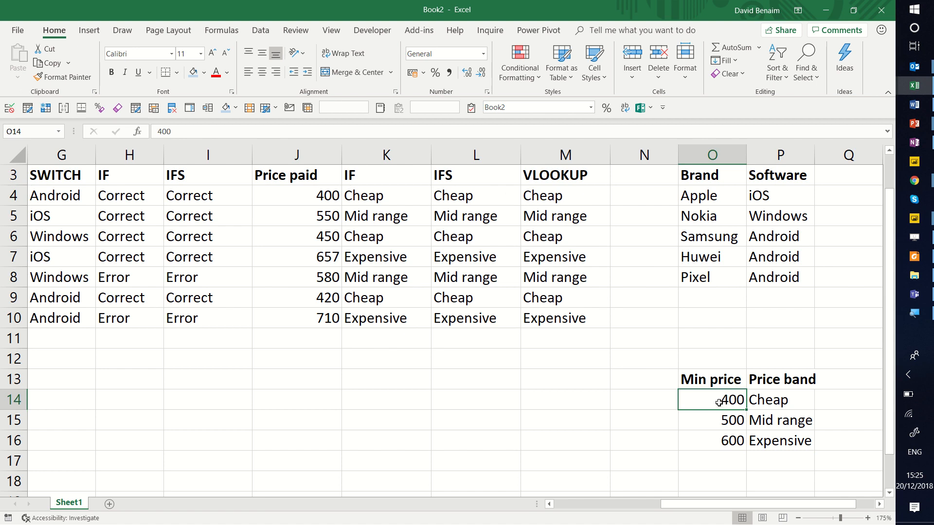
click(710, 420)
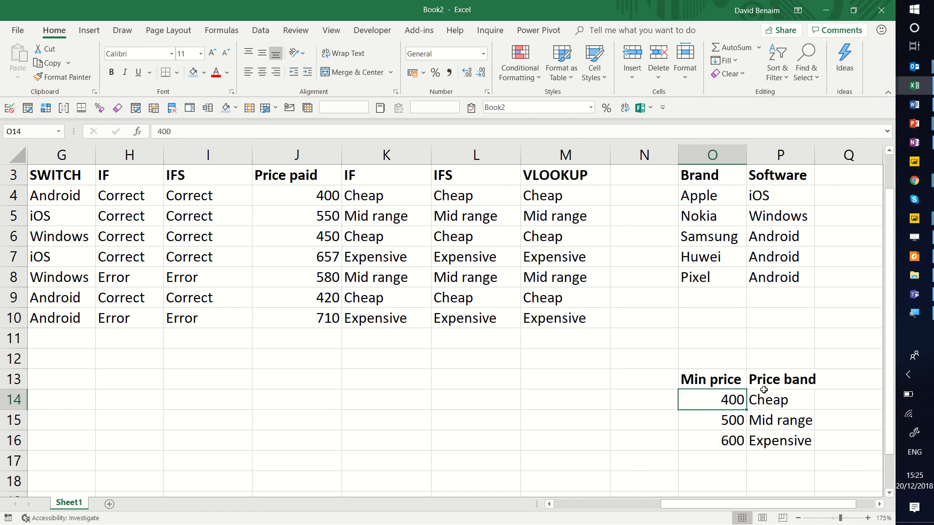
mouse_move(476, 364)
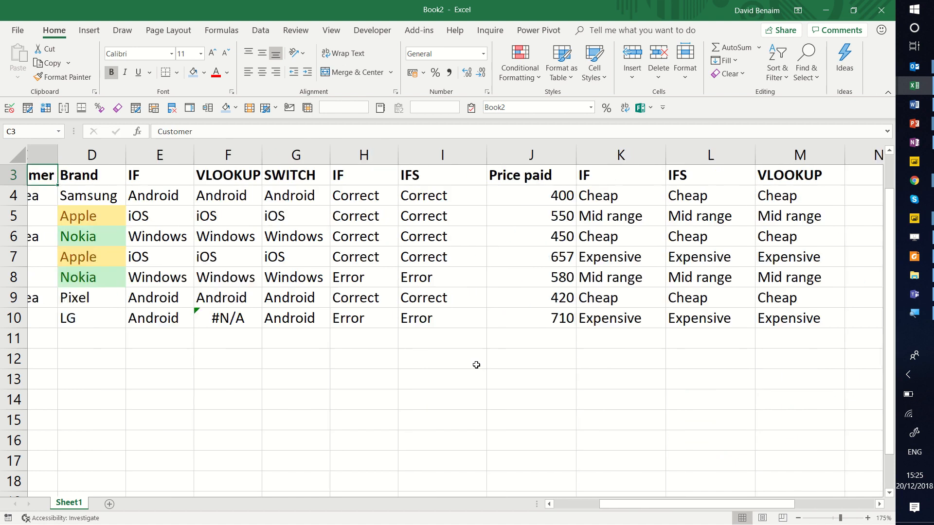
scroll(left, 3)
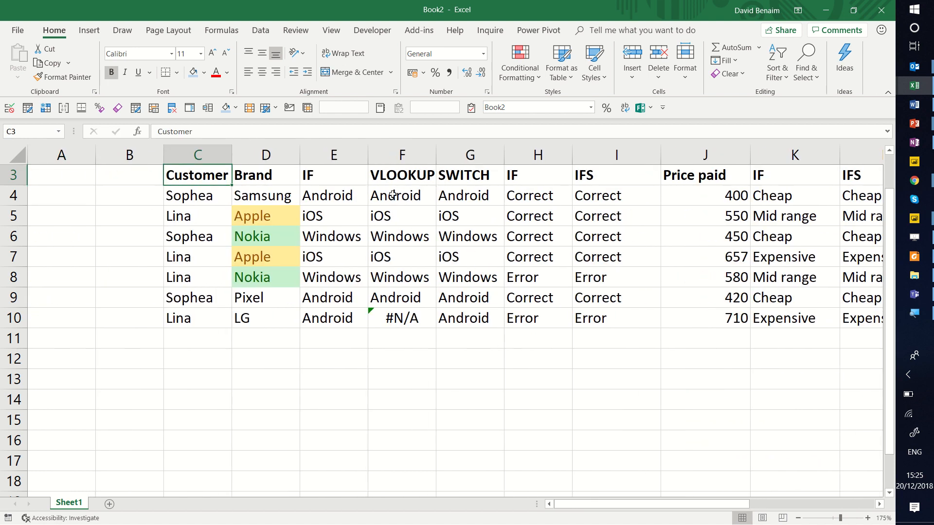
click(469, 196)
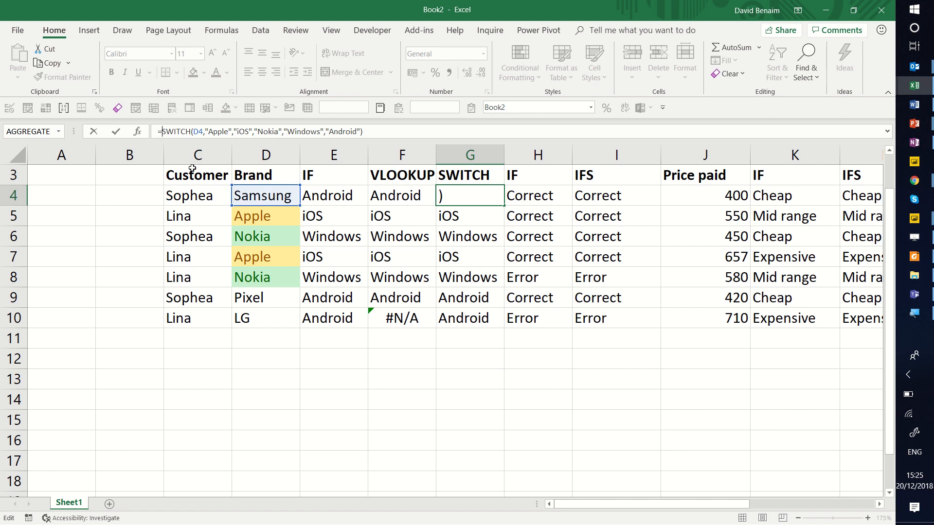
click(218, 131)
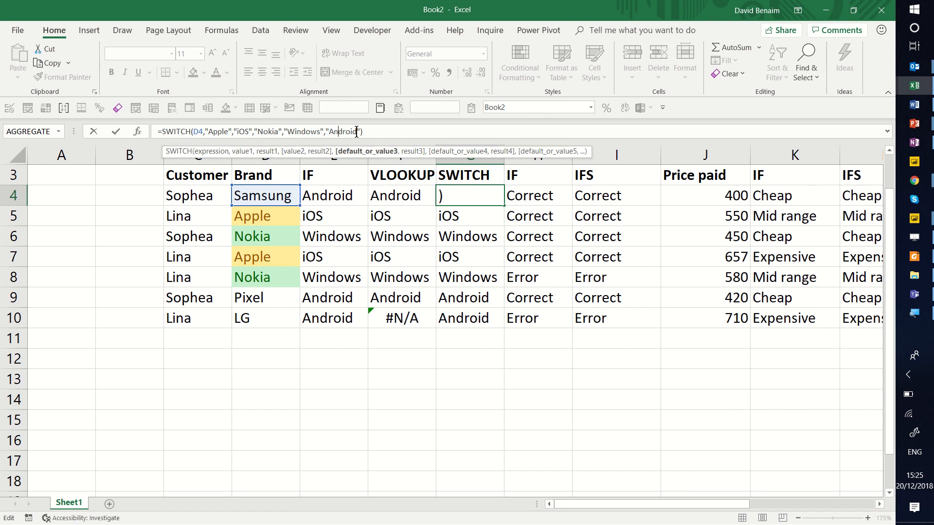
key(Enter)
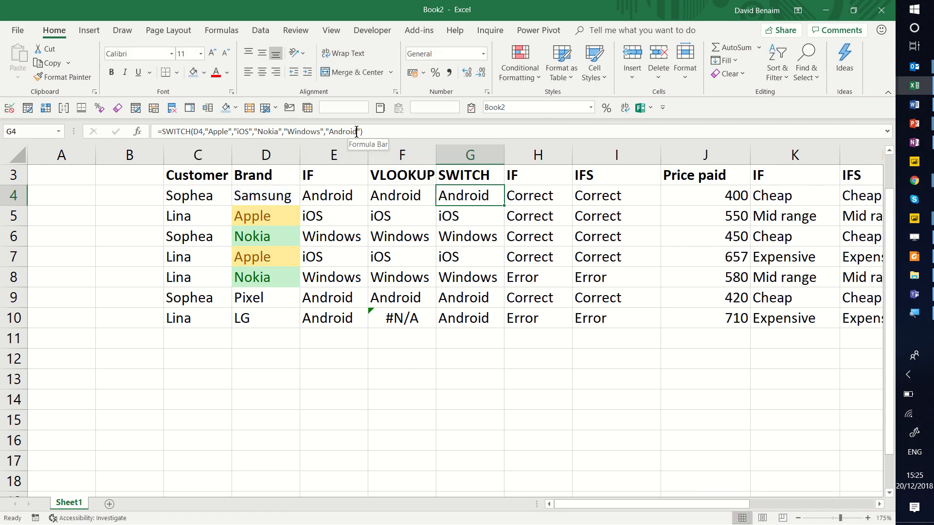